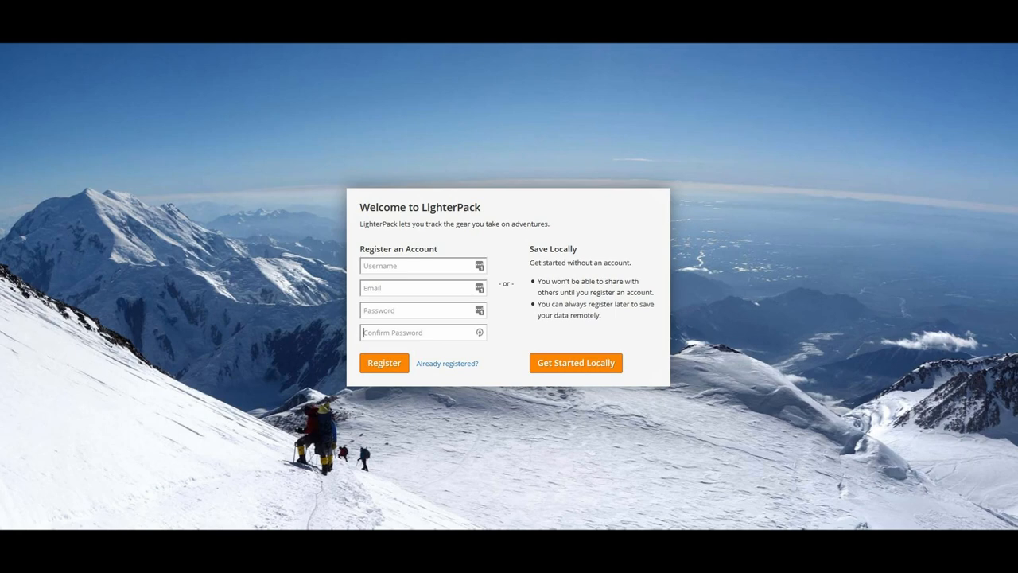
Sign in from the welcome screen via 'Already registered?' to reach the Master Gear List.
click(576, 363)
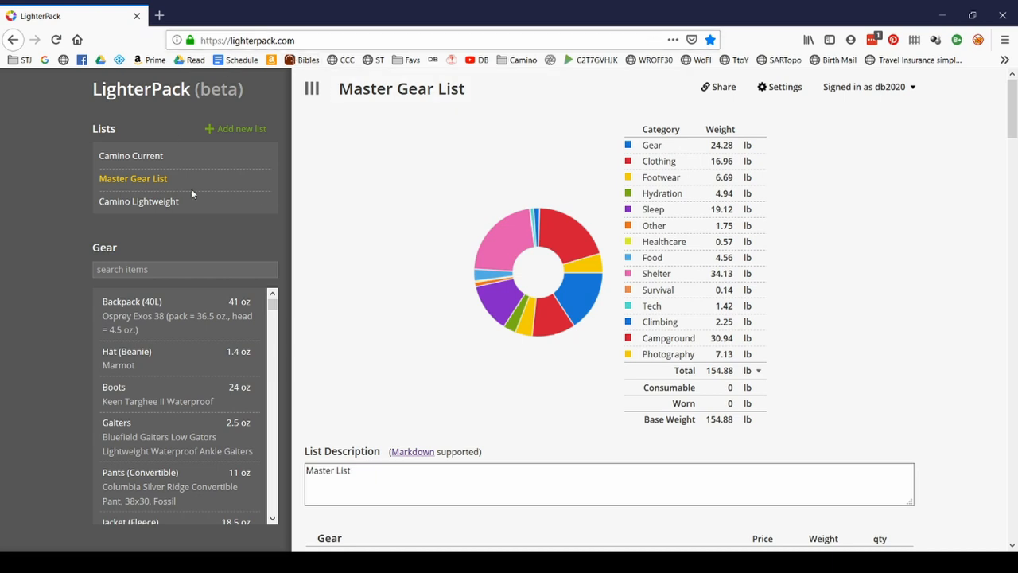
mouse_move(445, 150)
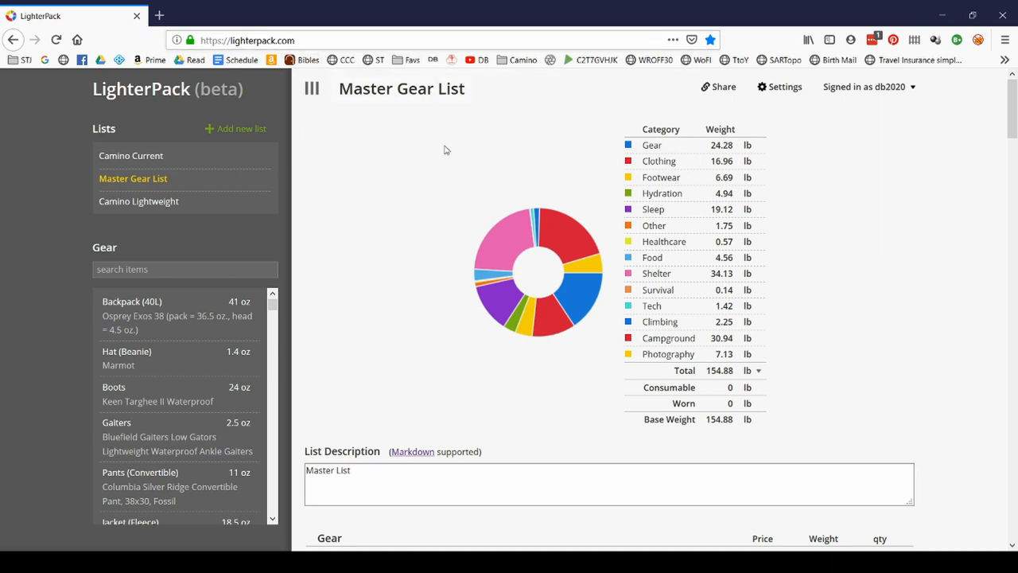
mouse_move(406, 213)
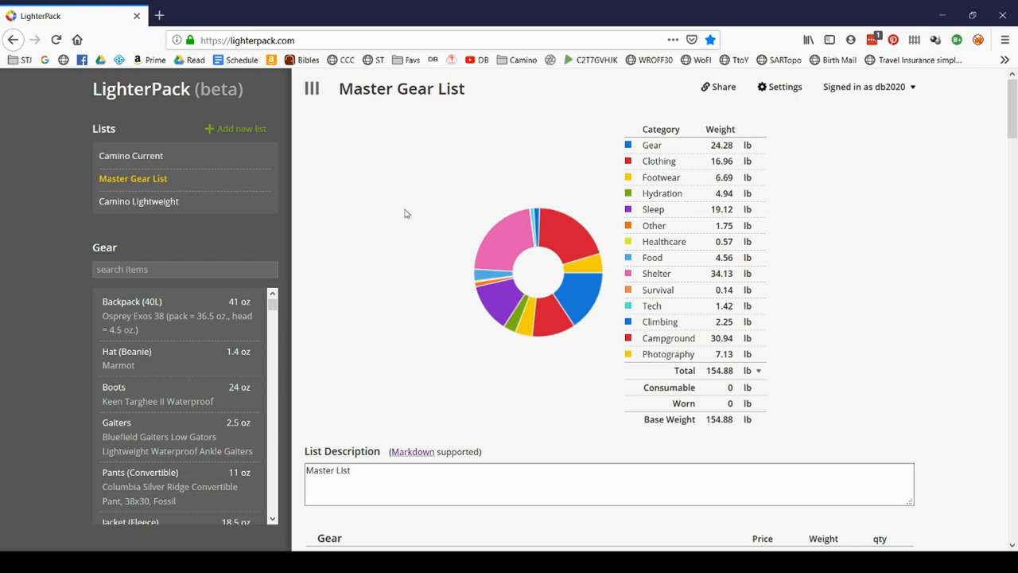
mouse_move(428, 168)
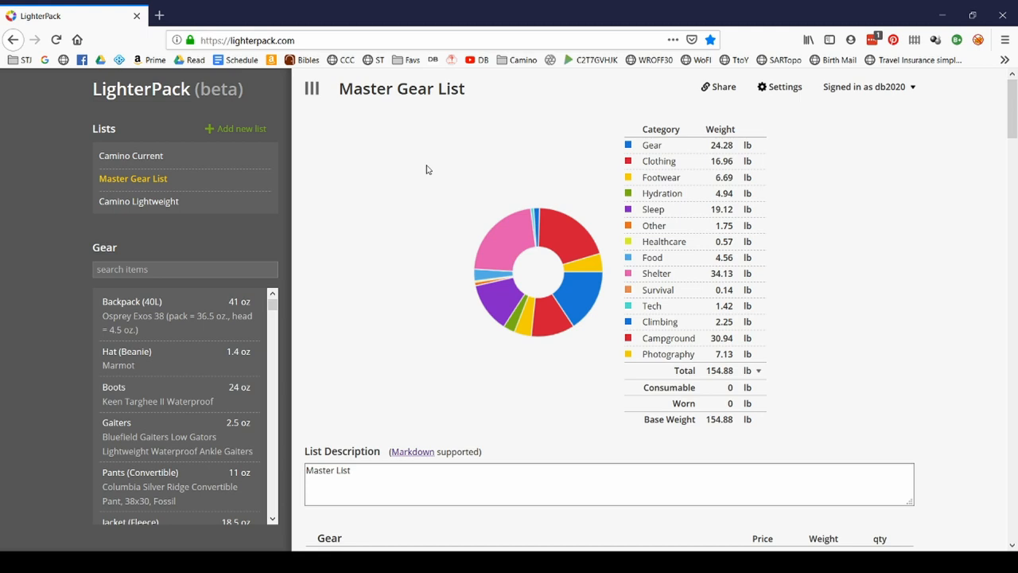
mouse_move(461, 232)
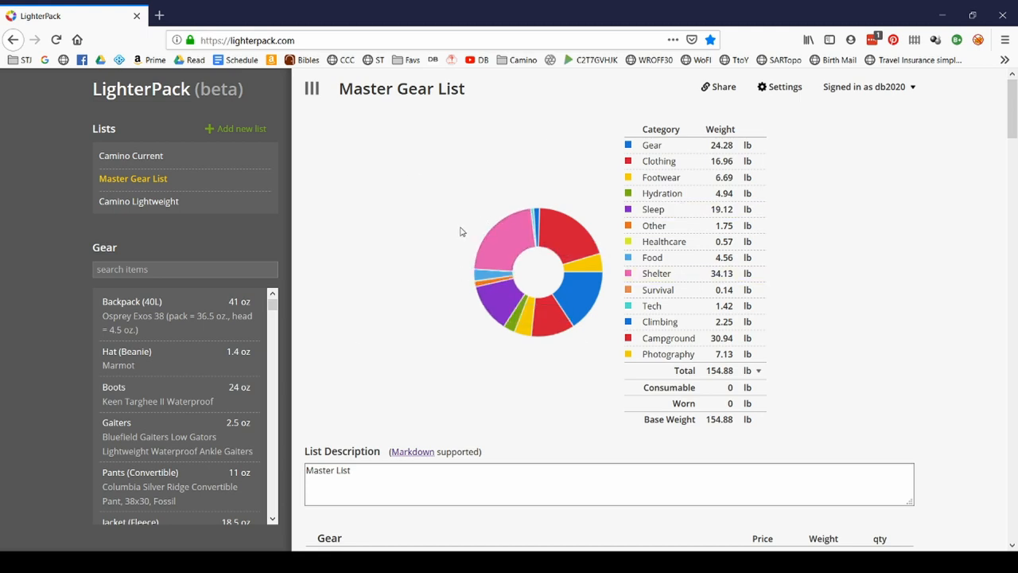
mouse_move(280, 133)
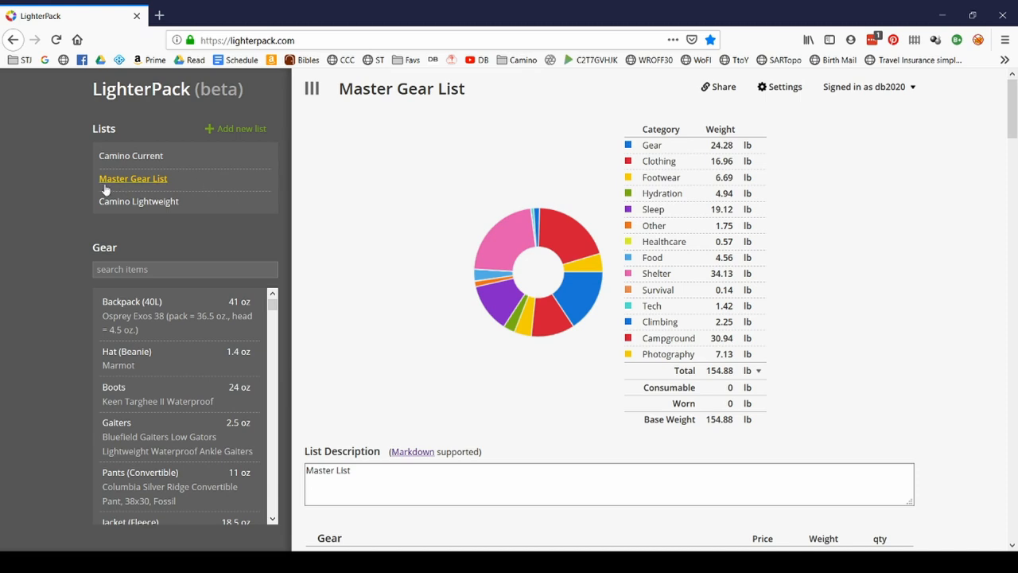
mouse_move(280, 173)
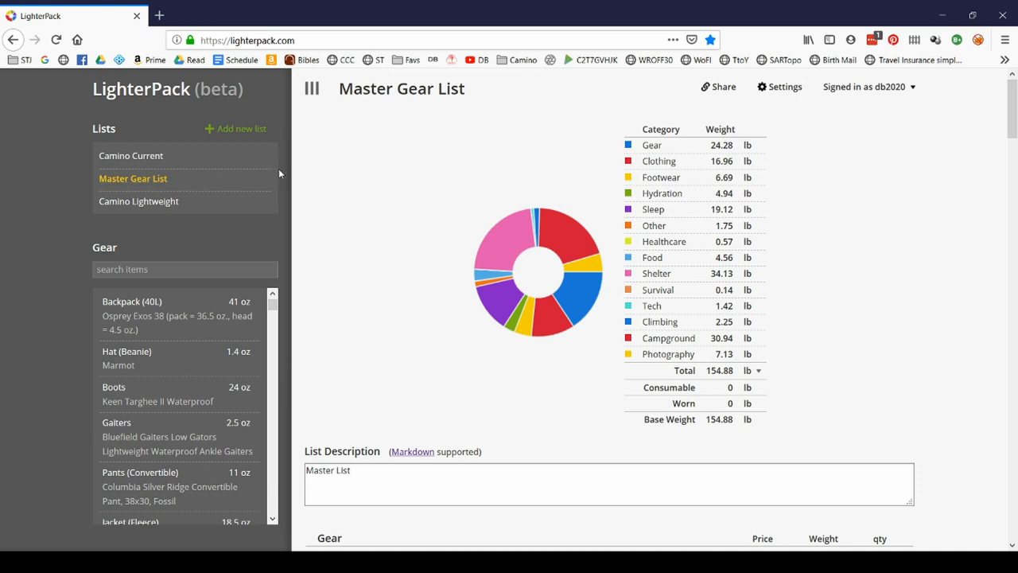
mouse_move(251, 186)
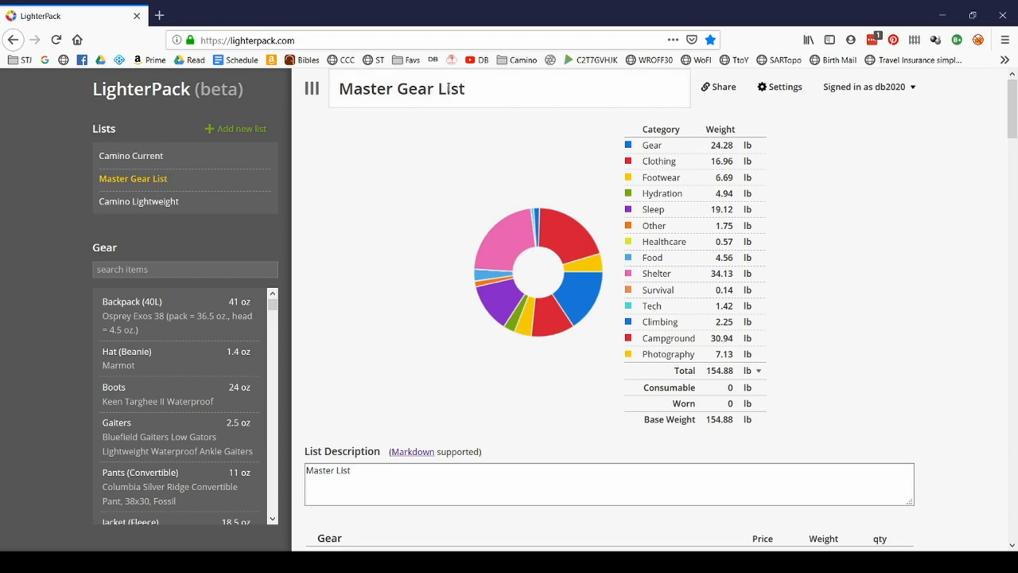
scroll(down, 3)
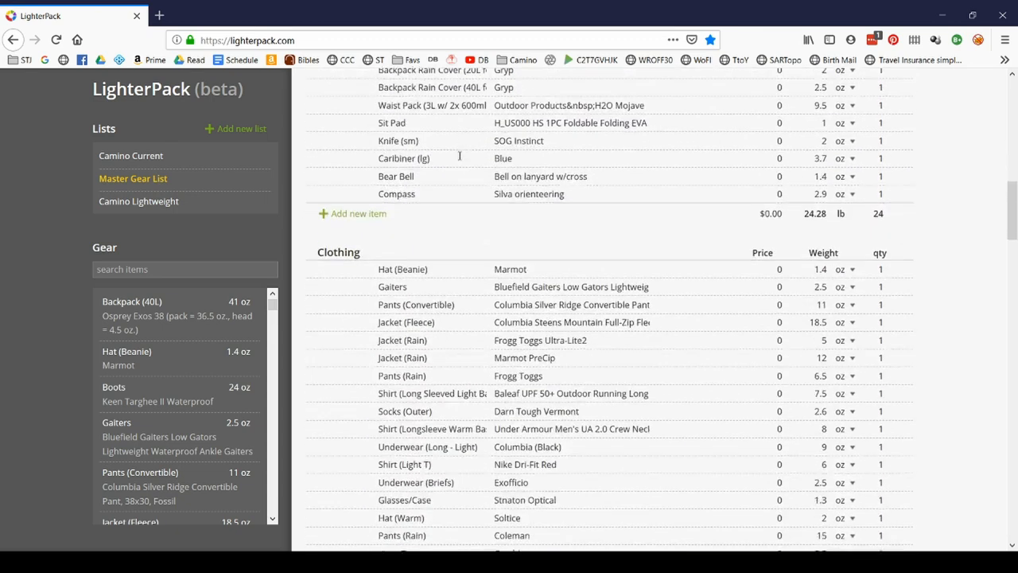
scroll(down, 3)
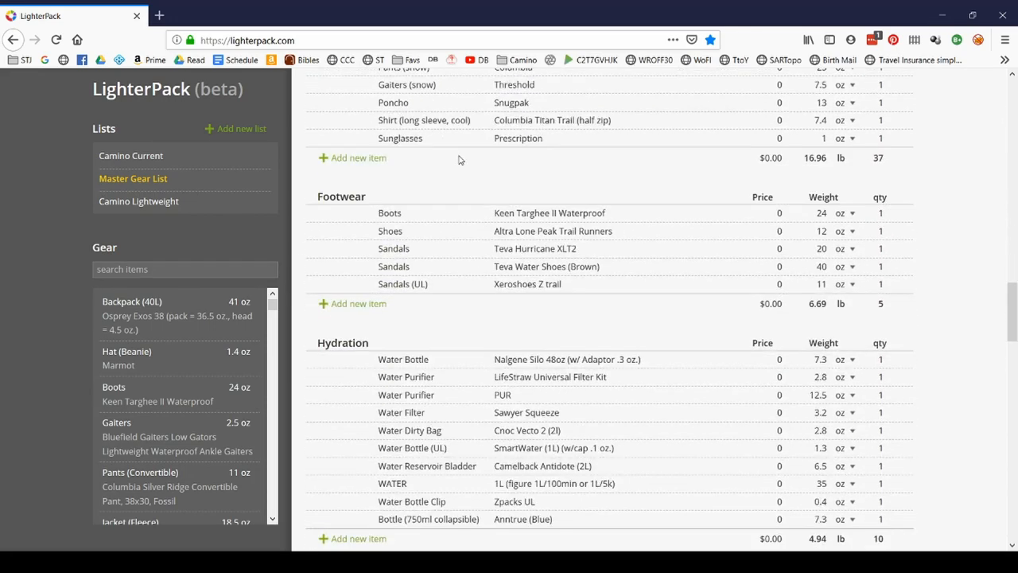
scroll(down, 3)
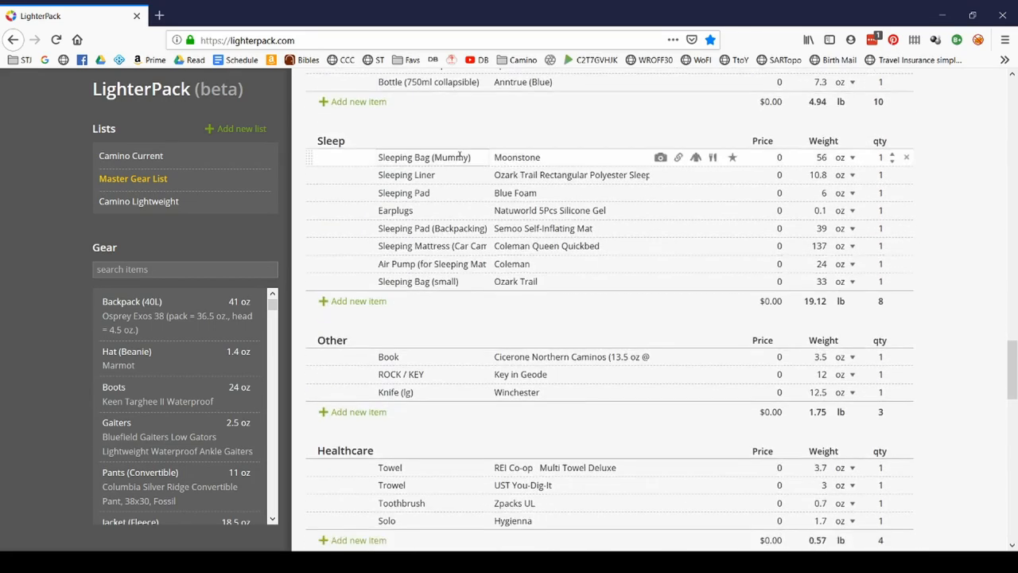
scroll(down, 3)
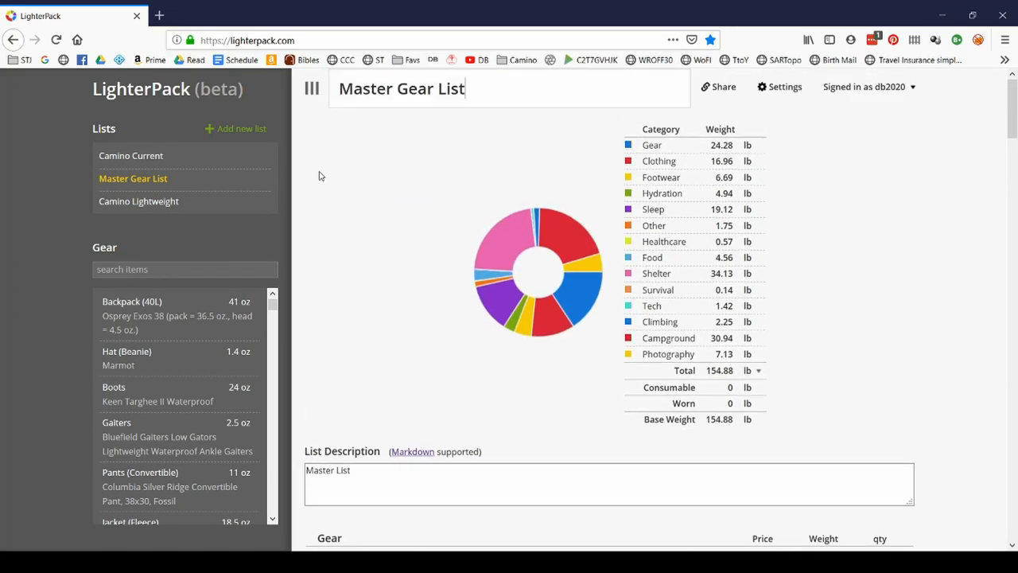
Add a new list titled 'Test Master List' with description 'Test list - delete'.
click(241, 128)
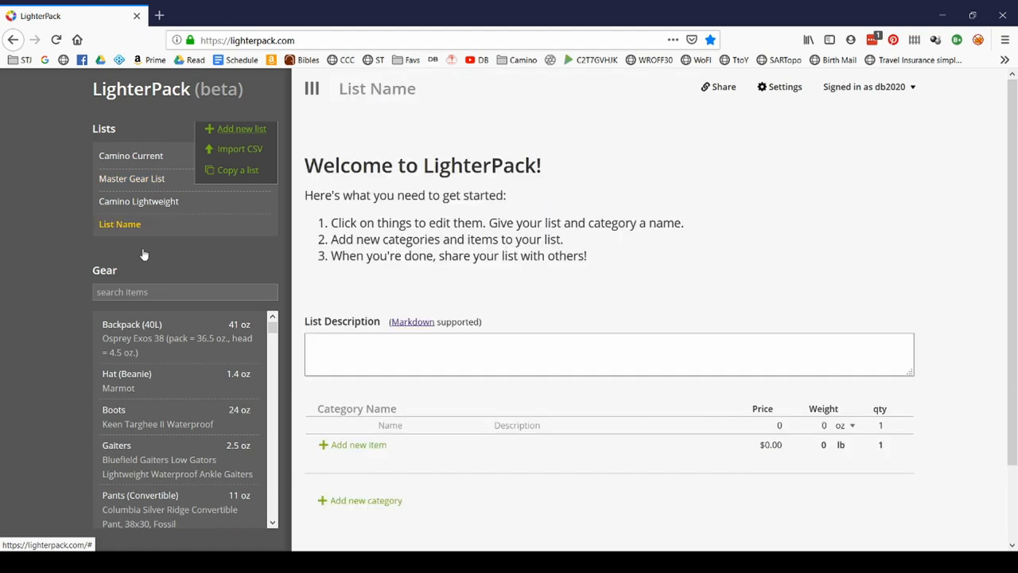
click(377, 88)
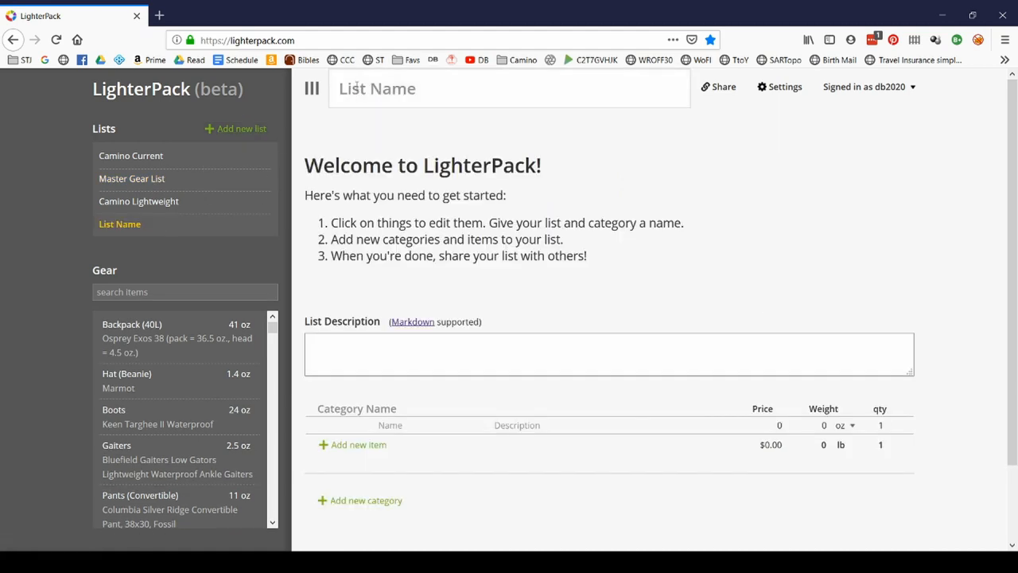
text(Test mas)
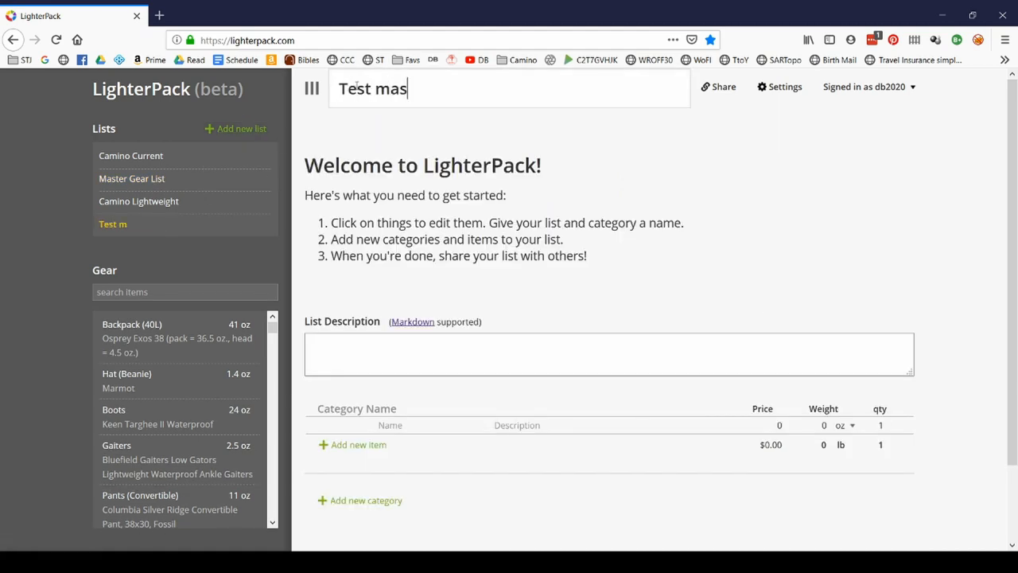
text(ter List)
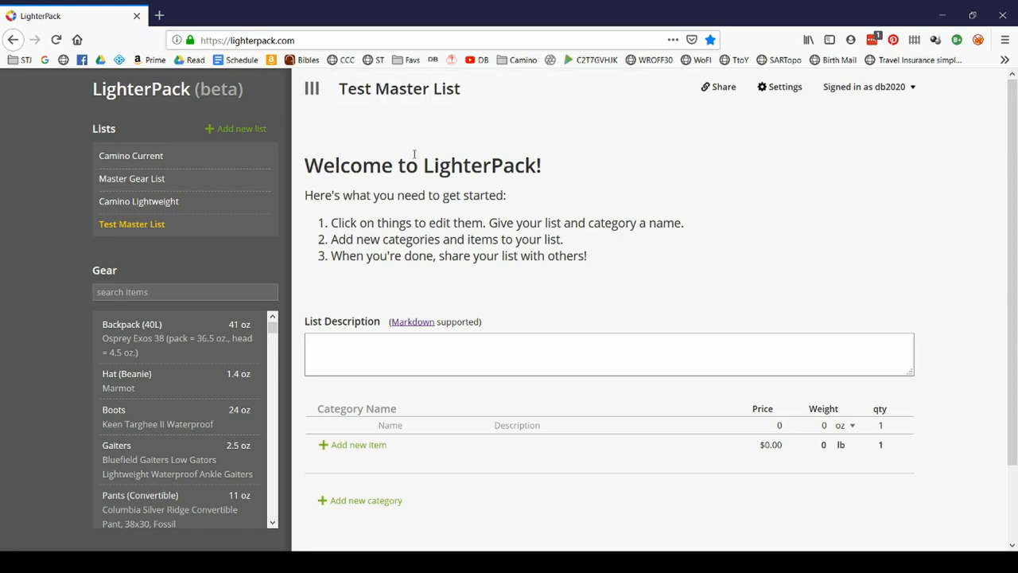
scroll(down, 3)
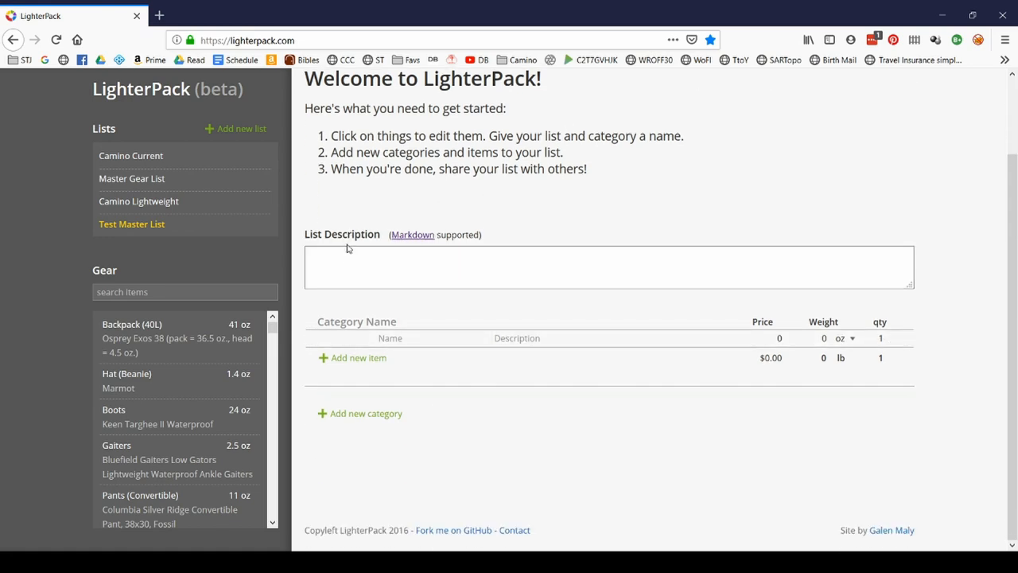
text(Test list - delete)
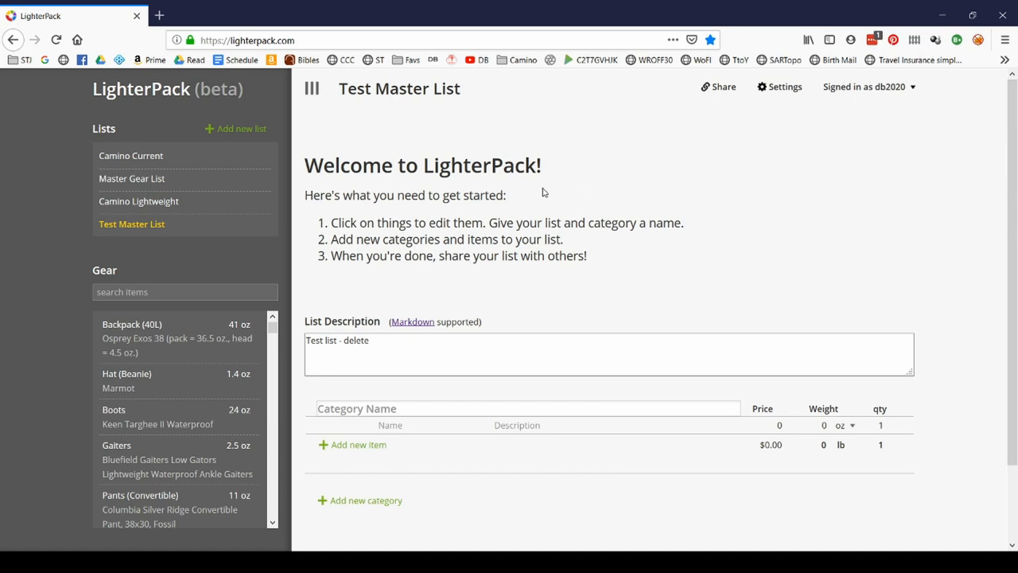
Rename the new list's empty first category to 'Backpacks'.
scroll(down, 3)
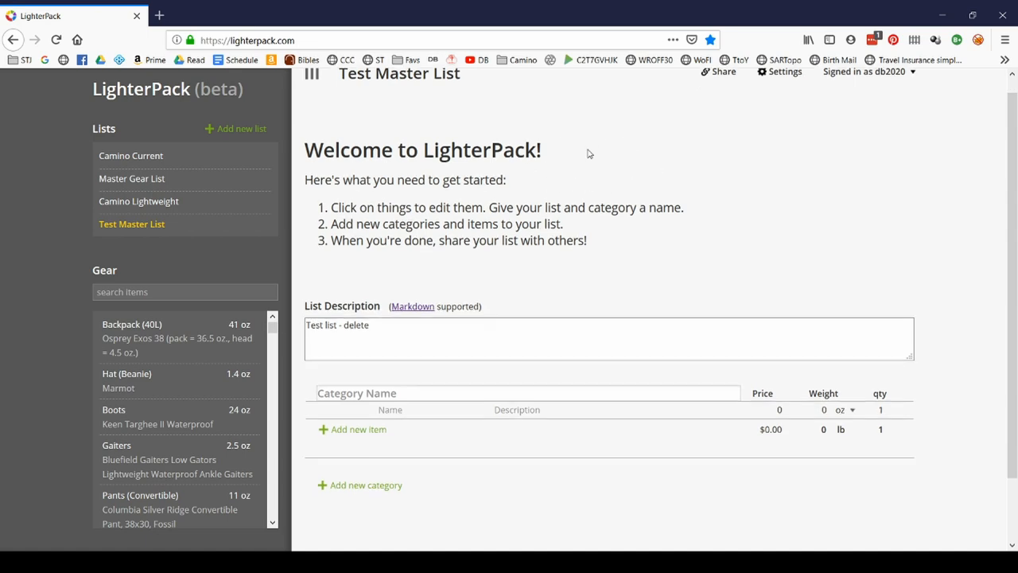
scroll(down, 3)
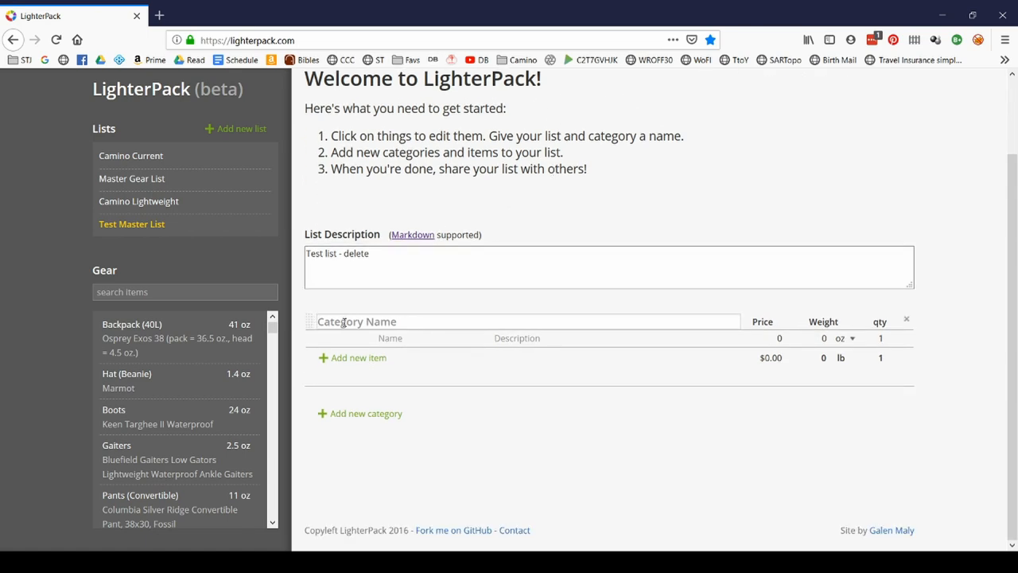
text(Backpacks)
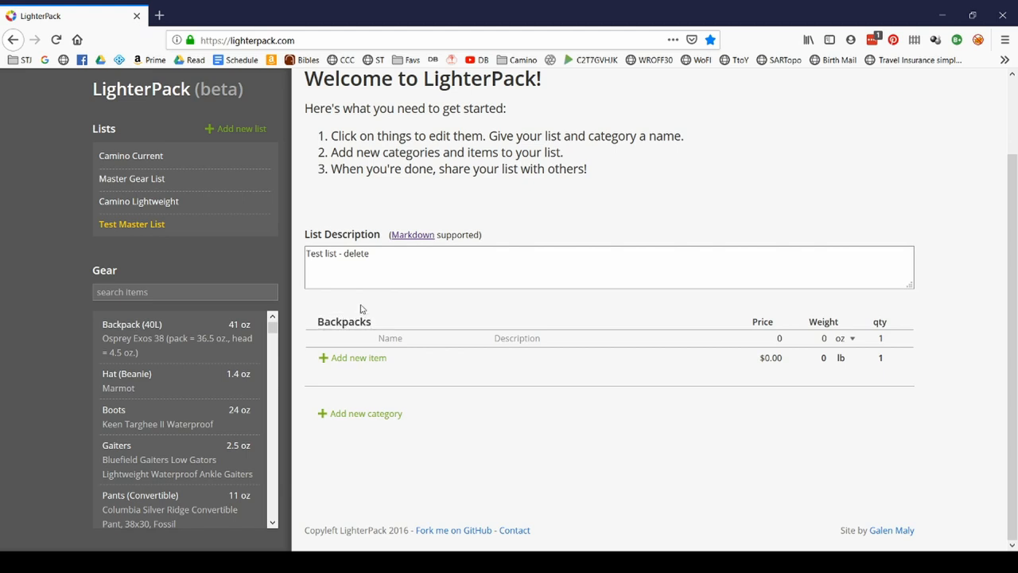
click(343, 321)
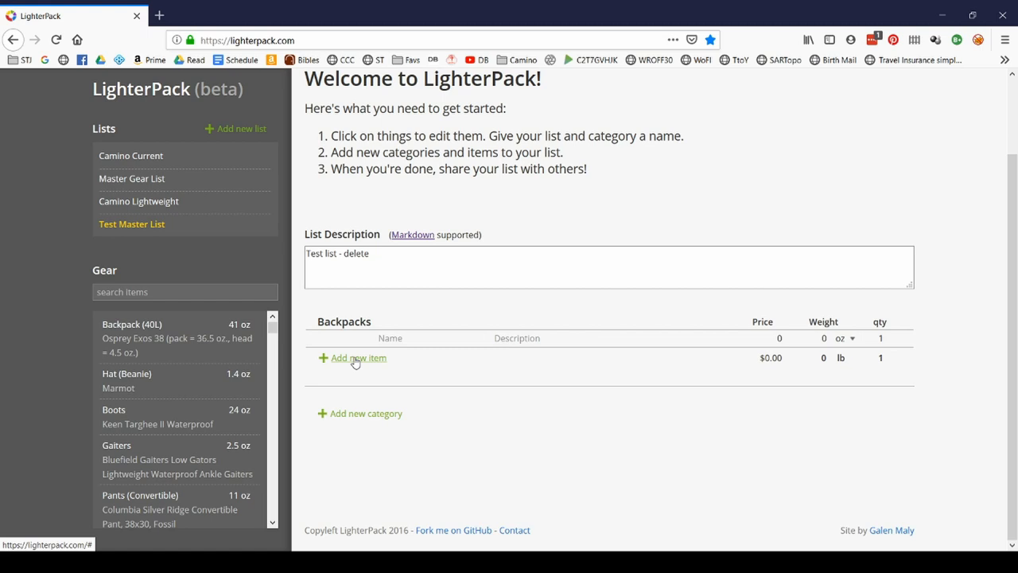
mouse_move(233, 306)
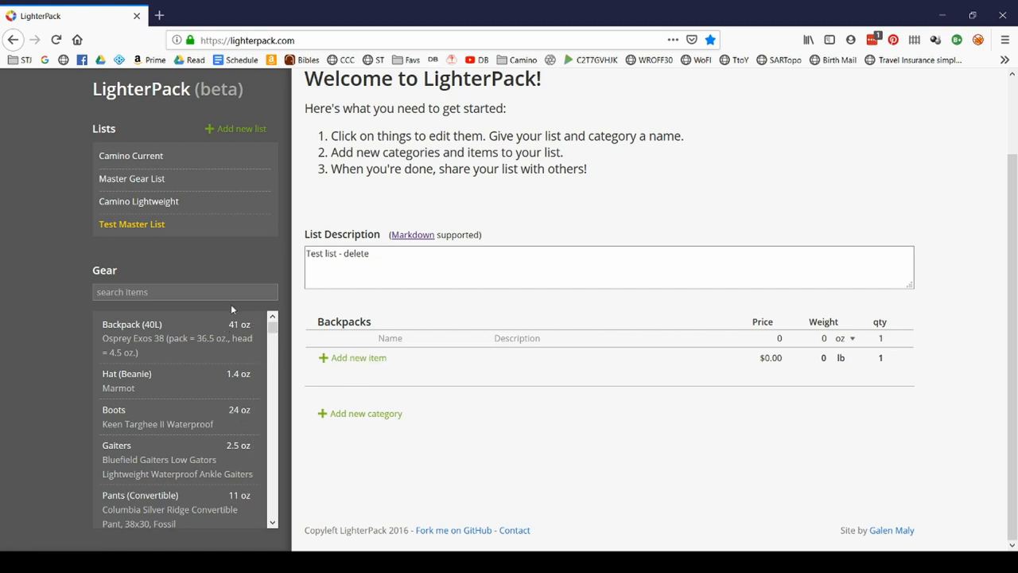
mouse_move(373, 351)
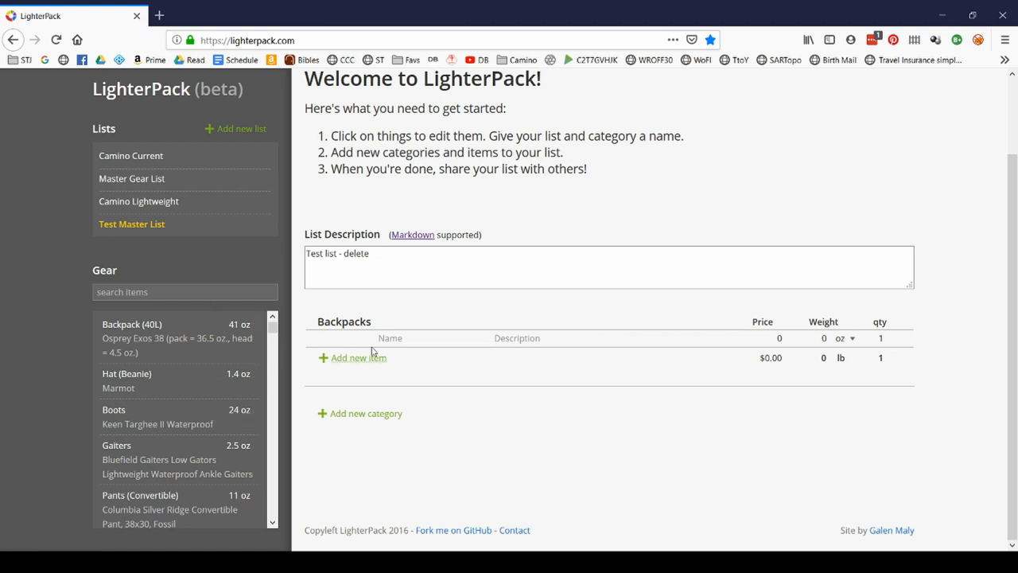
Add item 'Osprey Exos 38' described as 'UL 40l pack' under Backpacks.
click(357, 357)
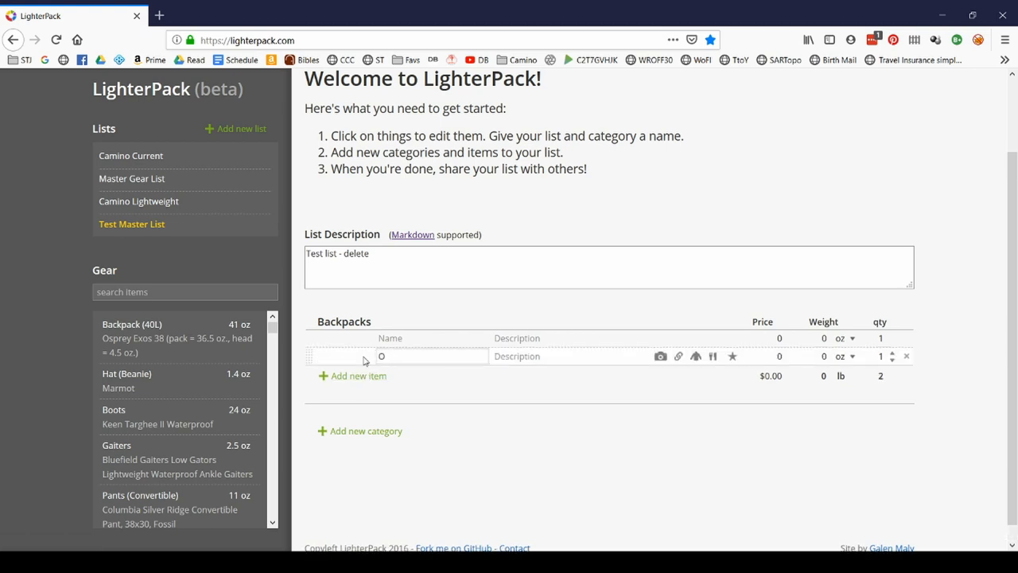
text(Osprey Exos 38)
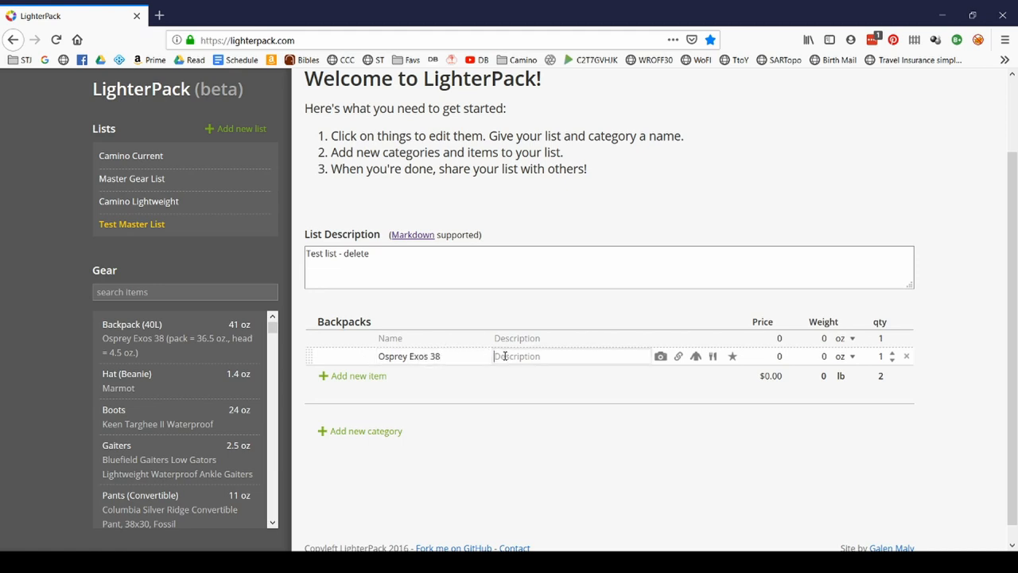
text(UL)
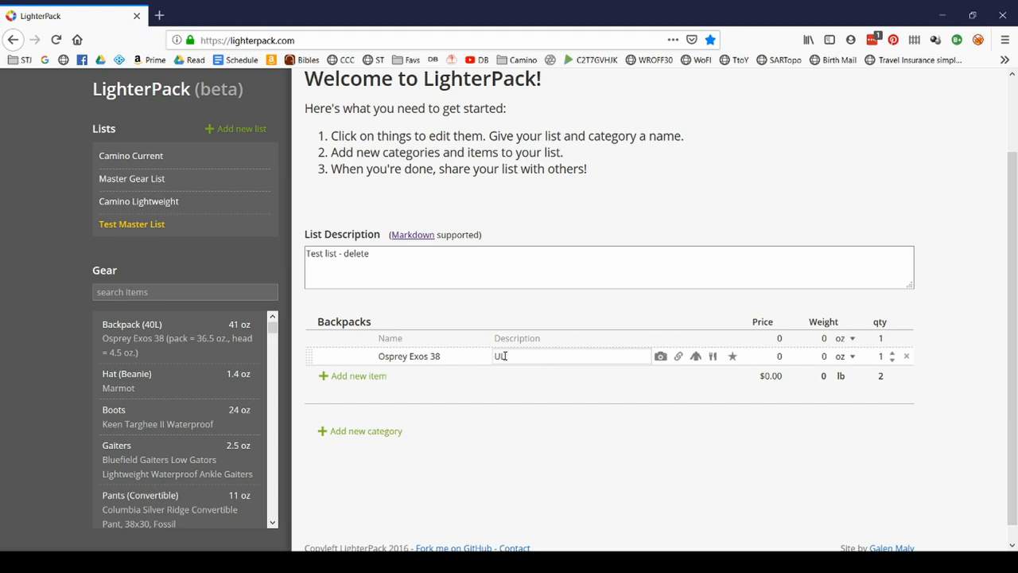
text(40l pa)
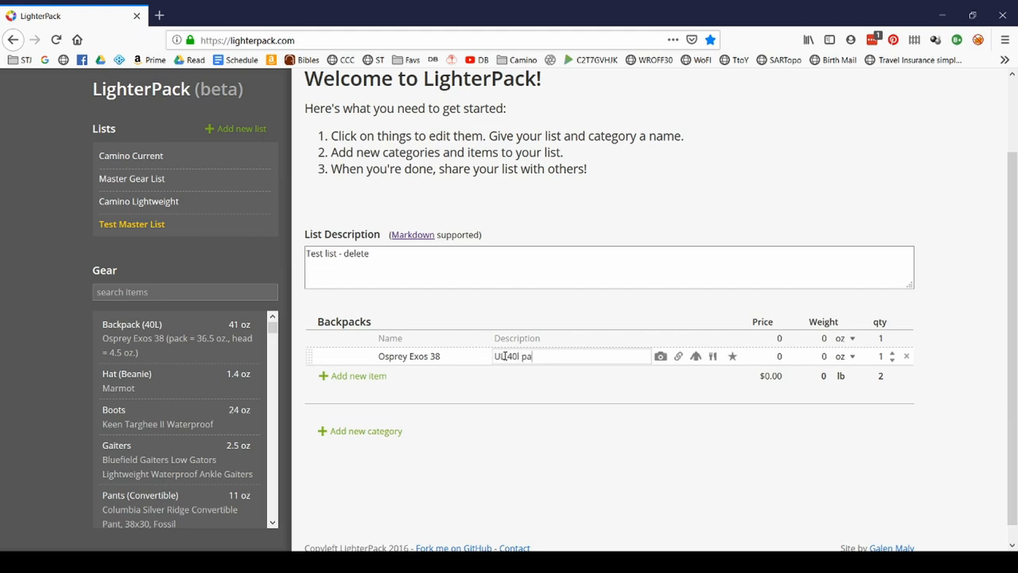
text(UL 40l pack)
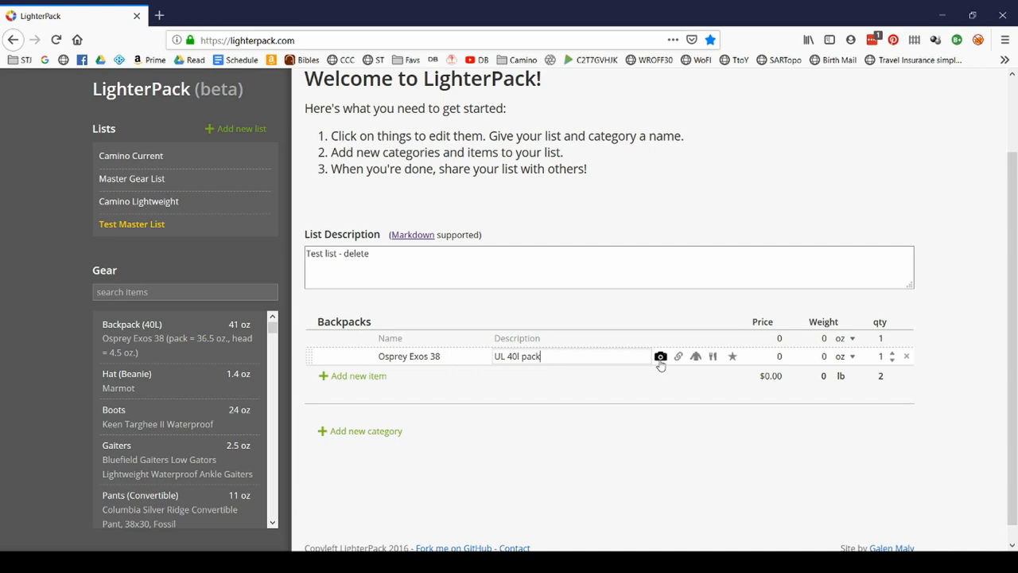
Attach a backpack image to the Osprey Exos 38 item from a web address.
click(661, 355)
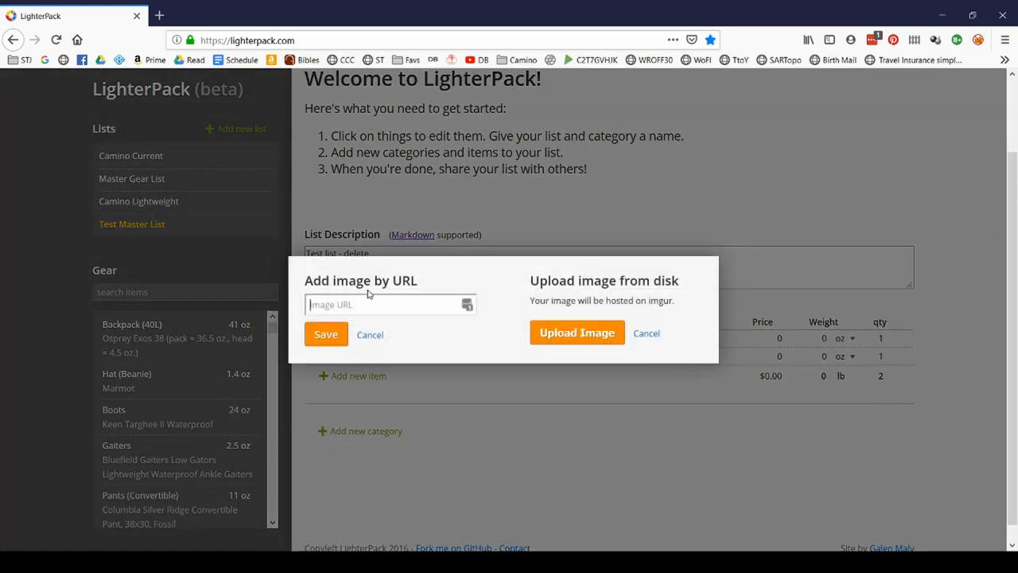
click(382, 304)
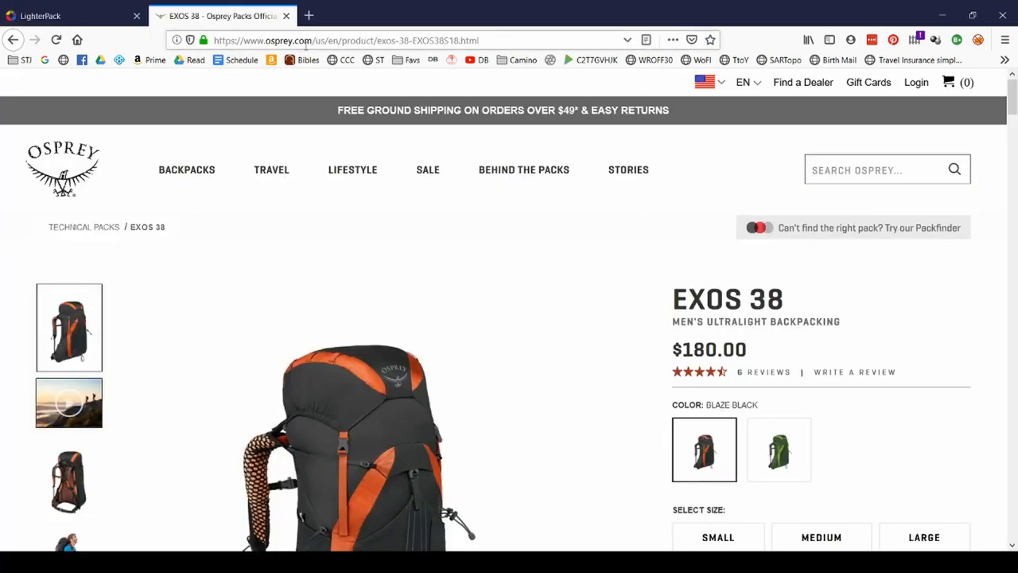
scroll(down, 3)
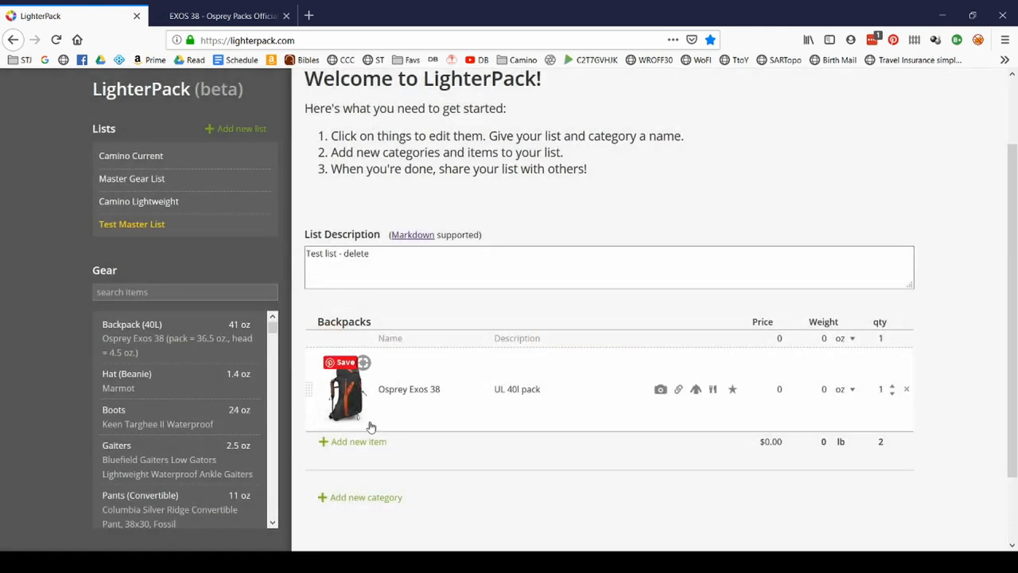
scroll(down, 3)
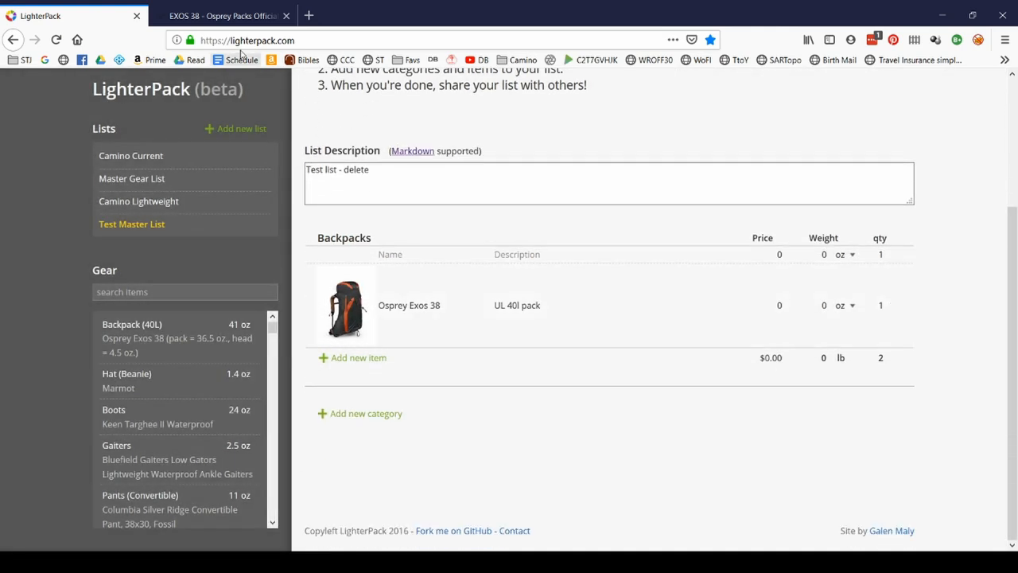
Copy the Osprey product page URL and save it as the Exos 38 item's link.
click(222, 15)
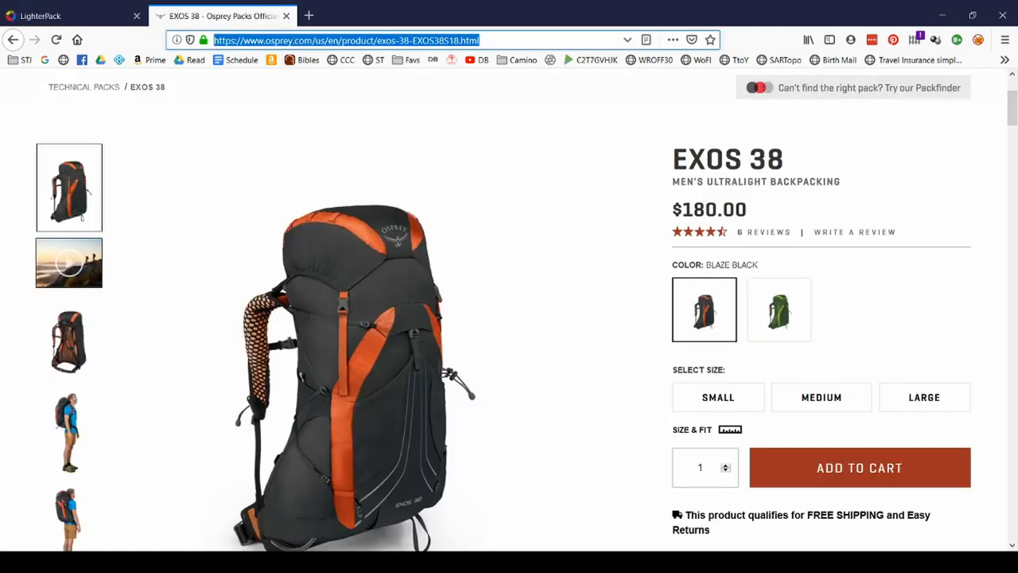
click(47, 17)
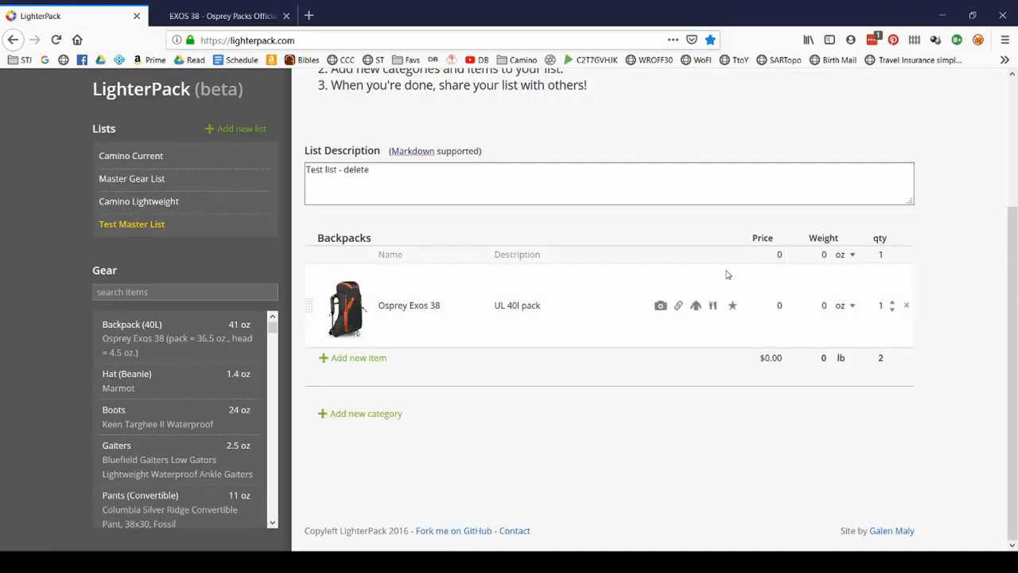
click(678, 306)
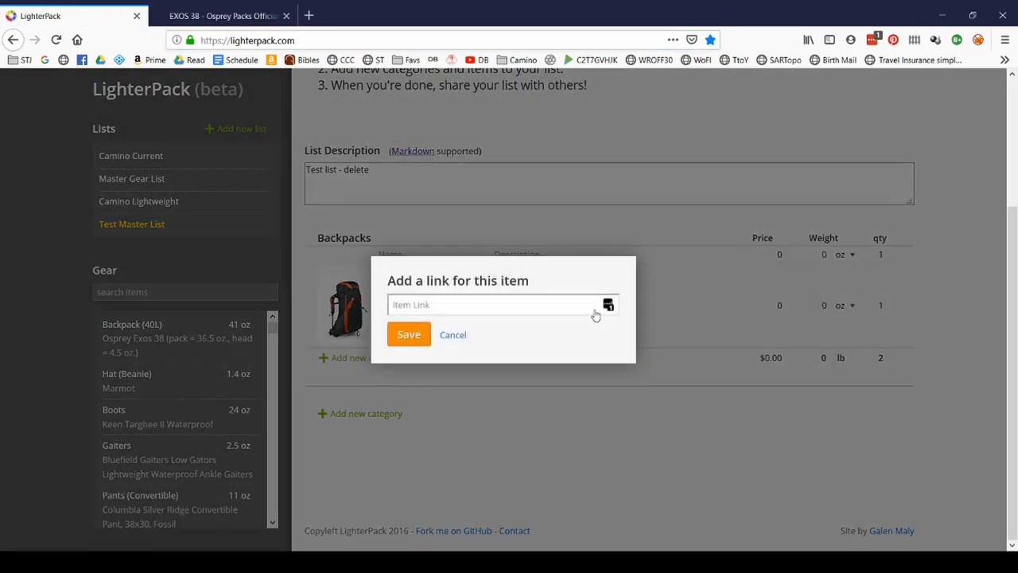
click(453, 334)
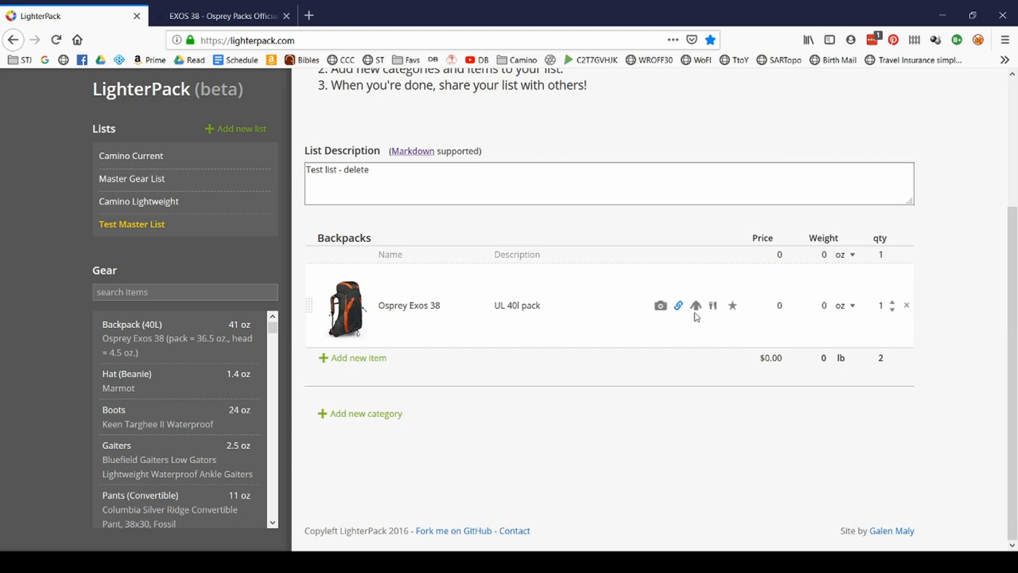
mouse_move(696, 307)
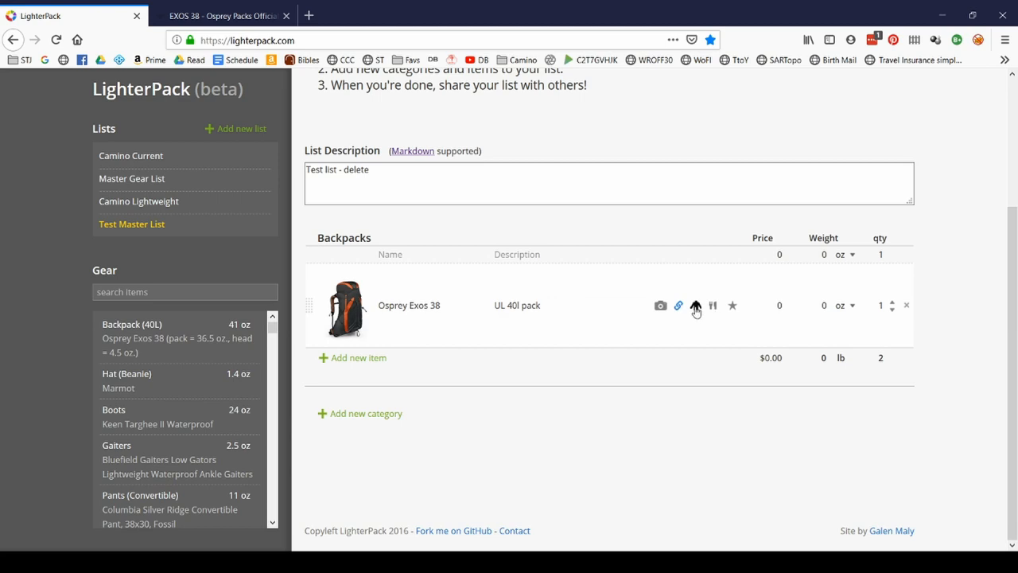
mouse_move(699, 336)
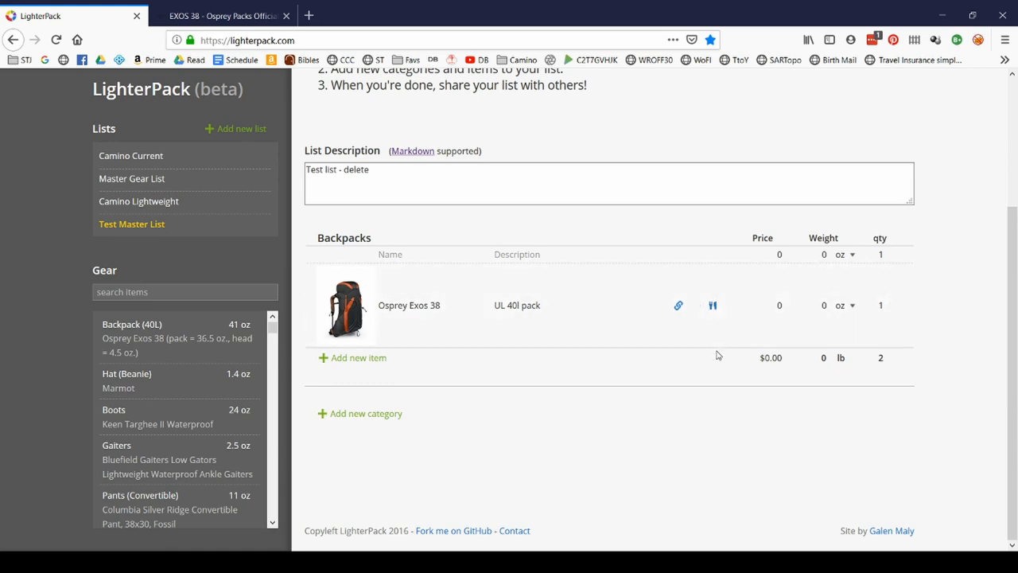
mouse_move(435, 370)
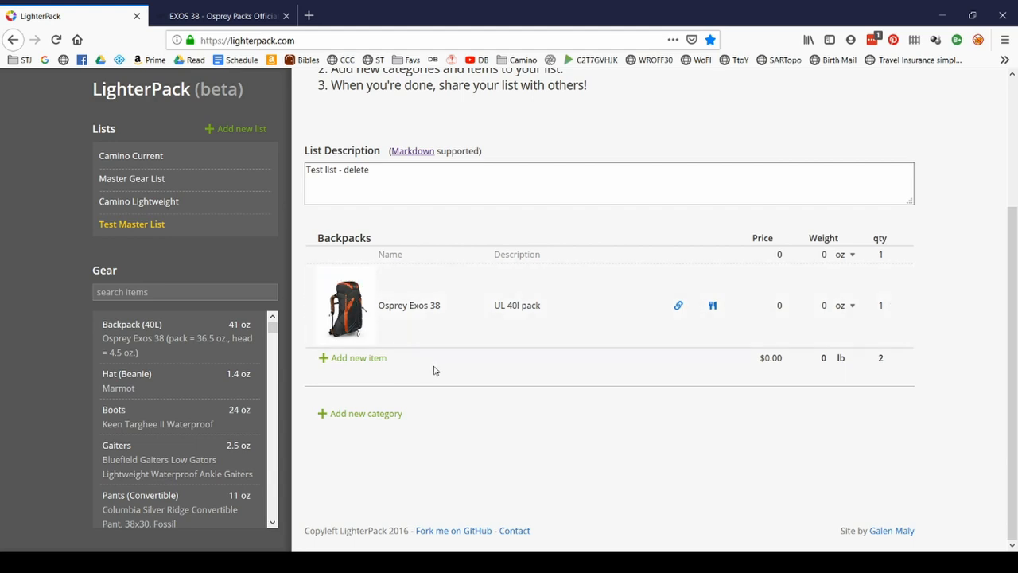
mouse_move(508, 379)
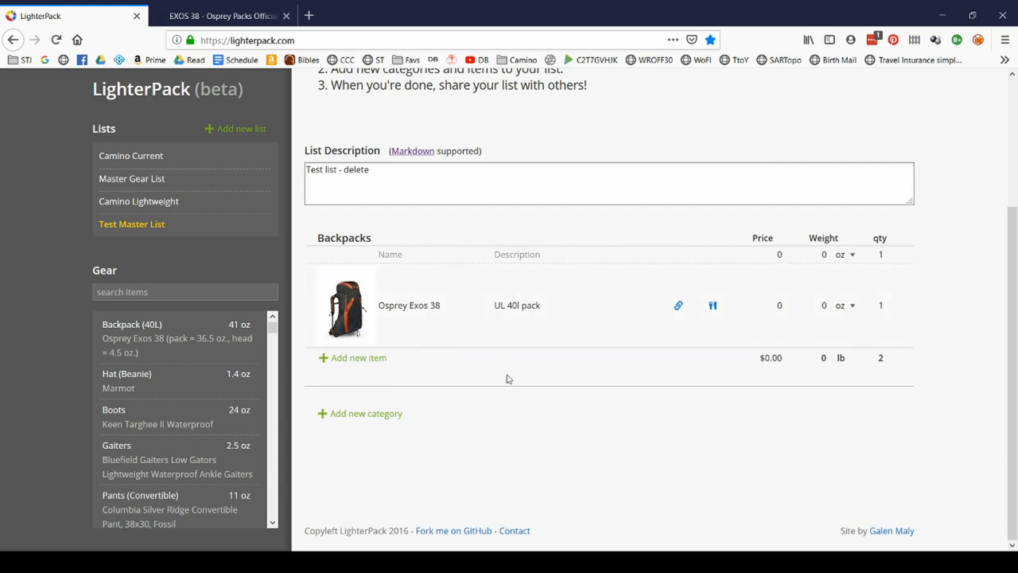
mouse_move(721, 302)
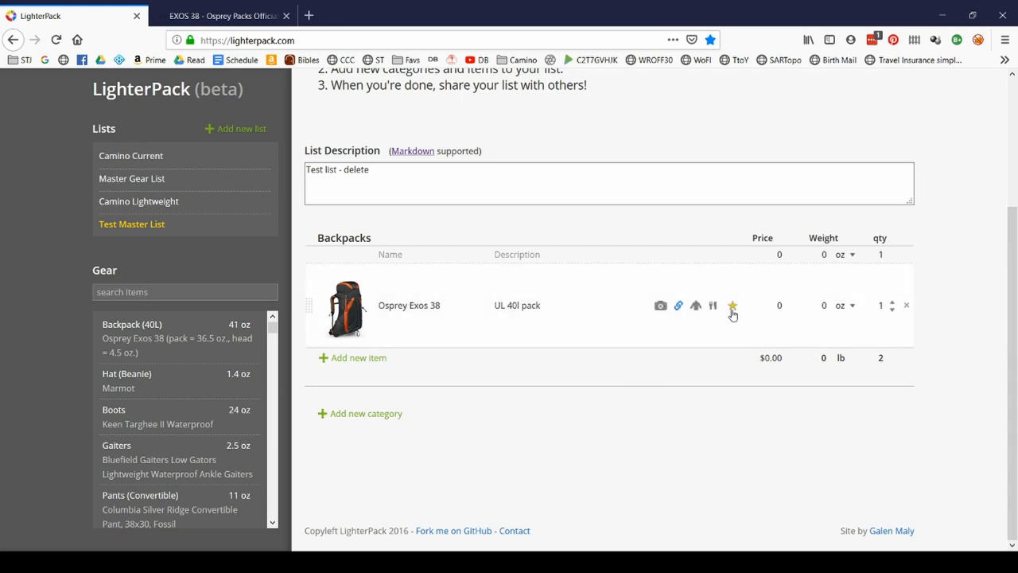
Cycle the pack's star marker until it shows a green star.
click(733, 305)
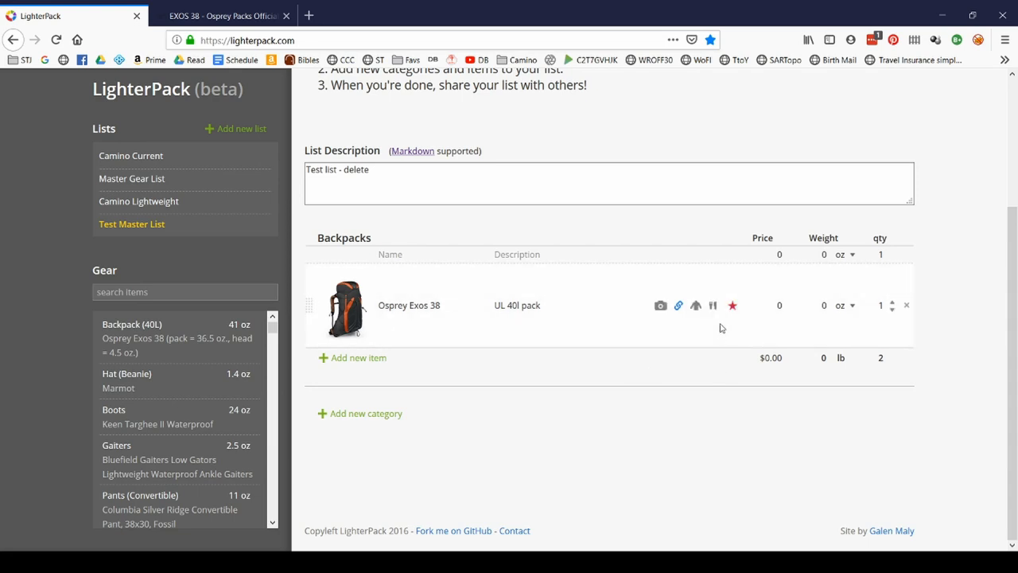
click(732, 305)
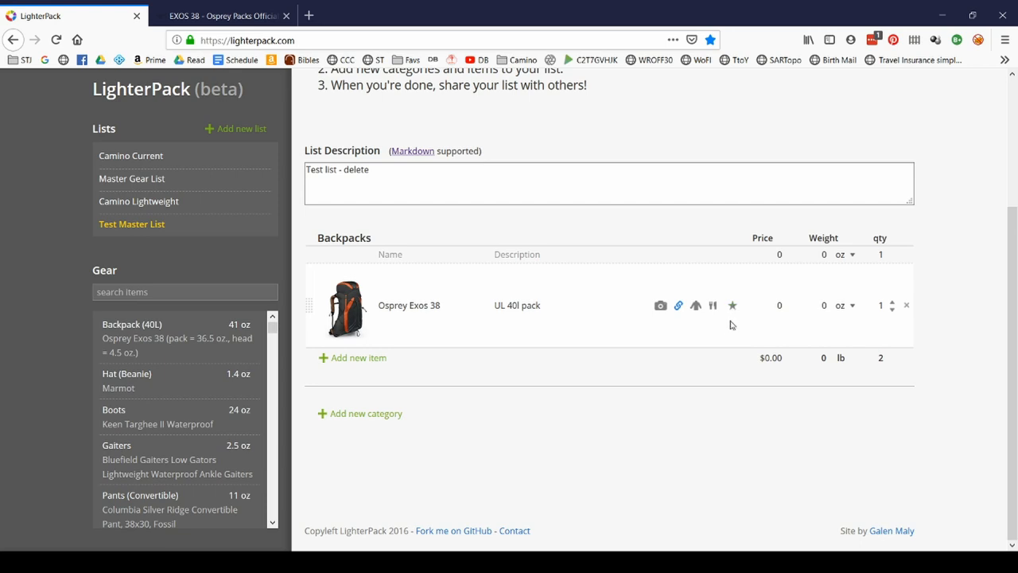
mouse_move(734, 305)
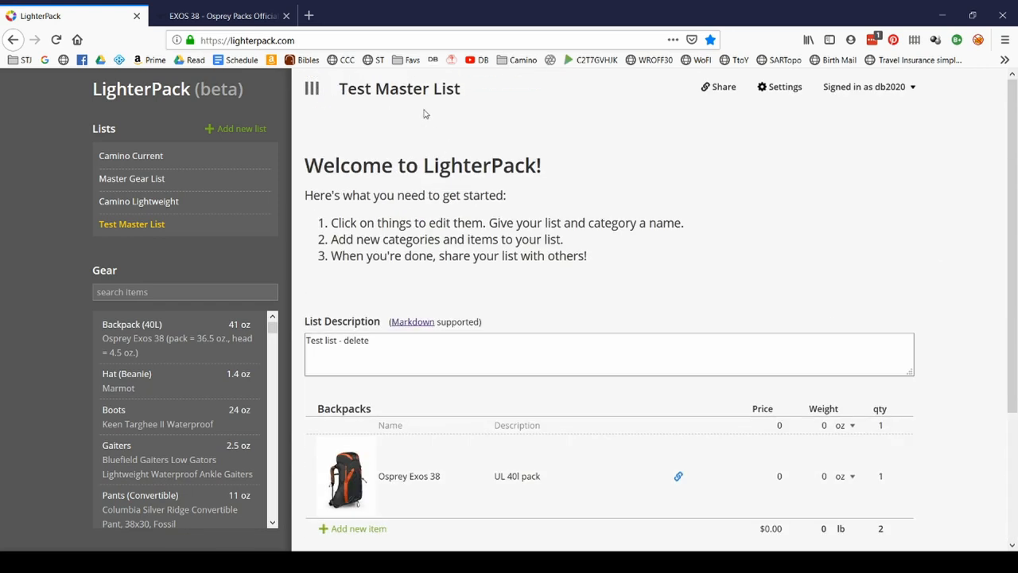
scroll(down, 3)
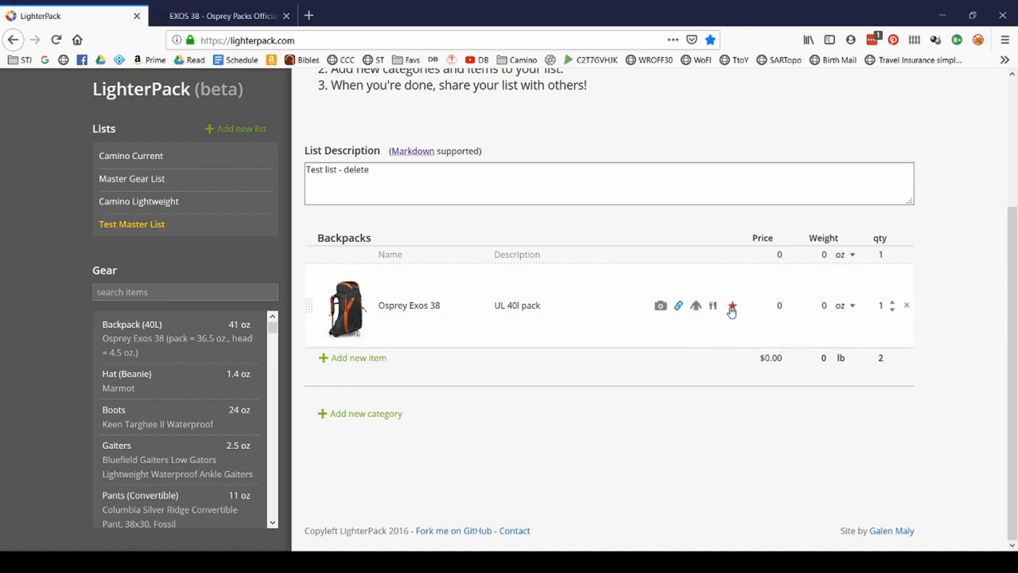
click(733, 305)
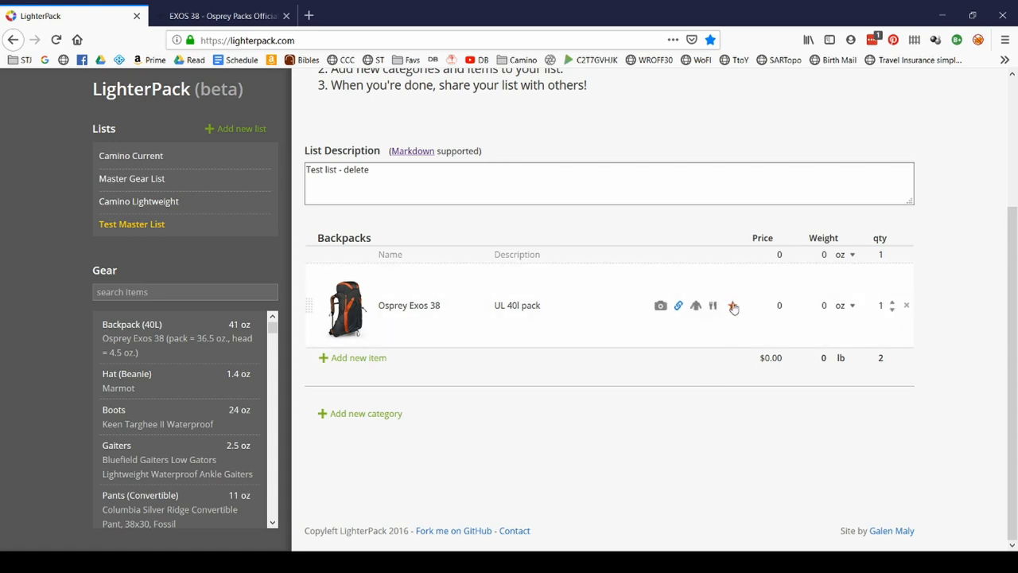
click(732, 305)
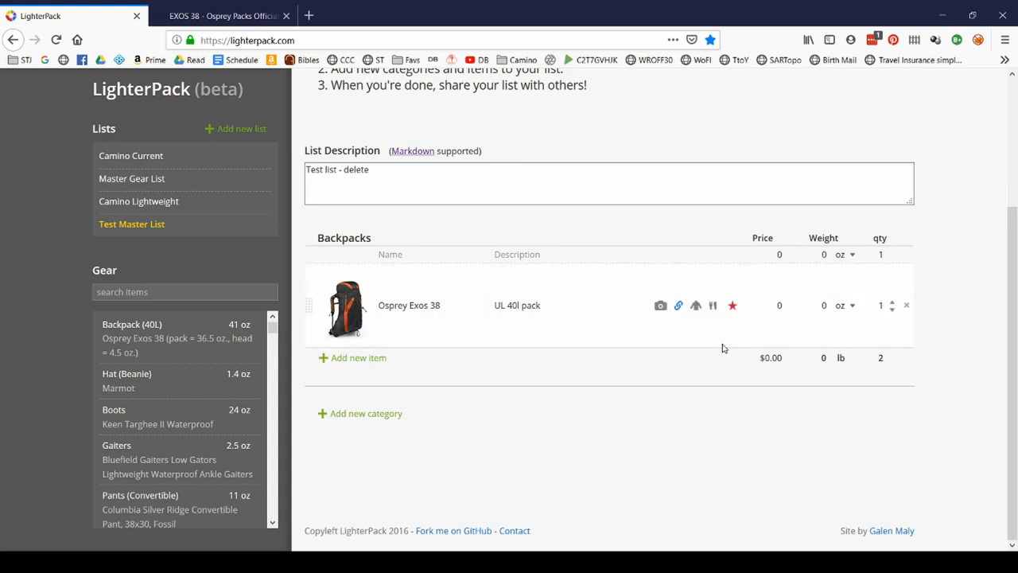
click(762, 305)
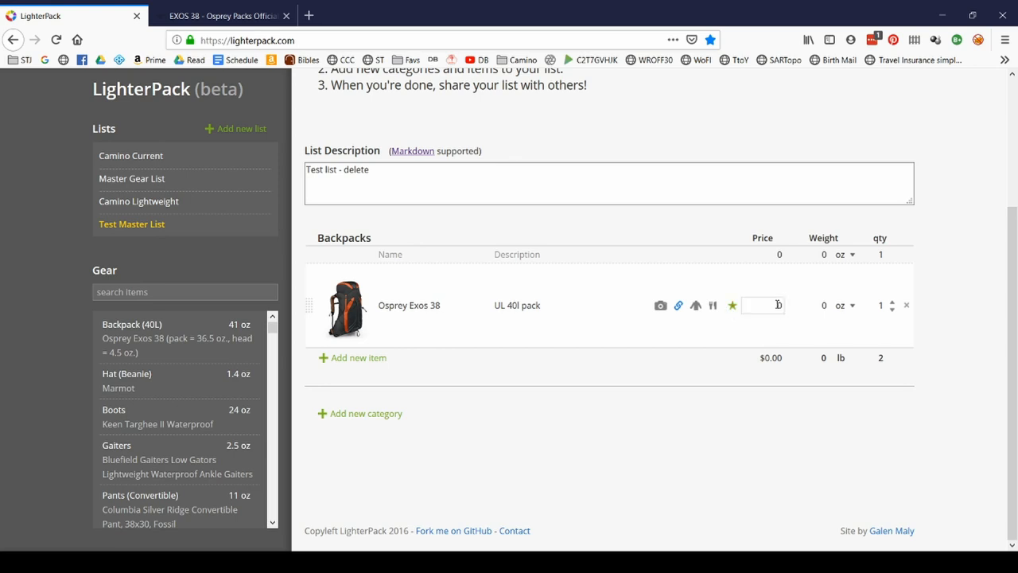
Check the Exos 38 specs on the Osprey site, then enter the 180.00 price.
click(223, 15)
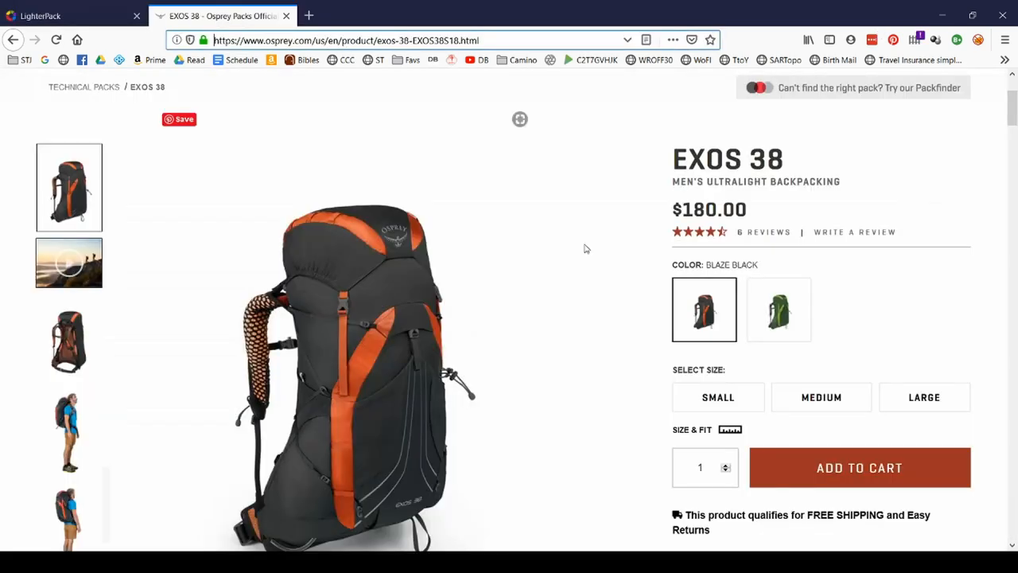
scroll(down, 3)
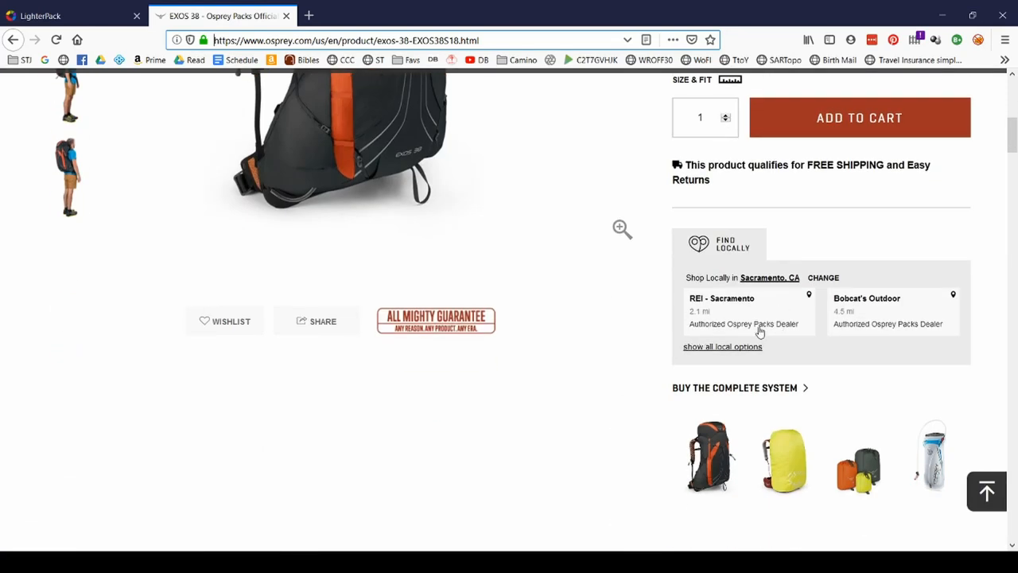
scroll(down, 3)
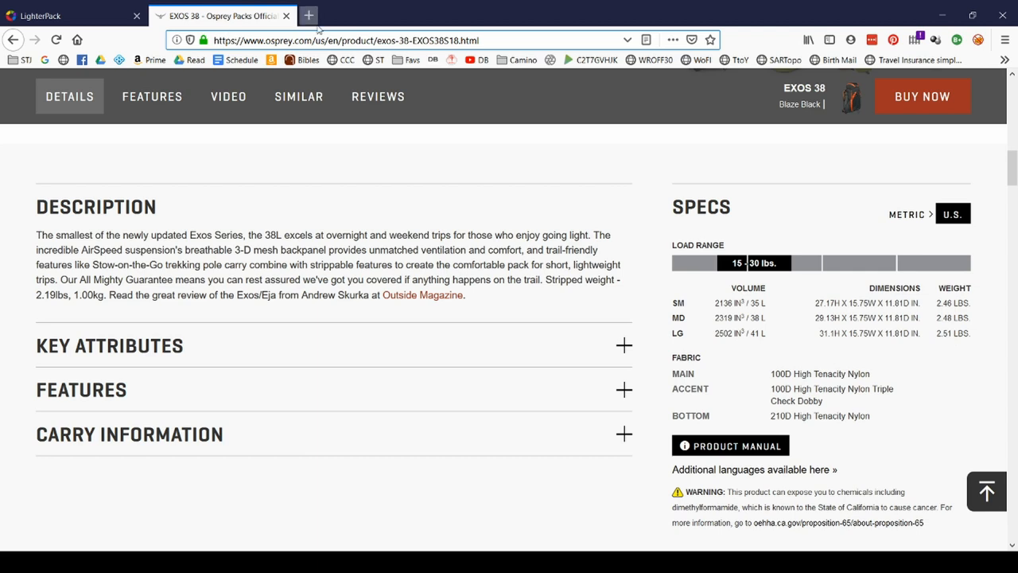
click(60, 15)
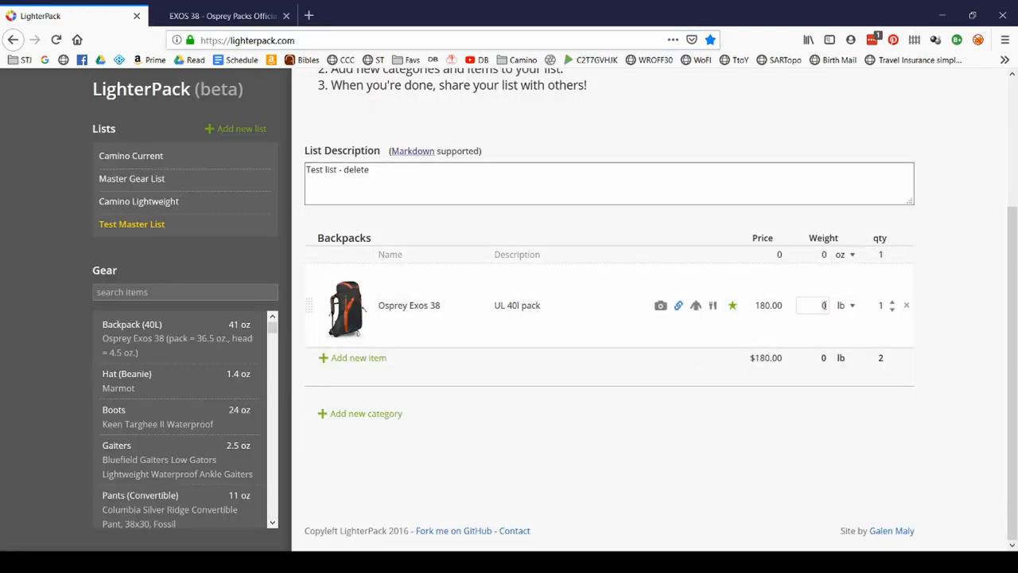
Enter 2.51 as the Osprey Exos 38 weight and switch units from lb to oz.
text(2.51)
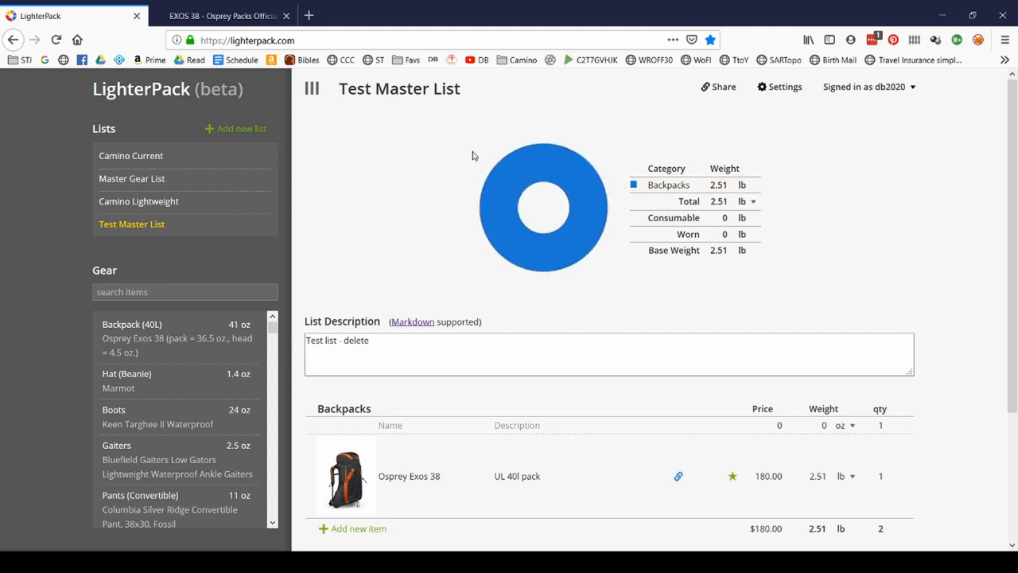
mouse_move(552, 164)
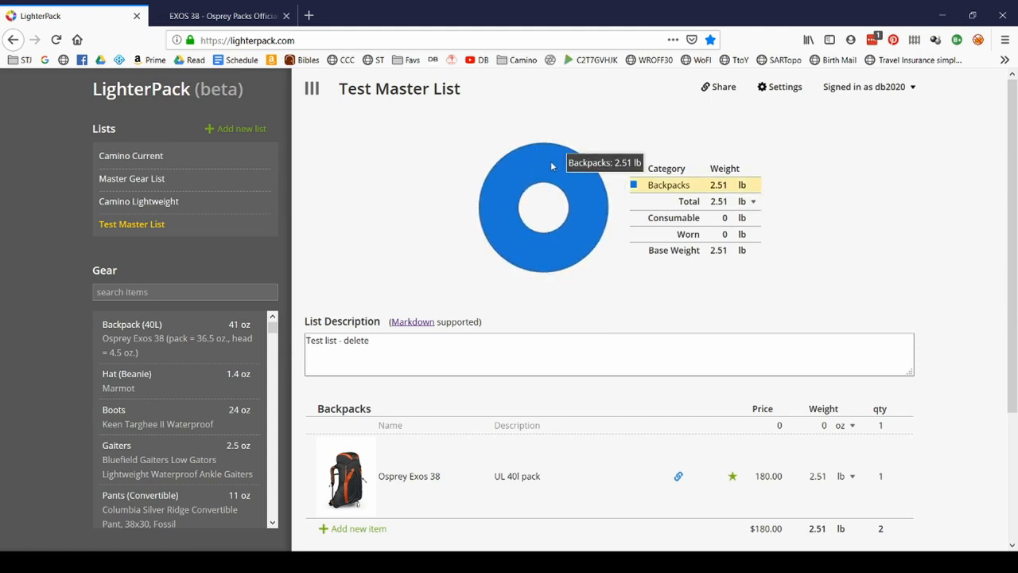
mouse_move(548, 169)
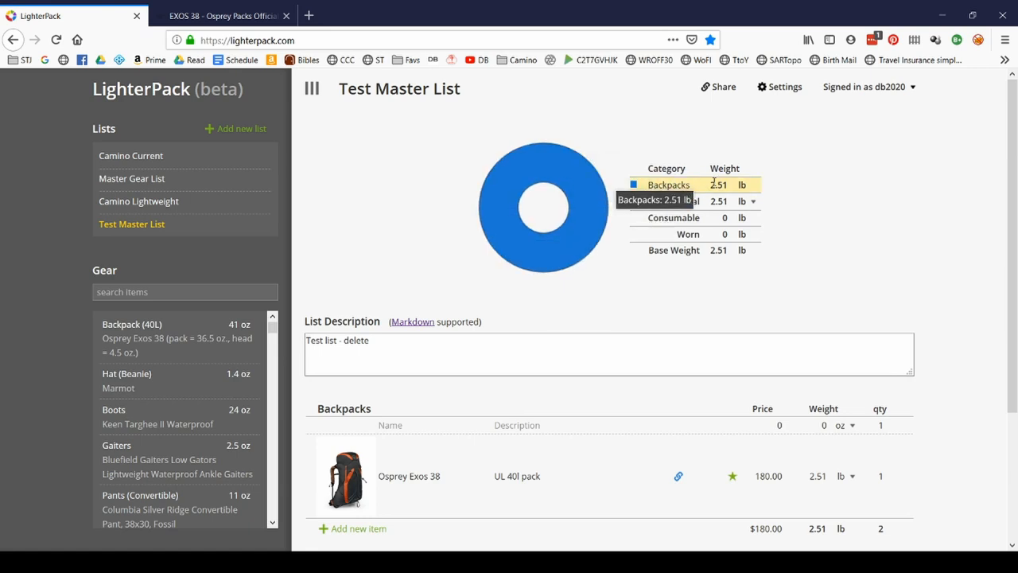
scroll(down, 3)
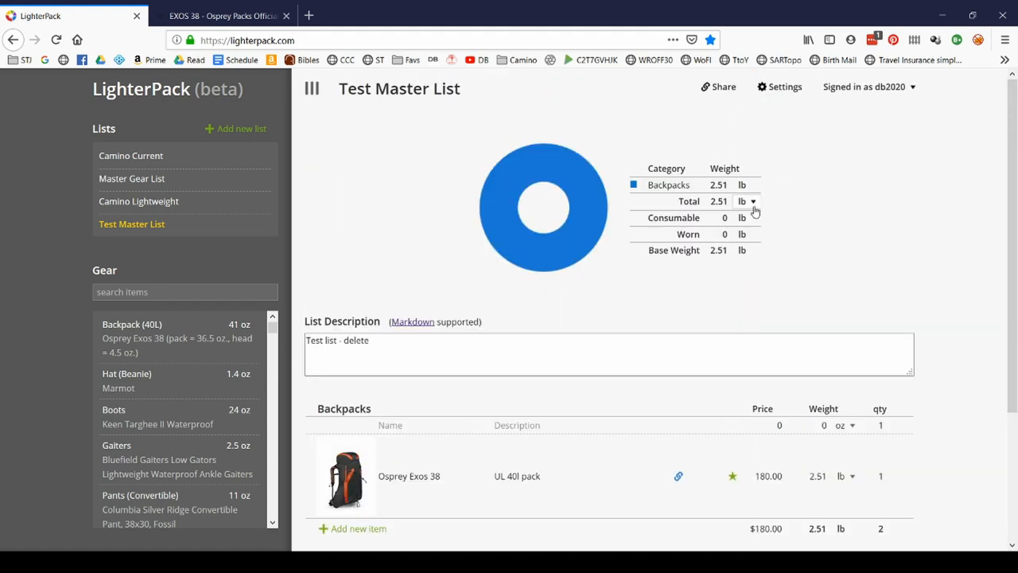
click(753, 201)
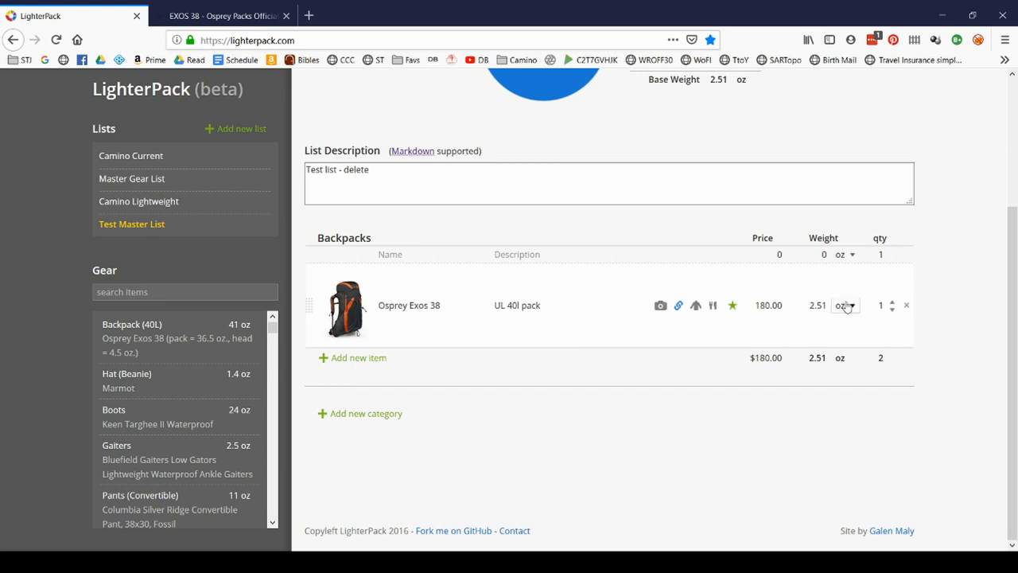
click(843, 305)
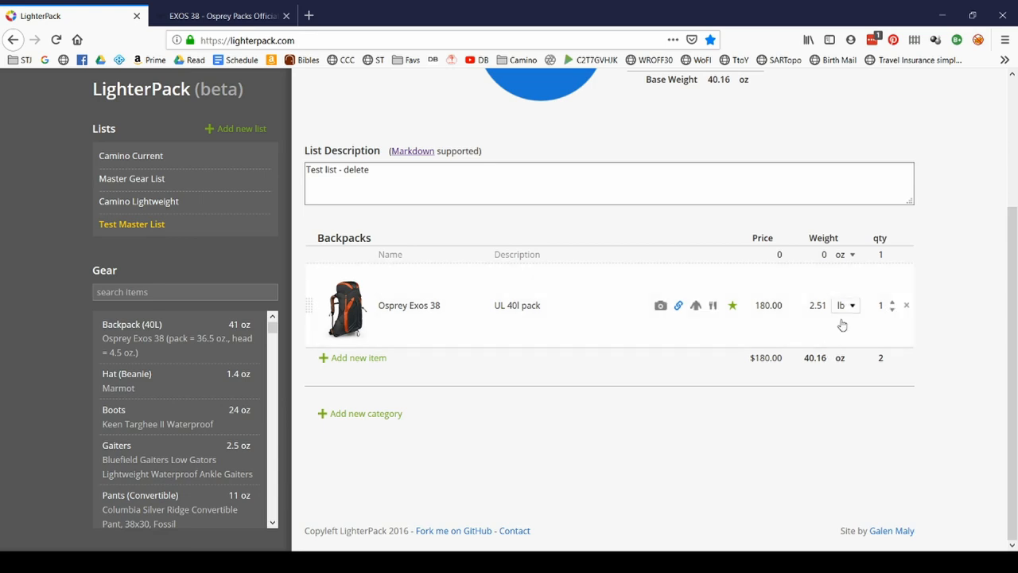
click(846, 304)
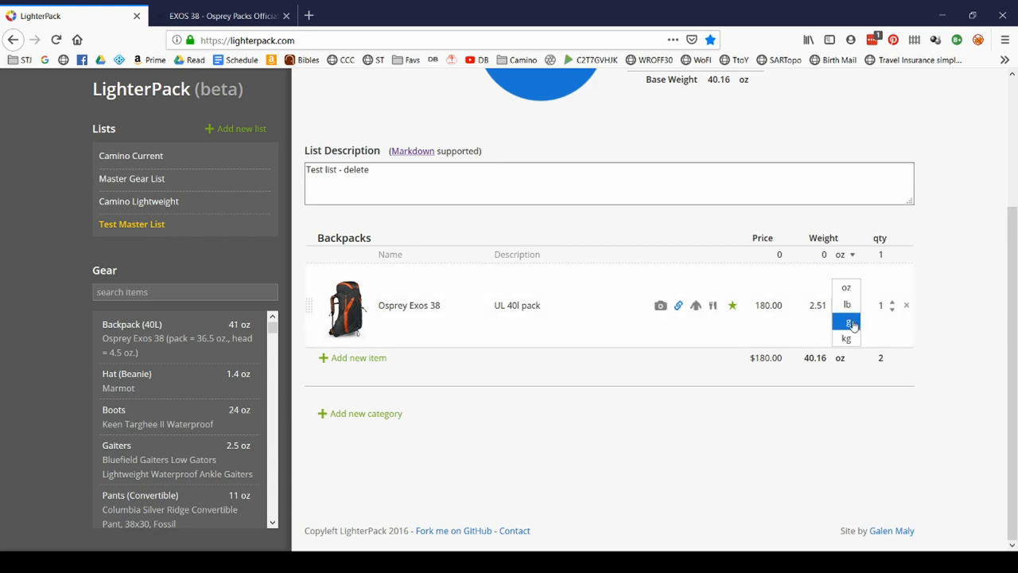
click(847, 321)
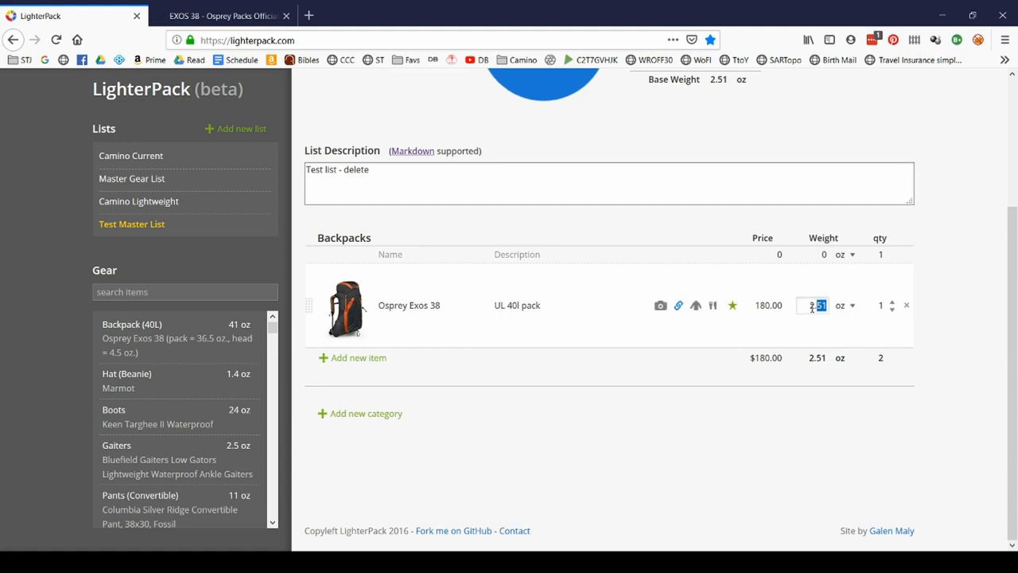
text(40)
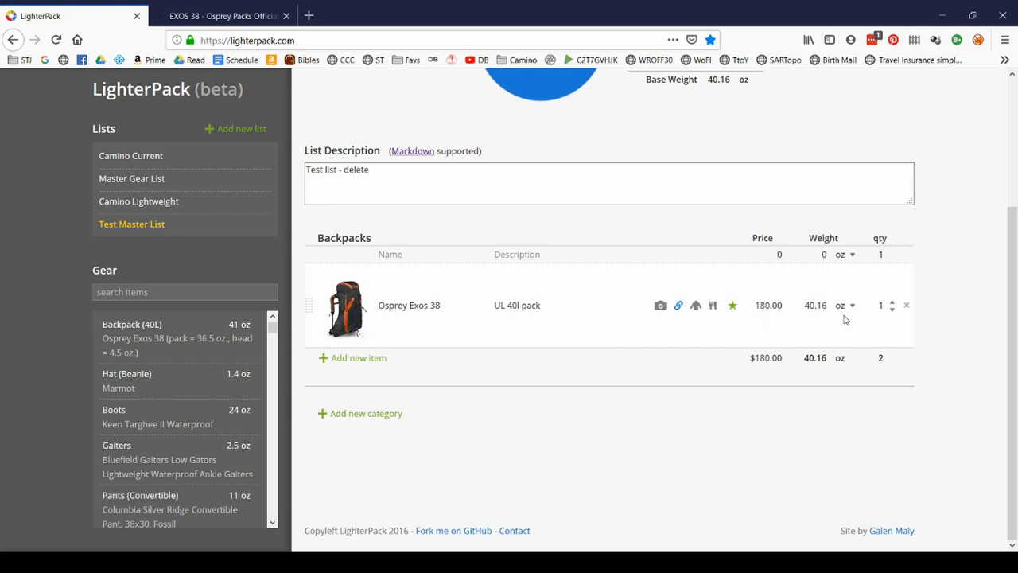
click(846, 306)
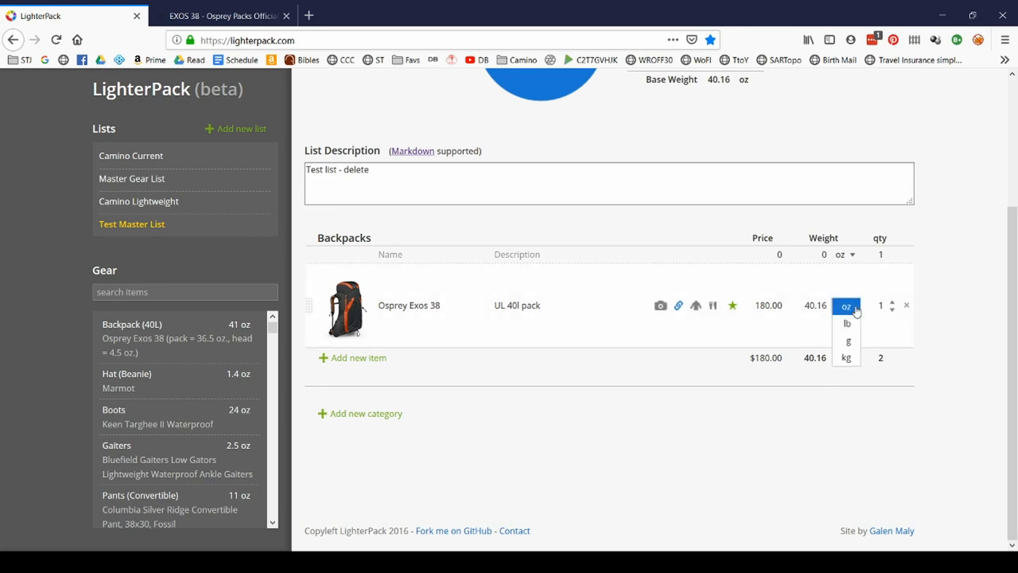
click(846, 322)
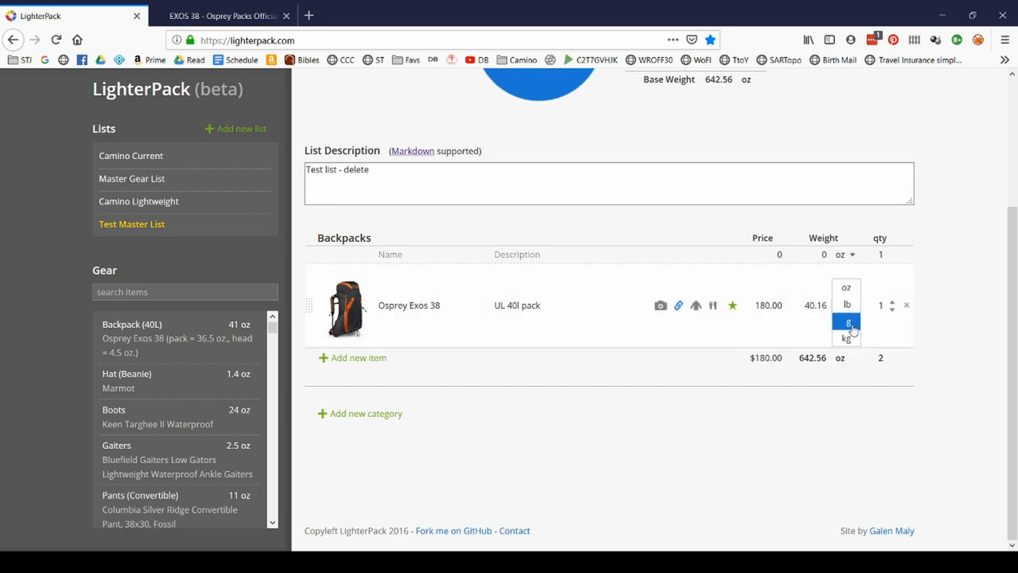
click(846, 271)
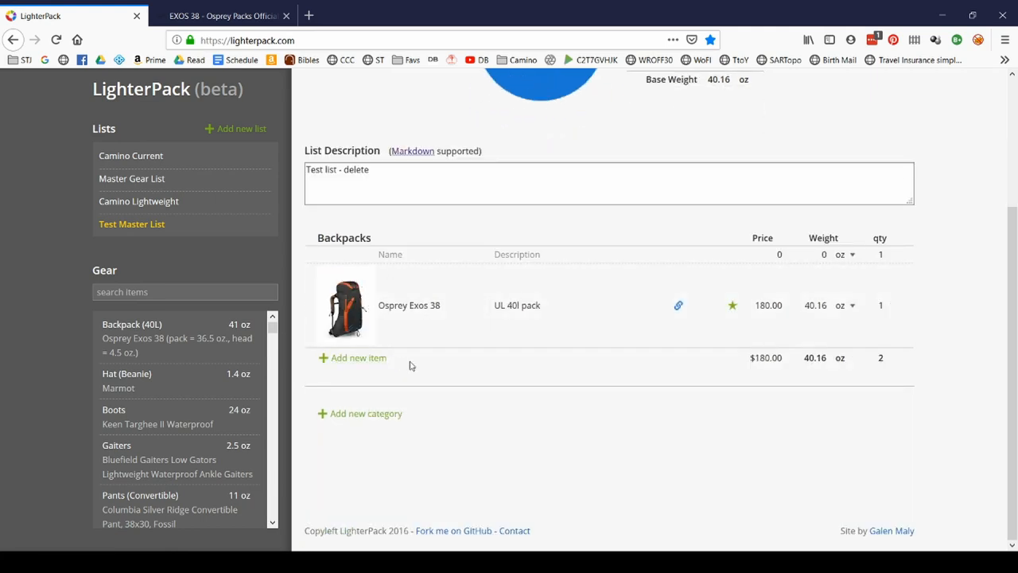
Add a 'Clothing' category with Columbia 'Zip Off pants' weighing 12 oz, plus a price.
click(365, 414)
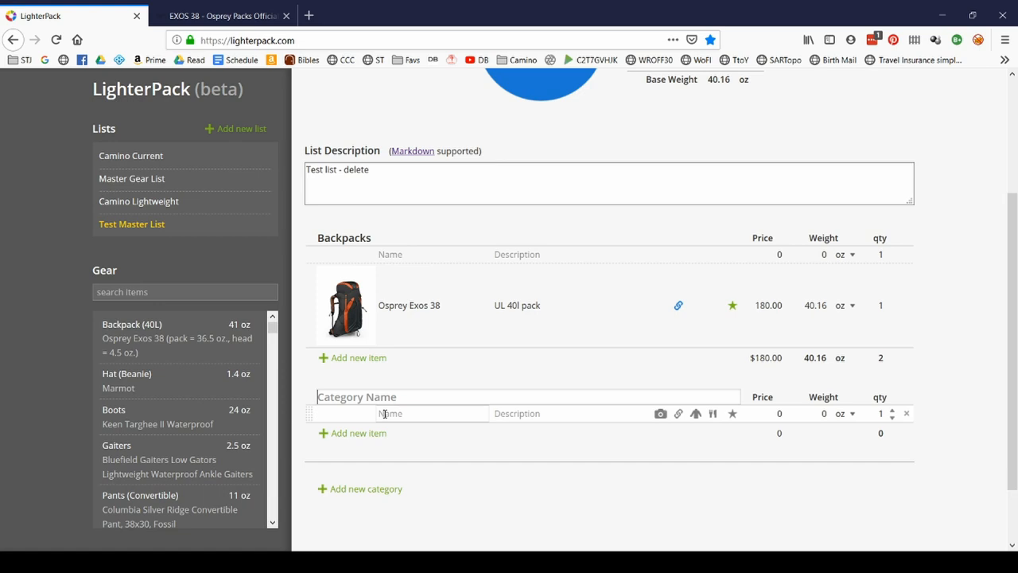
text(Clothing)
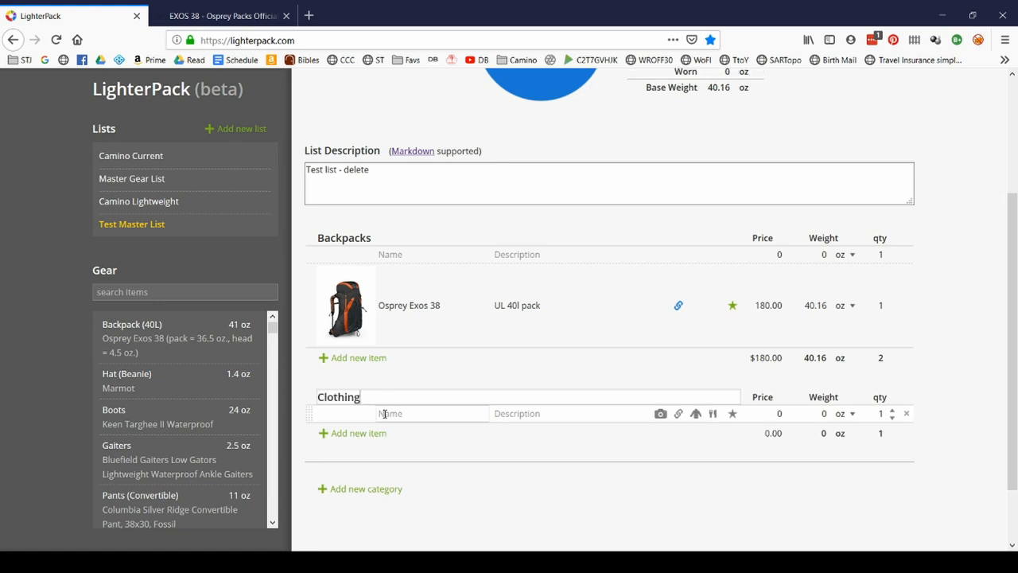
scroll(down, 3)
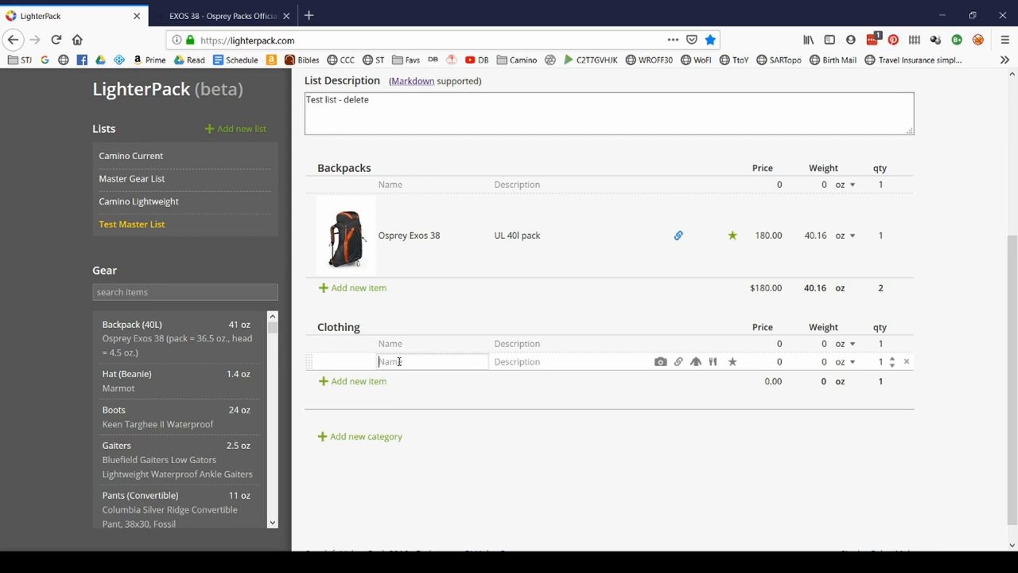
text(Zip Off pan)
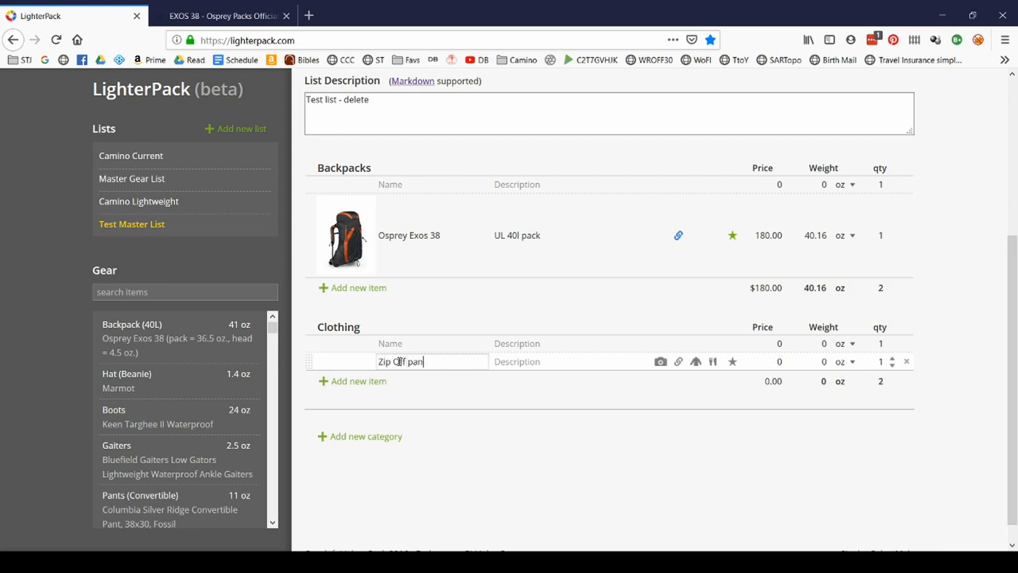
text(Columbia)
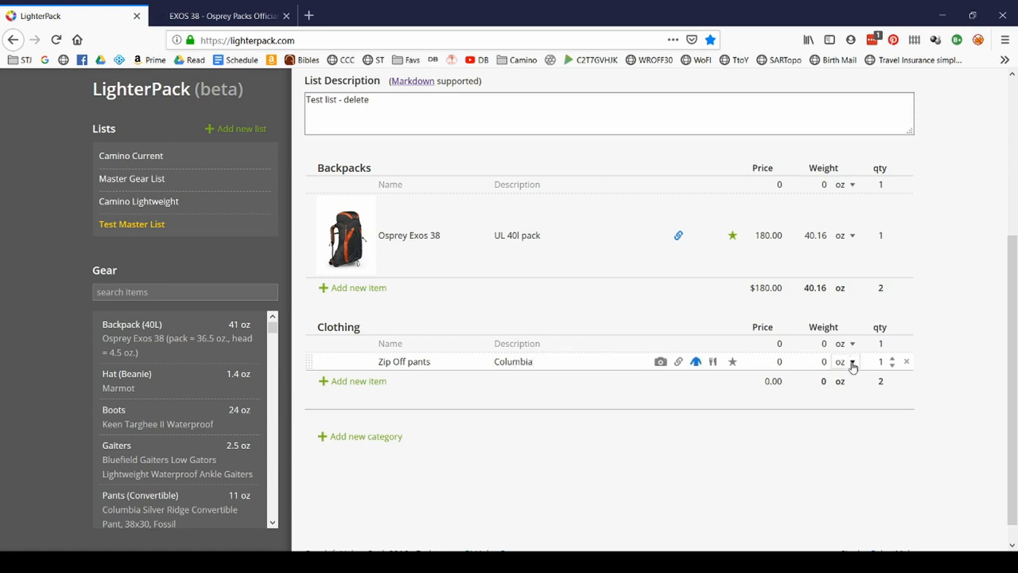
click(811, 361)
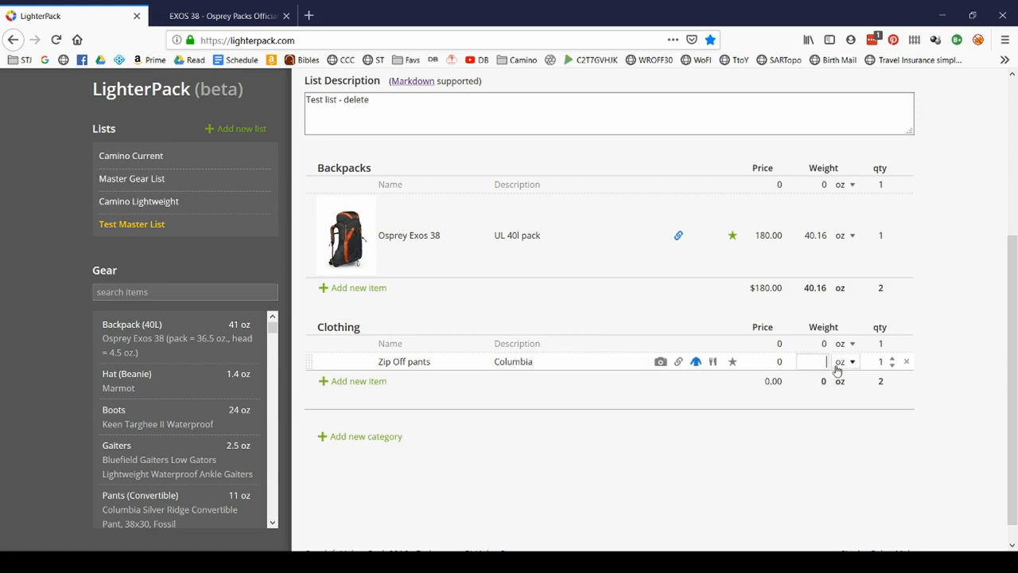
text(12)
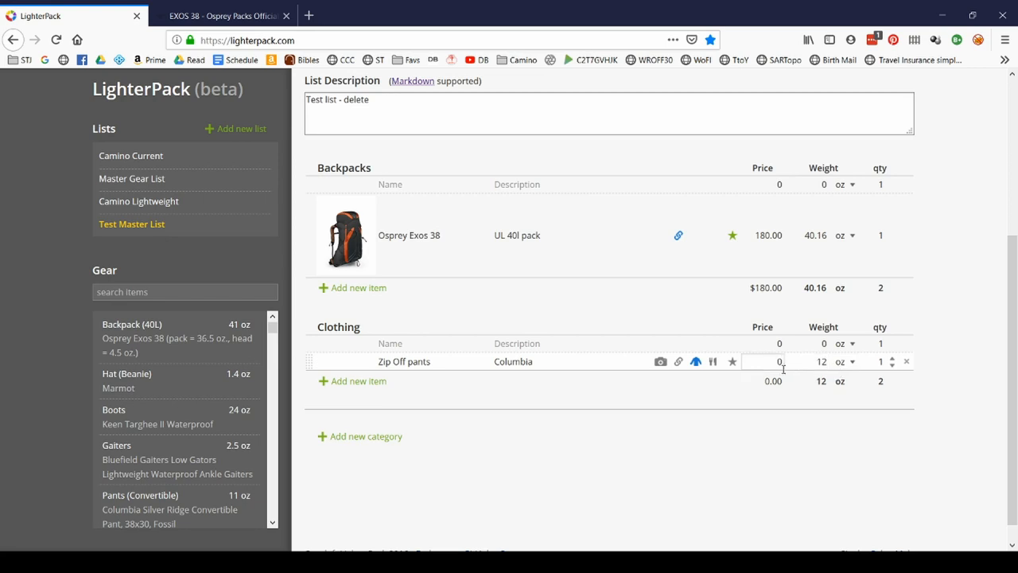
text(800)
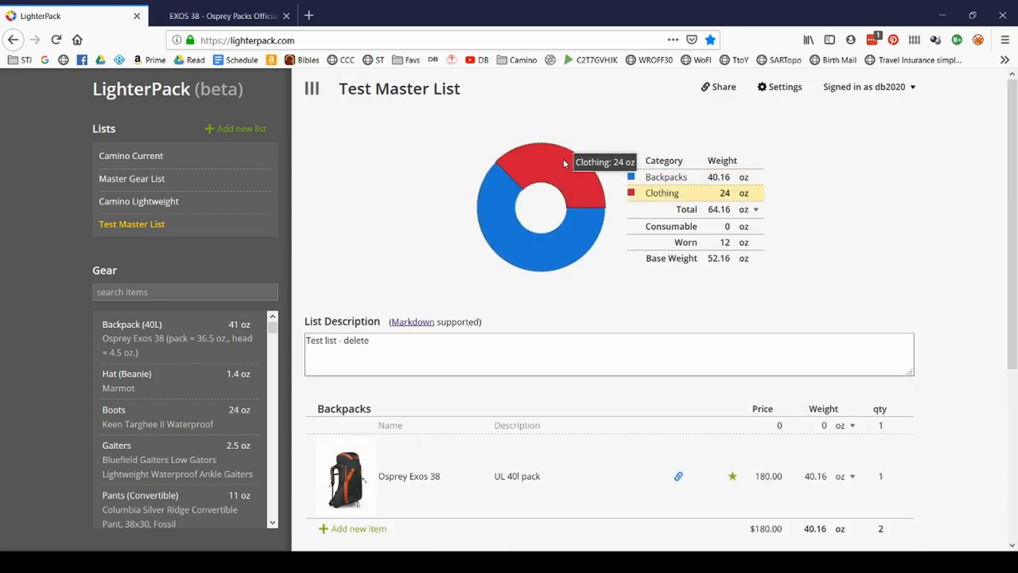
mouse_move(714, 234)
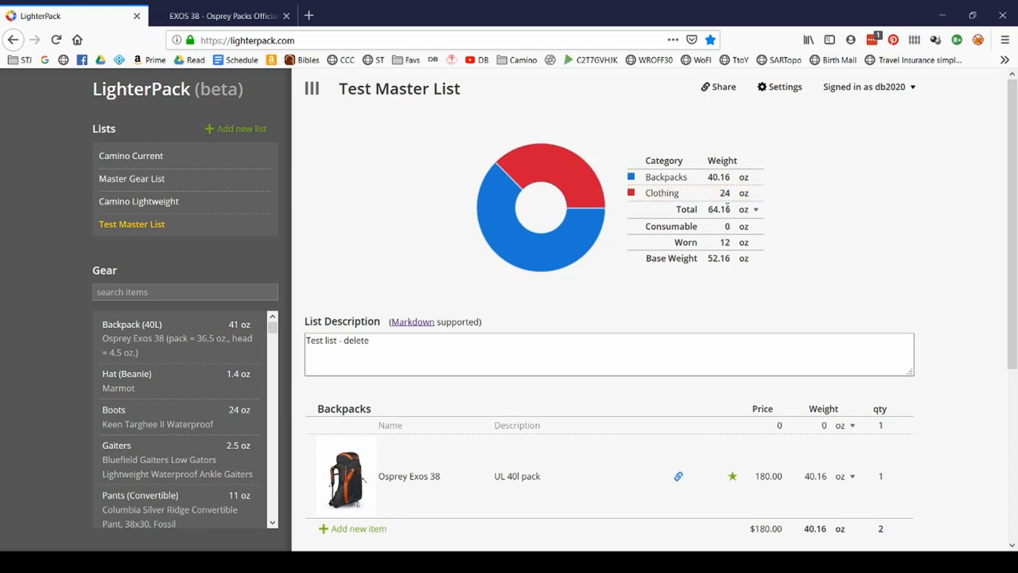
mouse_move(668, 195)
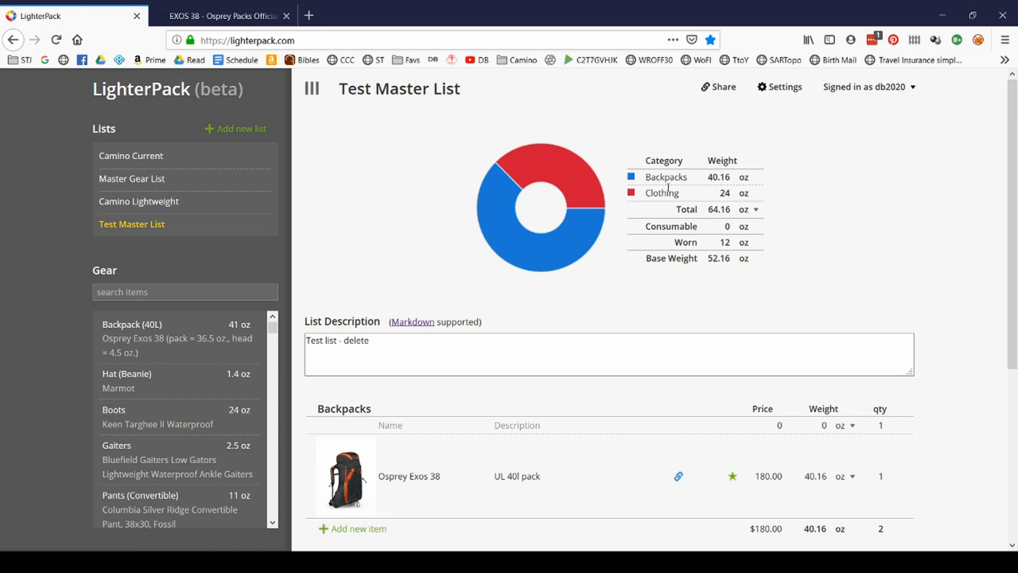
mouse_move(579, 187)
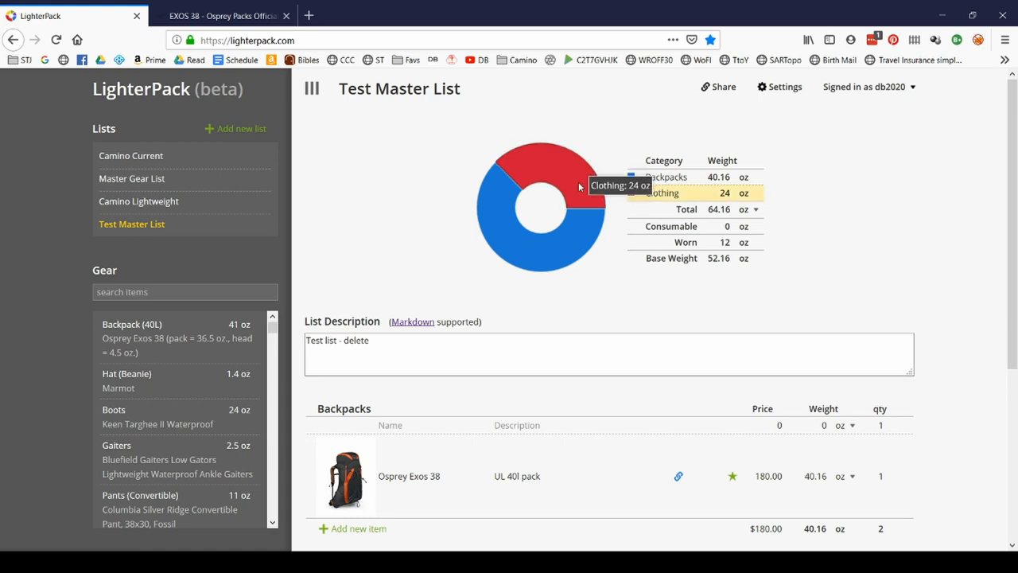
scroll(down, 3)
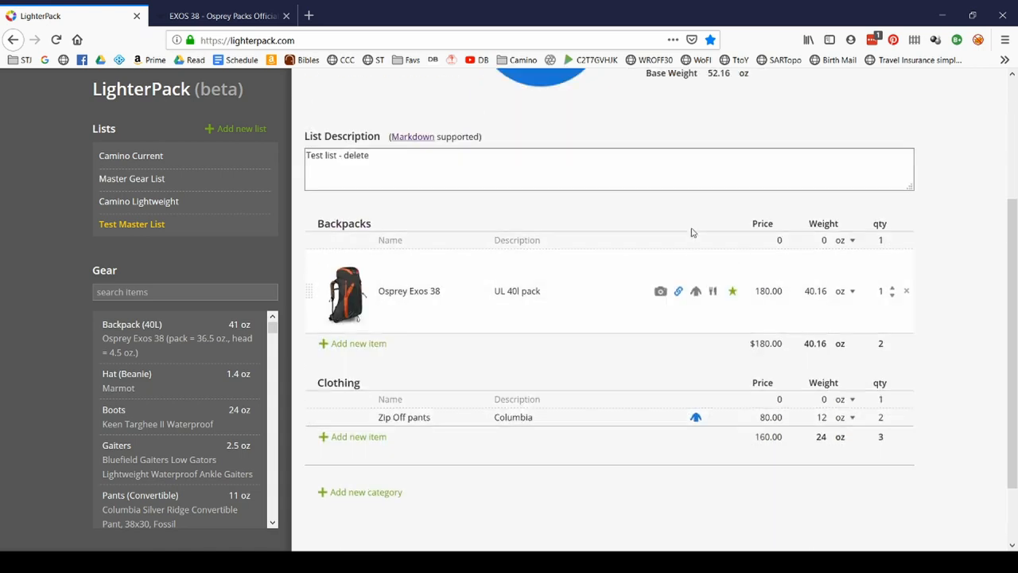
scroll(down, 3)
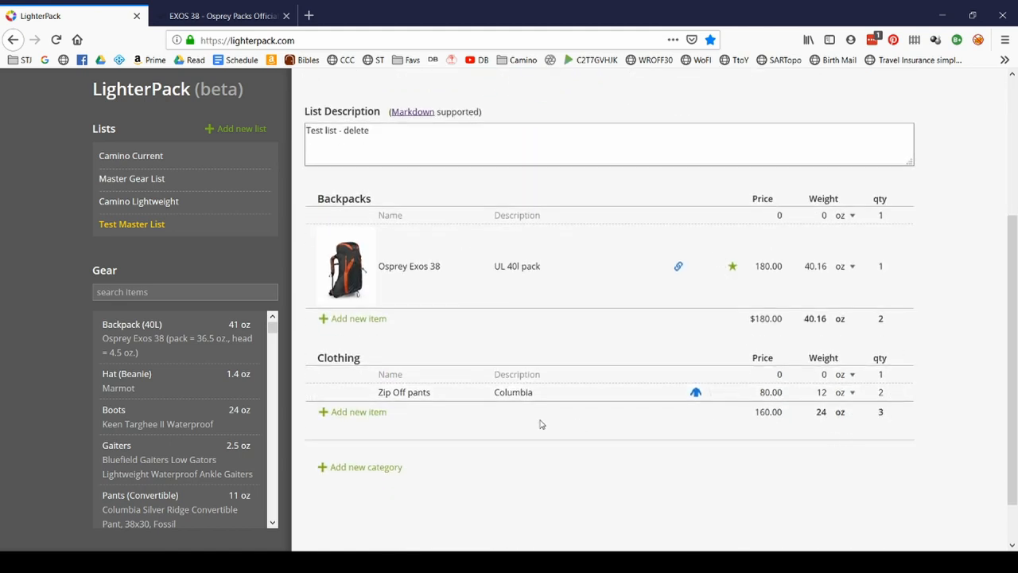
mouse_move(696, 395)
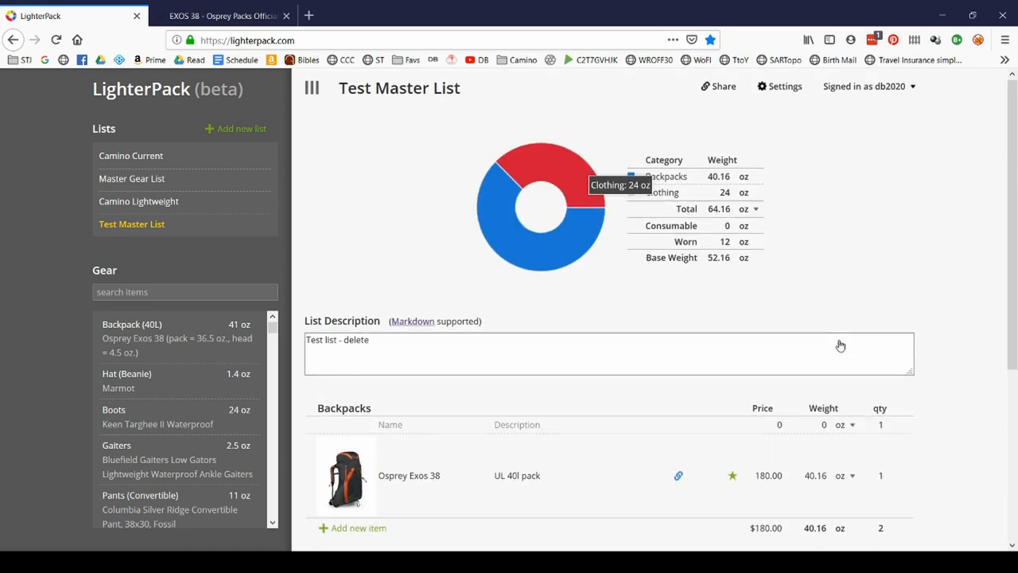
mouse_move(740, 266)
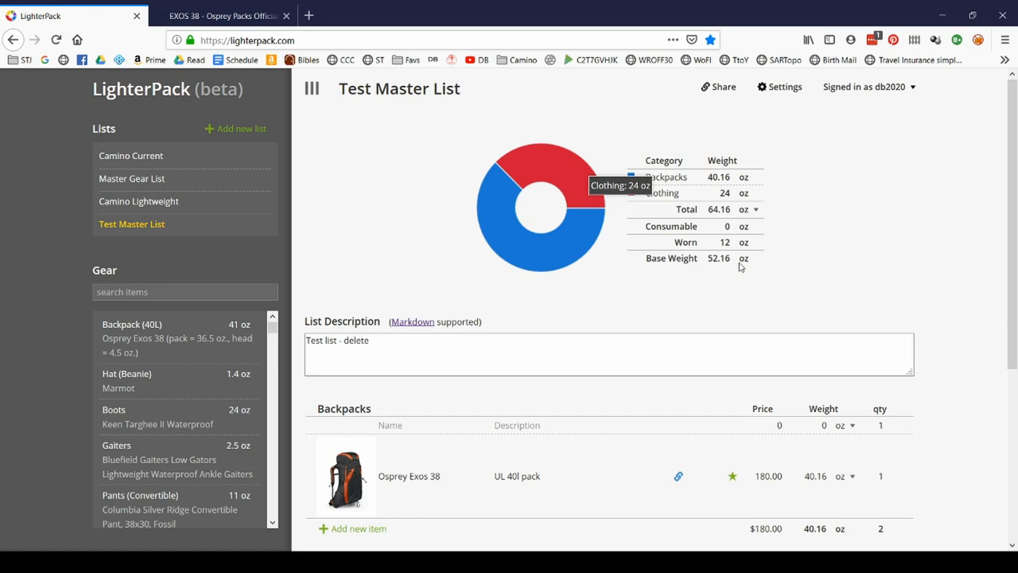
mouse_move(719, 247)
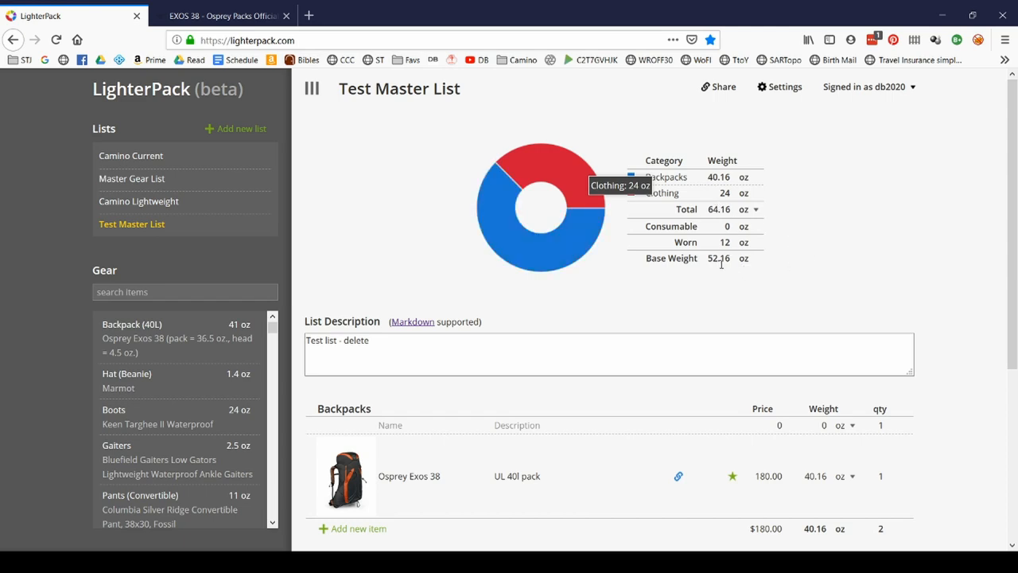
mouse_move(762, 272)
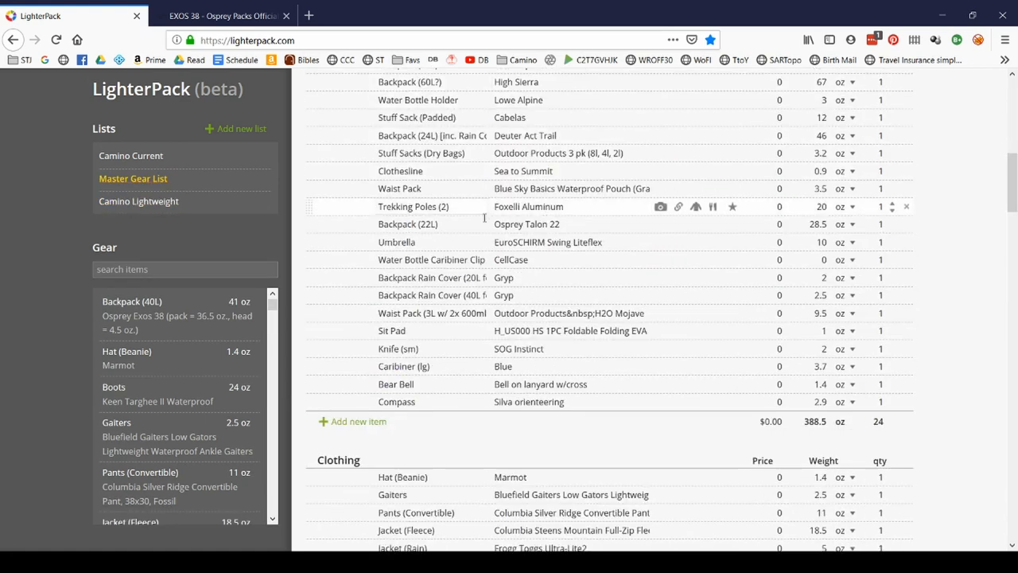
scroll(down, 3)
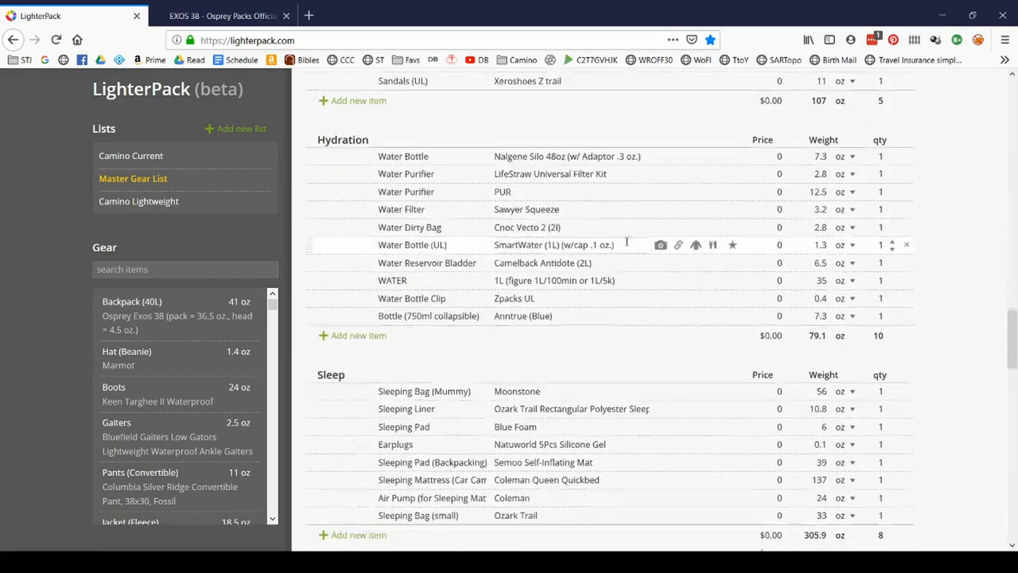
scroll(down, 3)
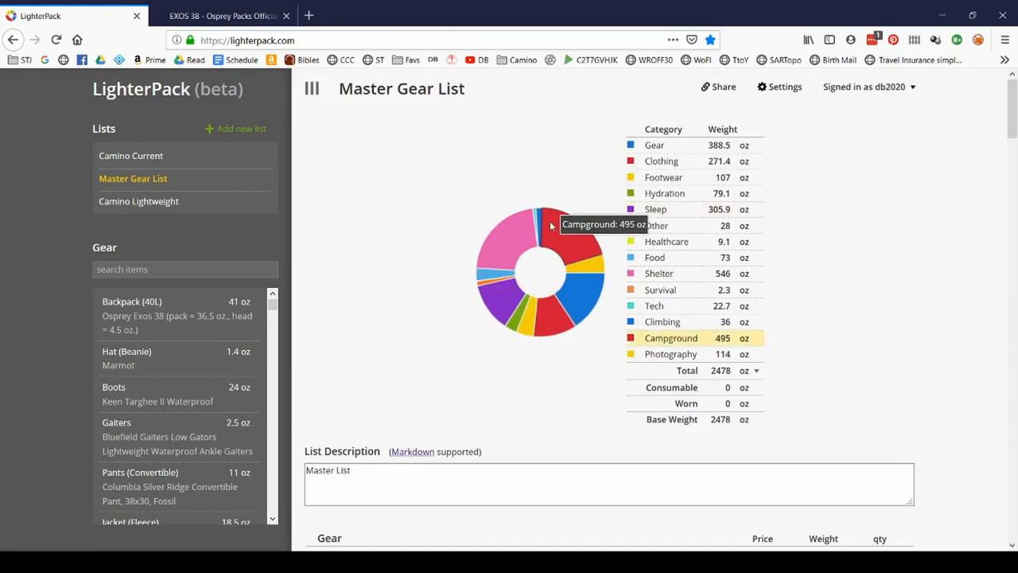
mouse_move(587, 276)
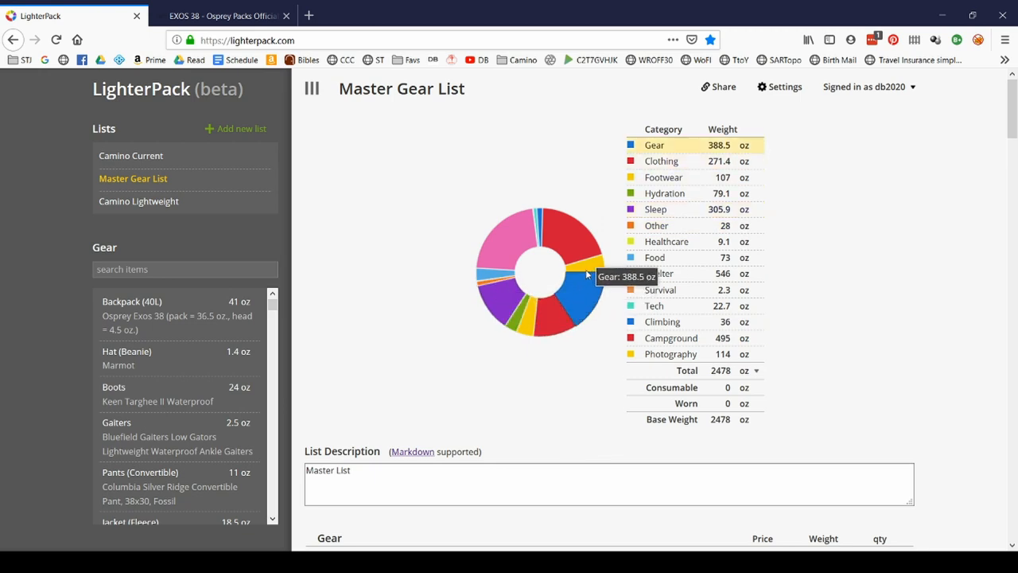
mouse_move(669, 160)
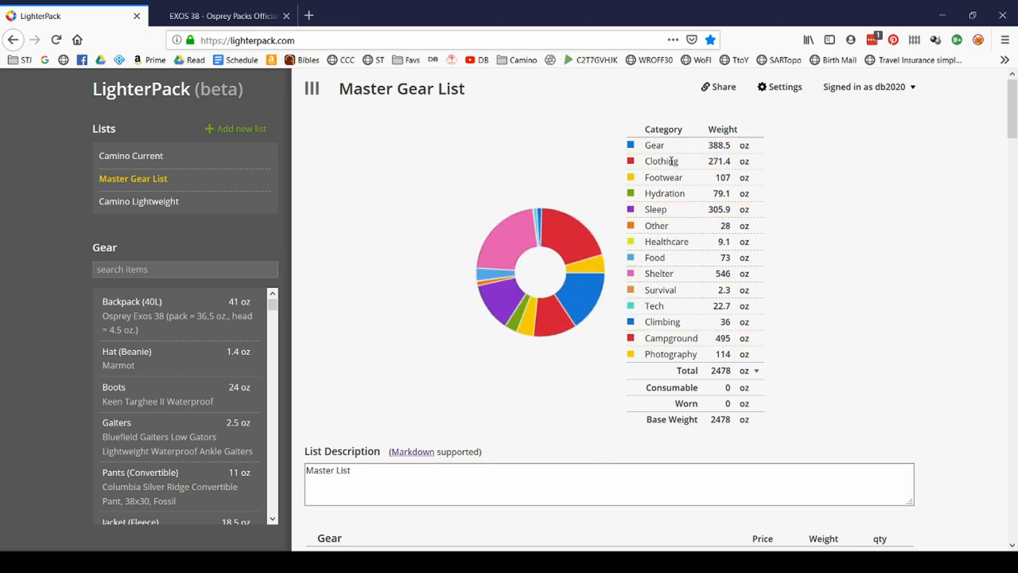
mouse_move(676, 151)
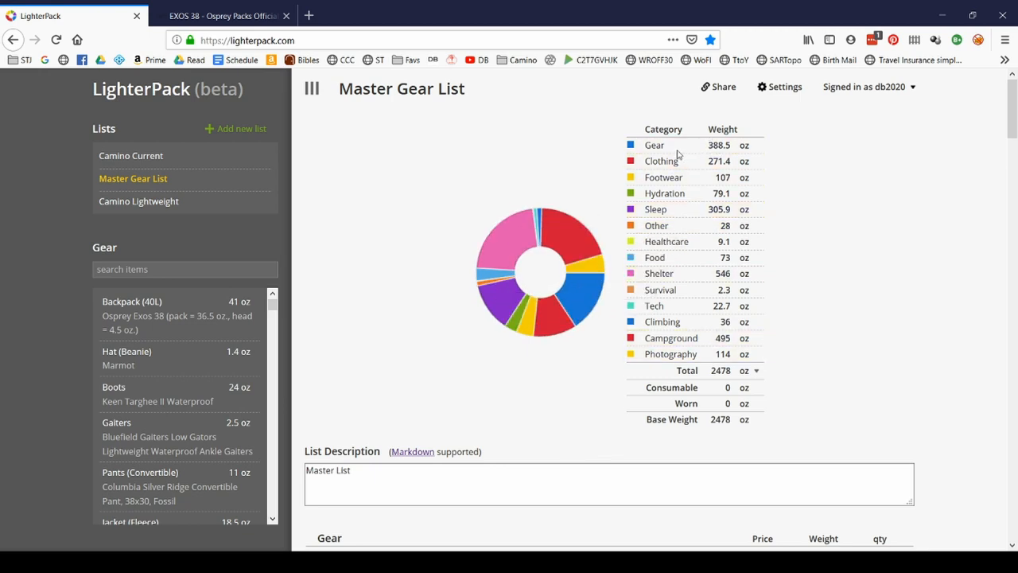
mouse_move(677, 161)
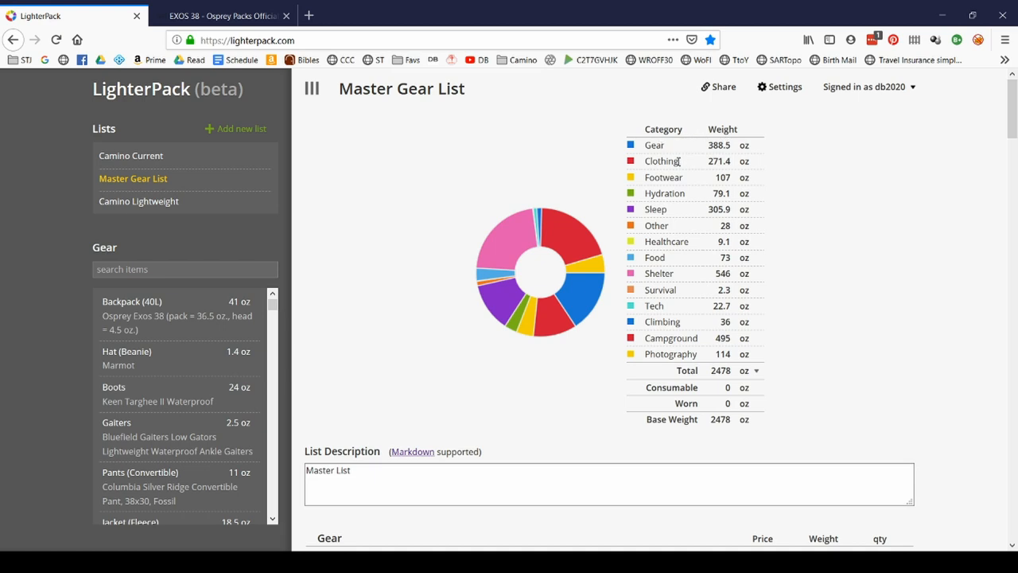
mouse_move(718, 241)
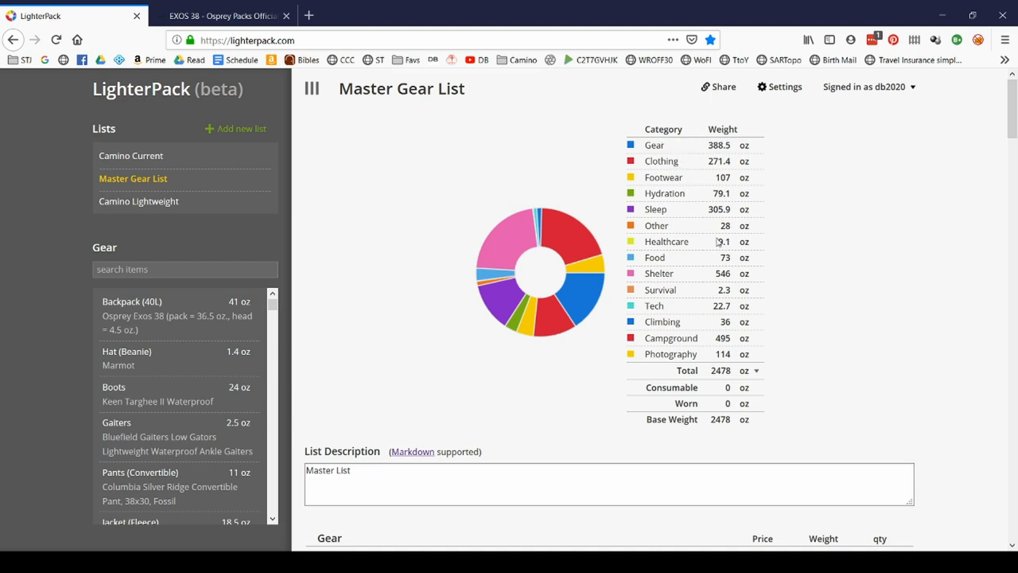
mouse_move(581, 194)
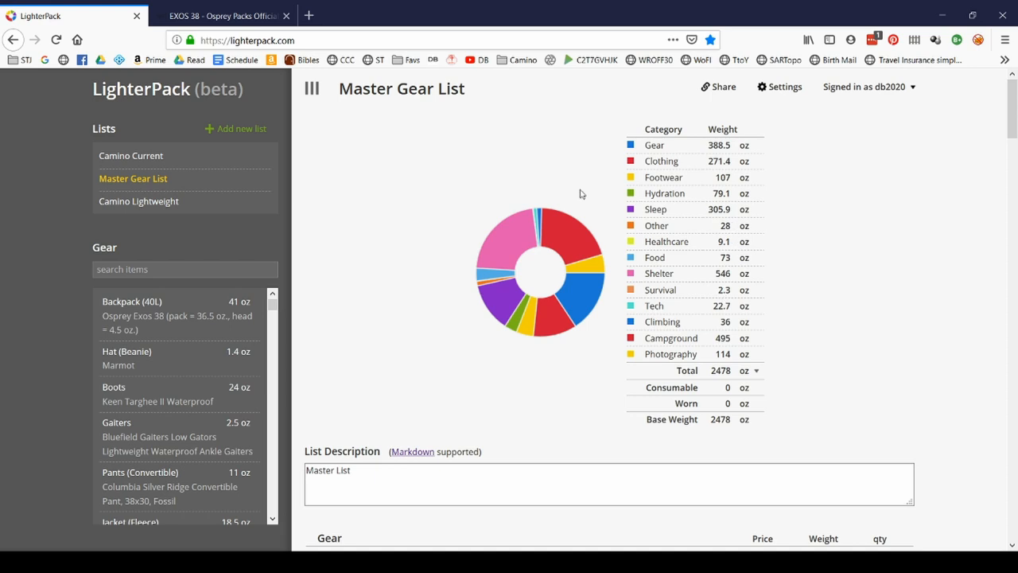
mouse_move(521, 232)
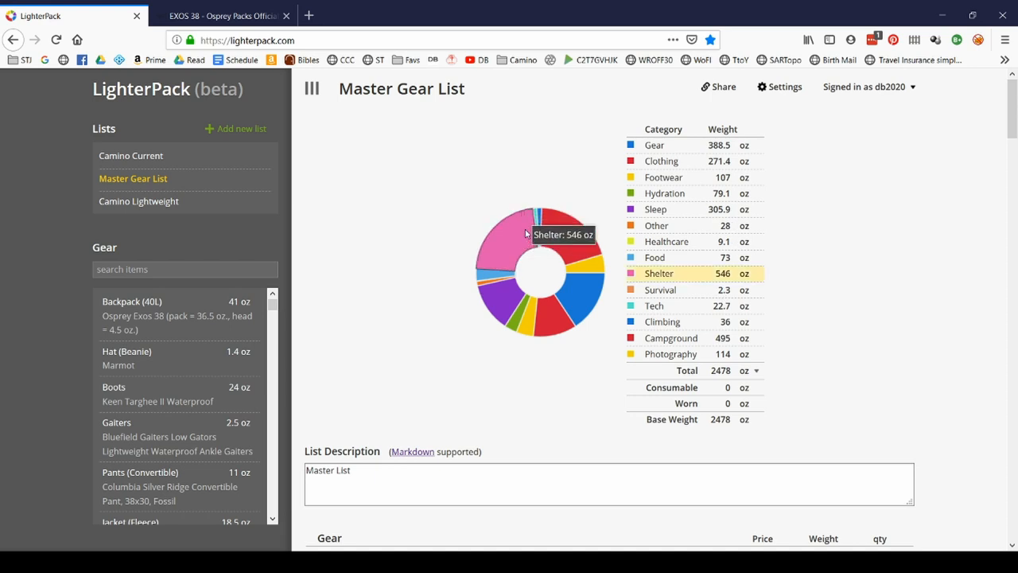
mouse_move(594, 257)
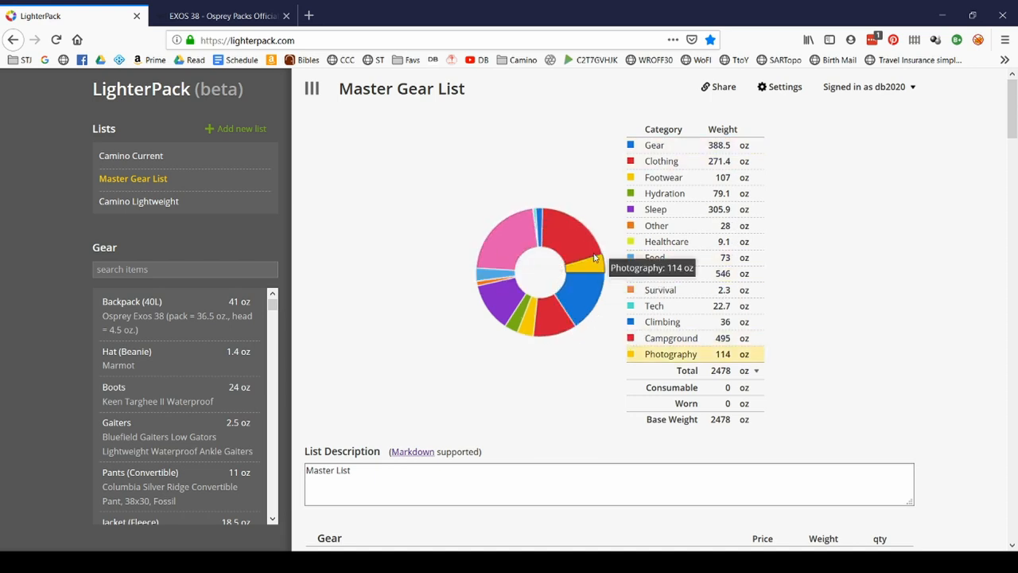
mouse_move(517, 245)
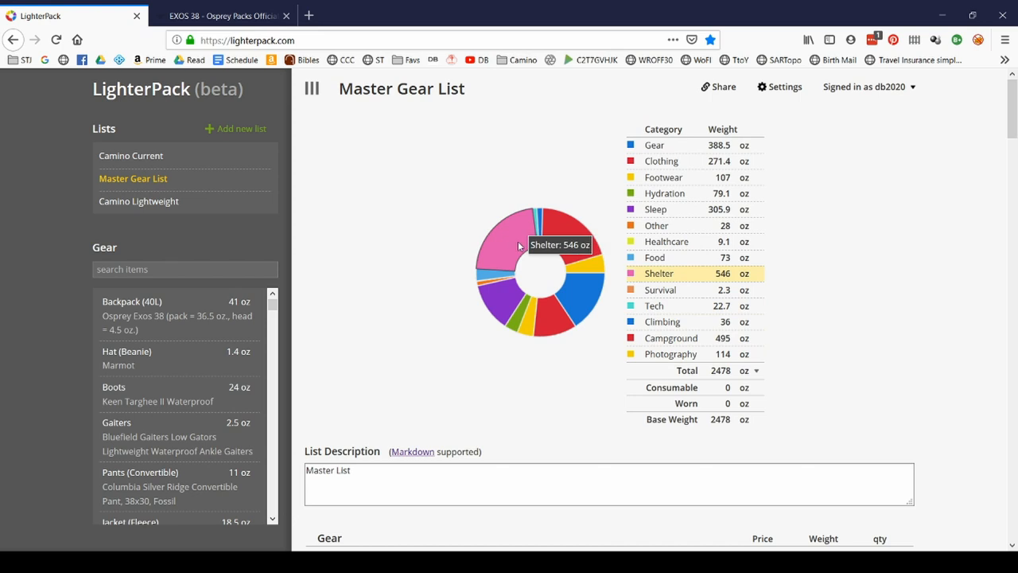
mouse_move(525, 222)
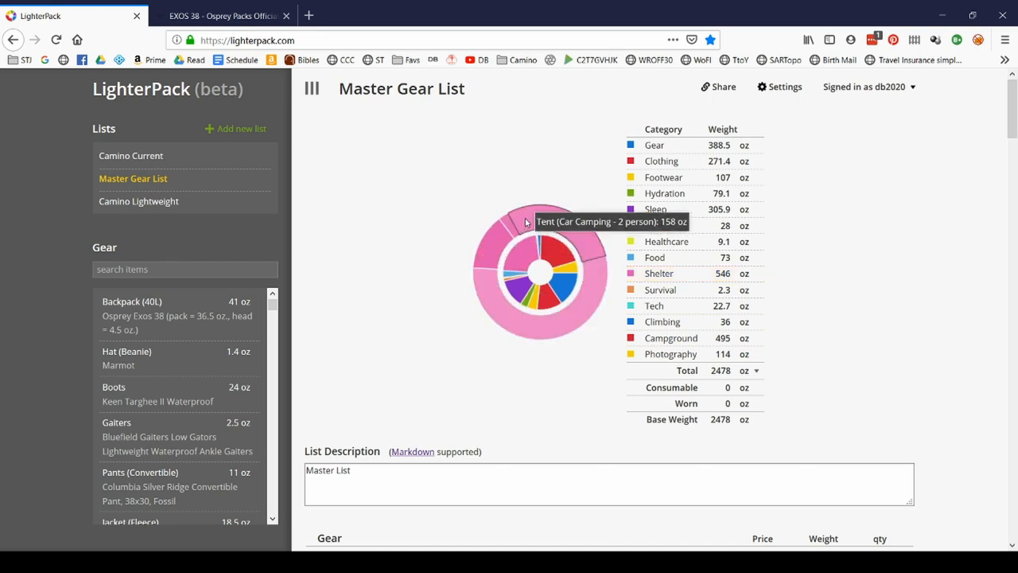
mouse_move(503, 241)
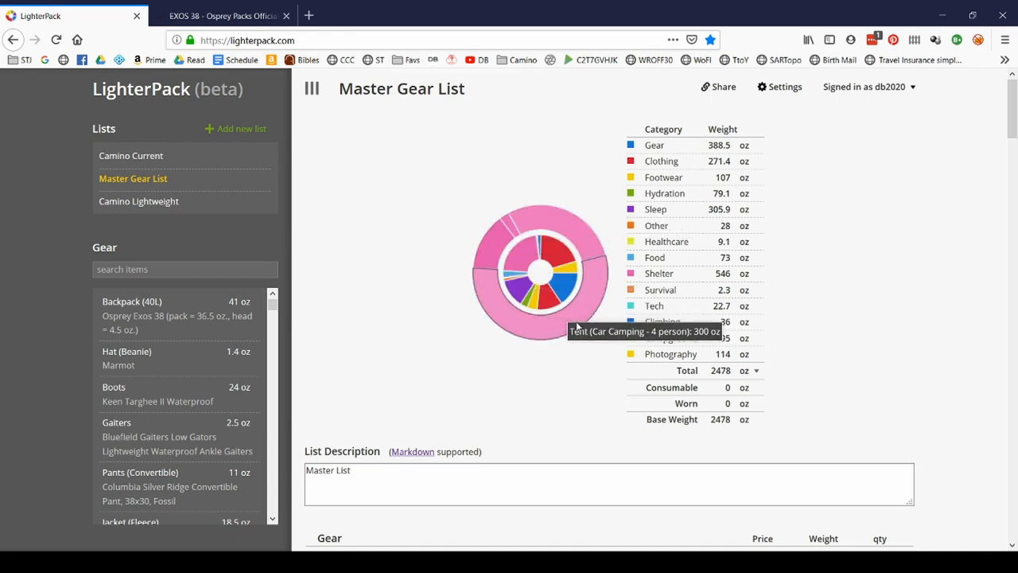
mouse_move(592, 298)
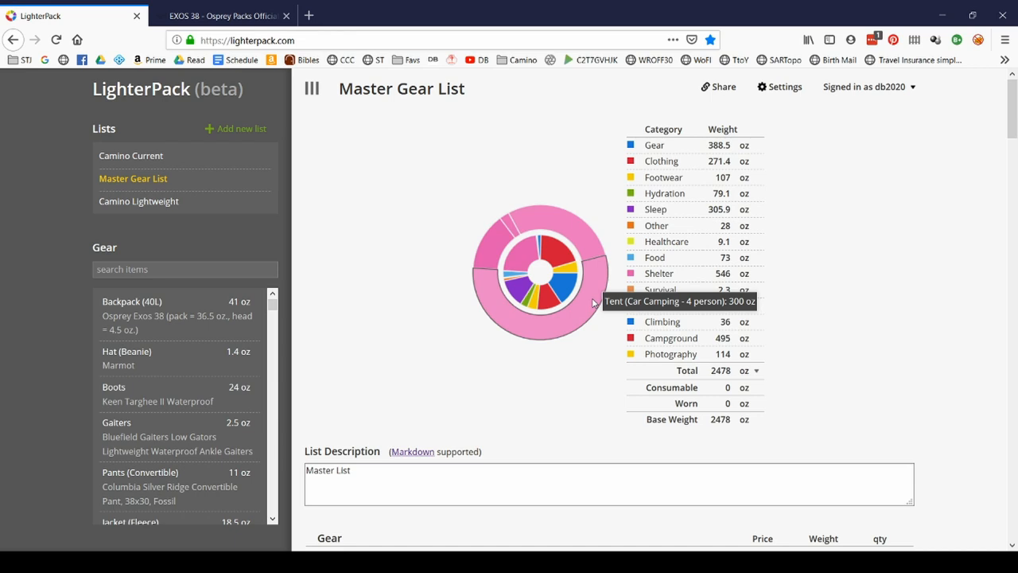
mouse_move(553, 225)
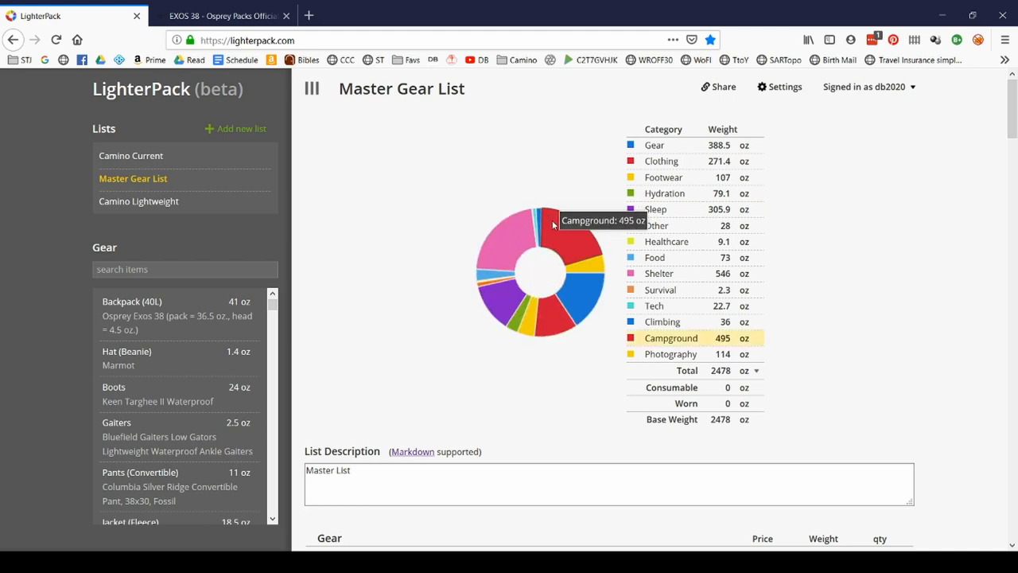
Create an empty new list named 'Fake Camino'.
click(241, 128)
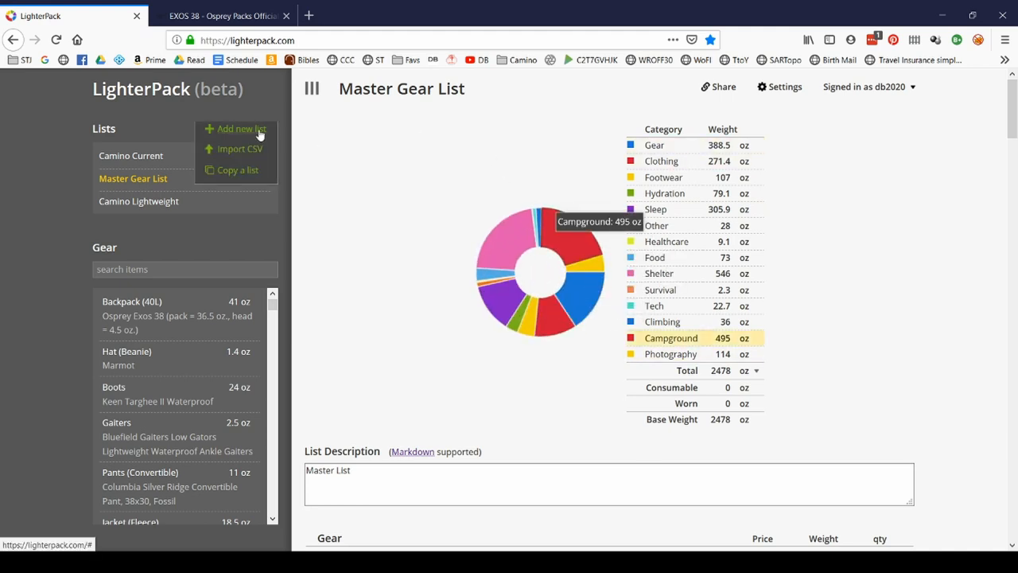
mouse_move(199, 149)
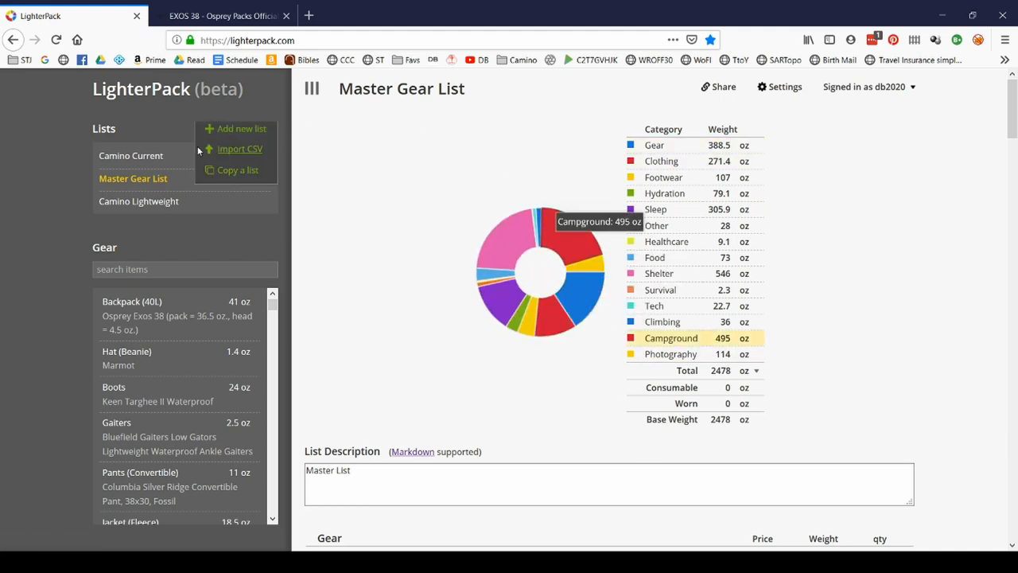
mouse_move(158, 161)
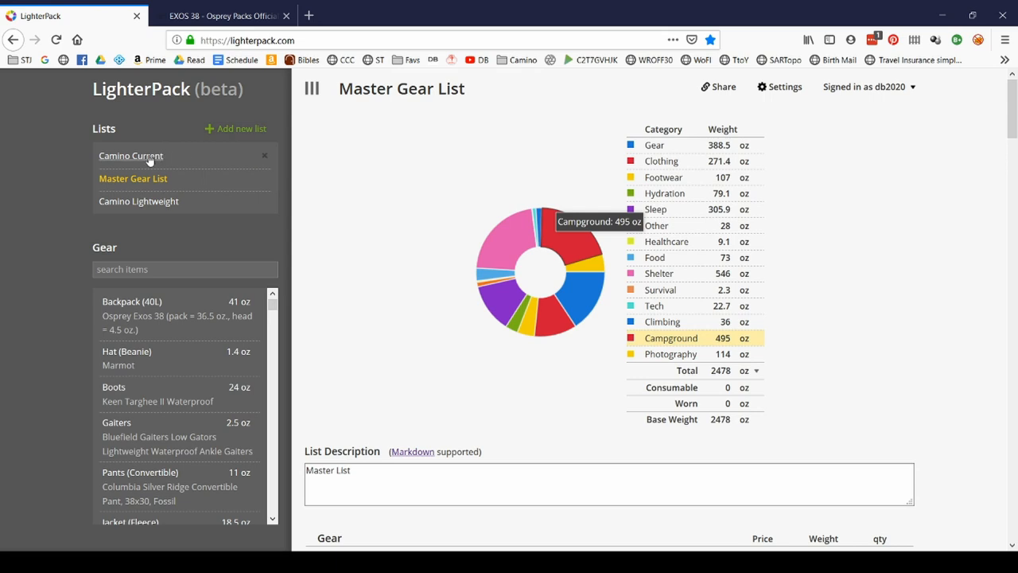
click(241, 128)
text(Fake Camino)
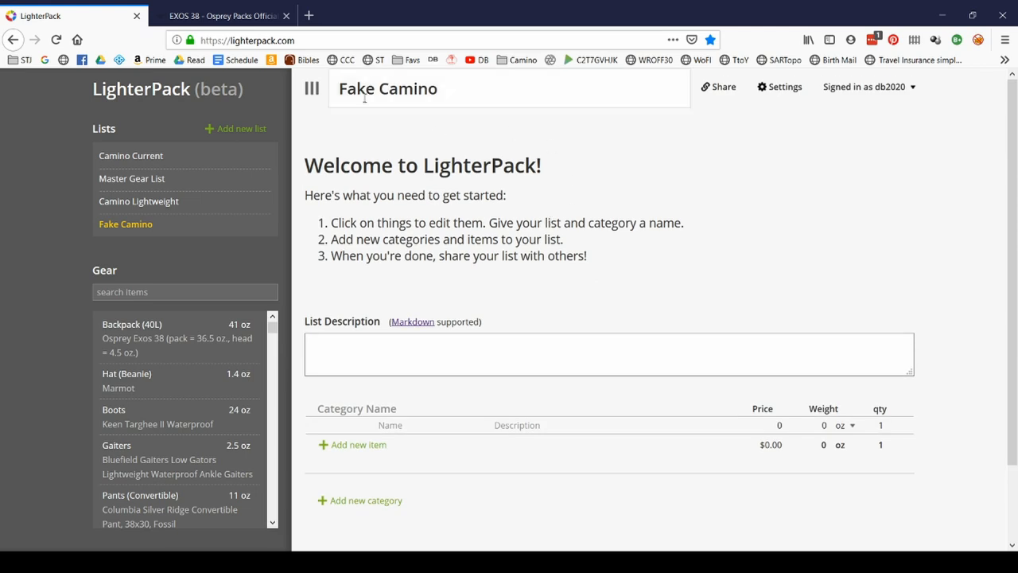
scroll(down, 3)
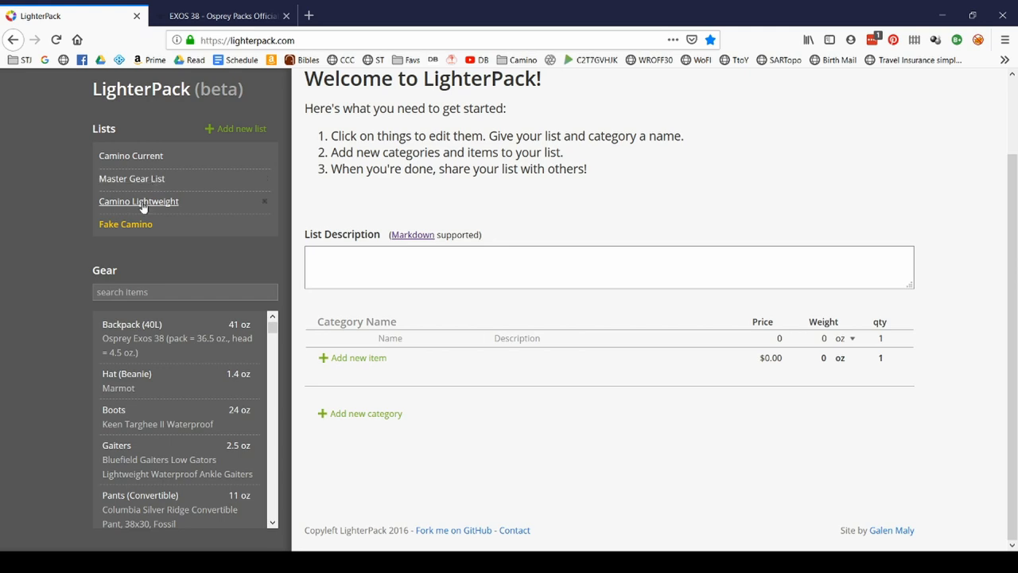
mouse_move(131, 178)
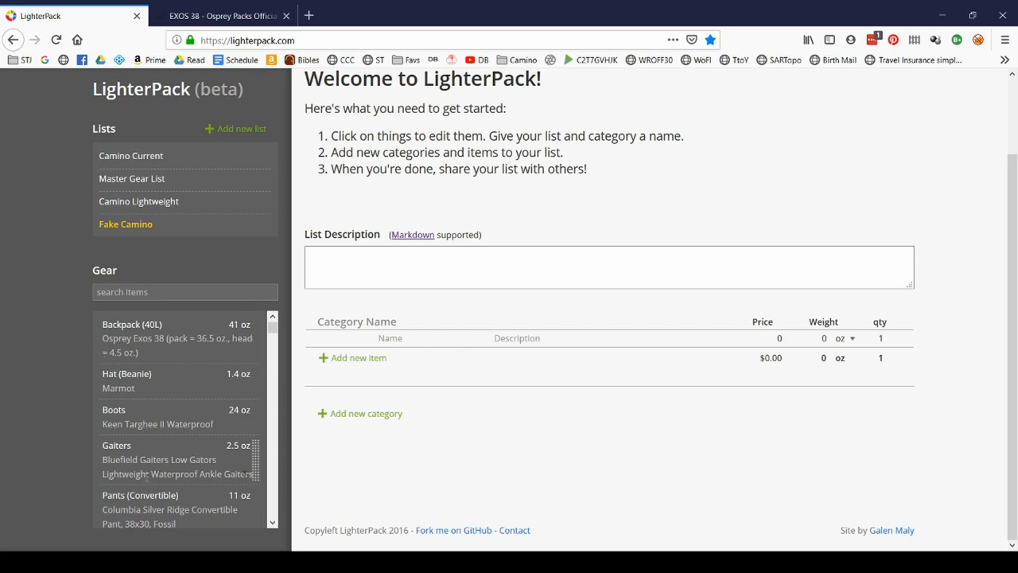
mouse_move(175, 338)
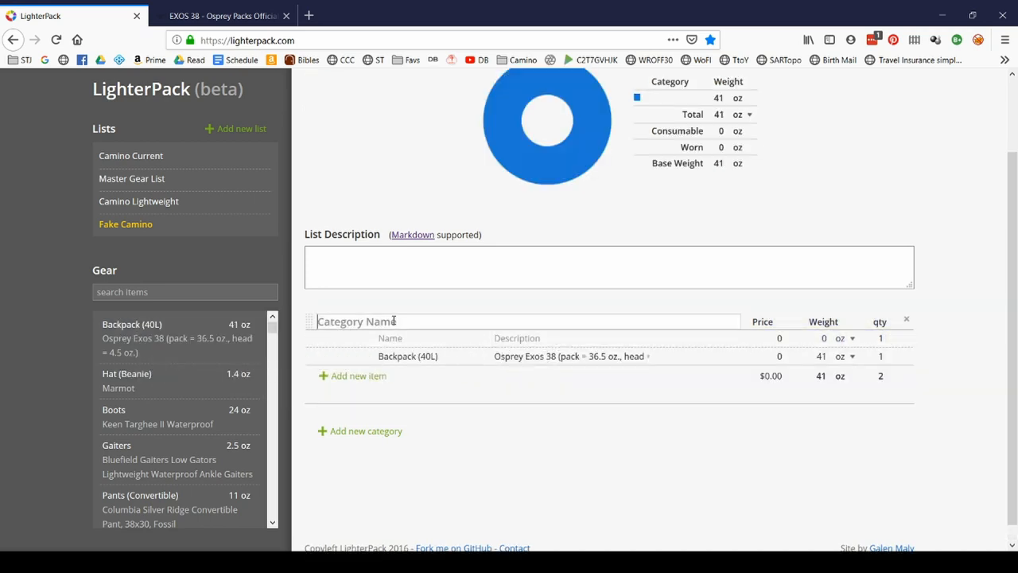
Name the Backpack (40L) category Gear and search the gear library for 'altra'.
text(Gear)
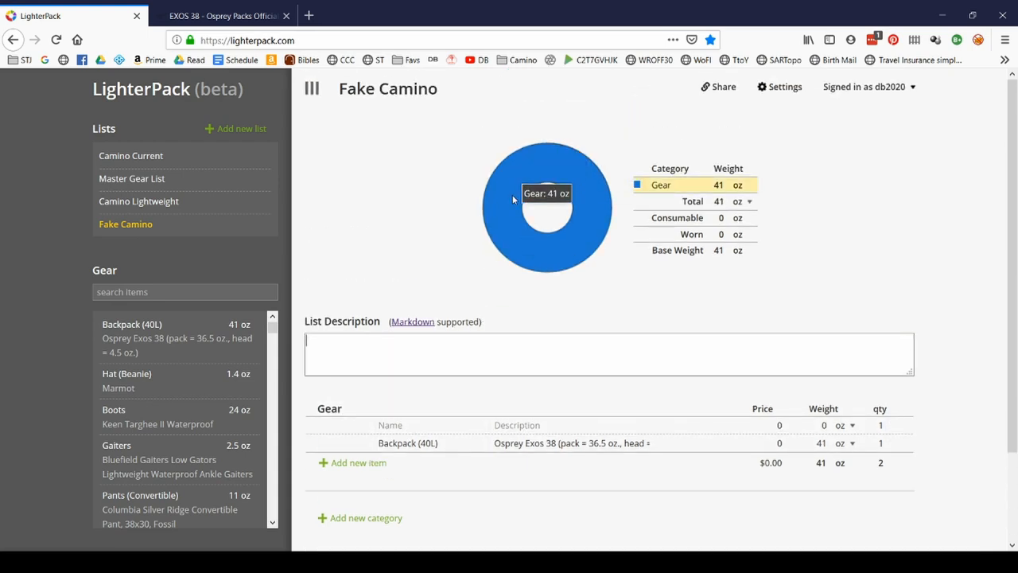
mouse_move(566, 179)
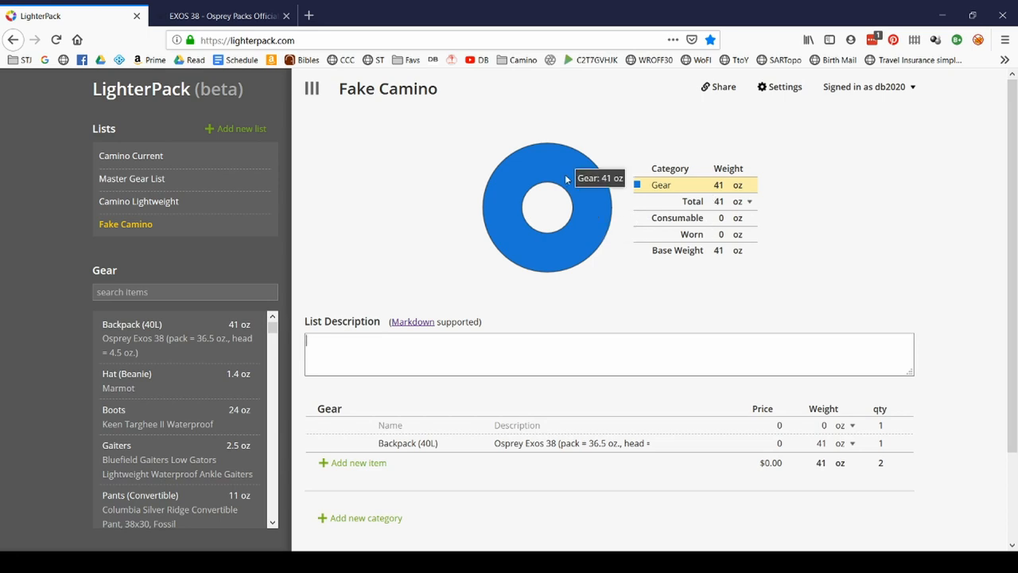
scroll(down, 3)
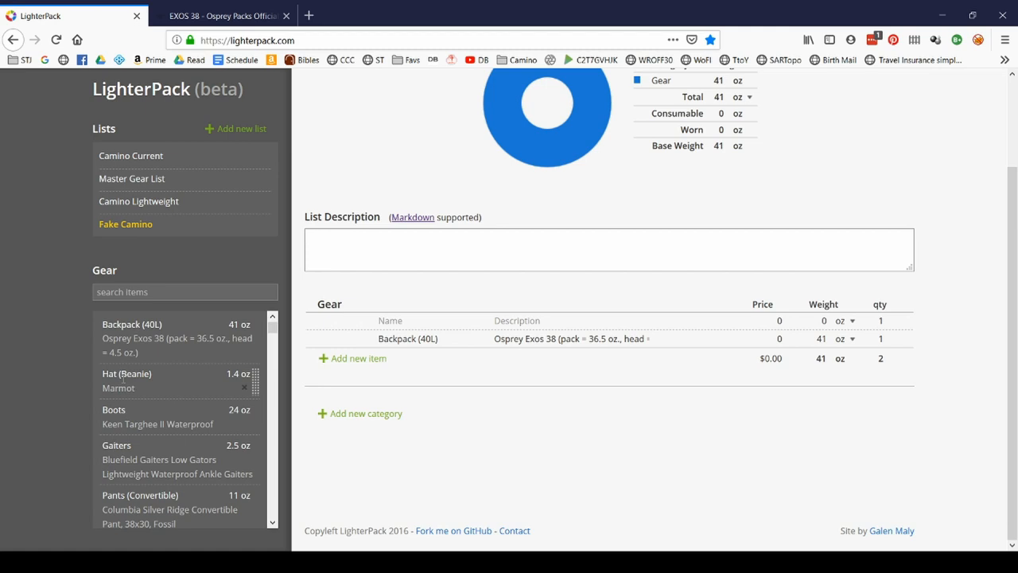
scroll(down, 3)
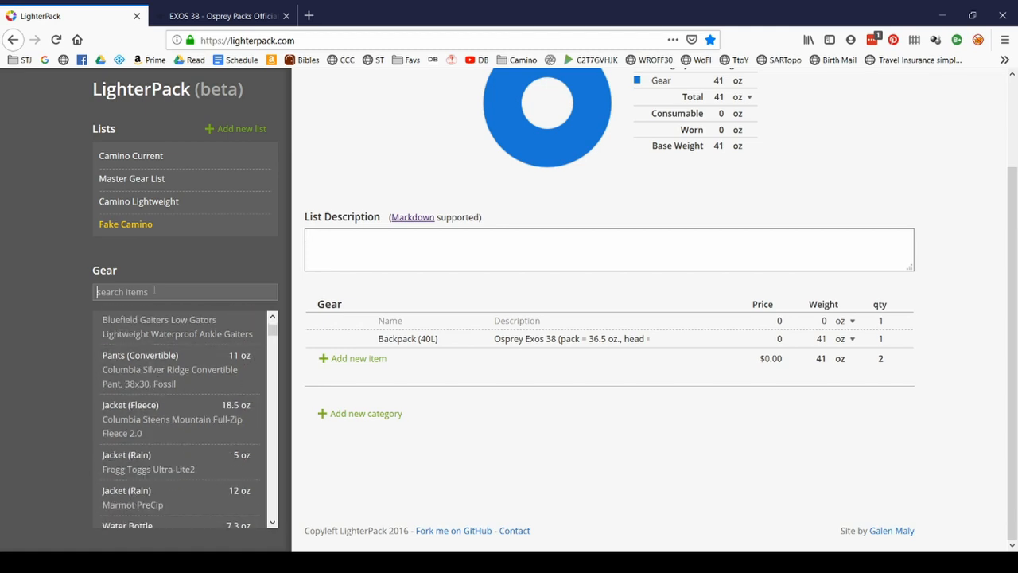
text(altra)
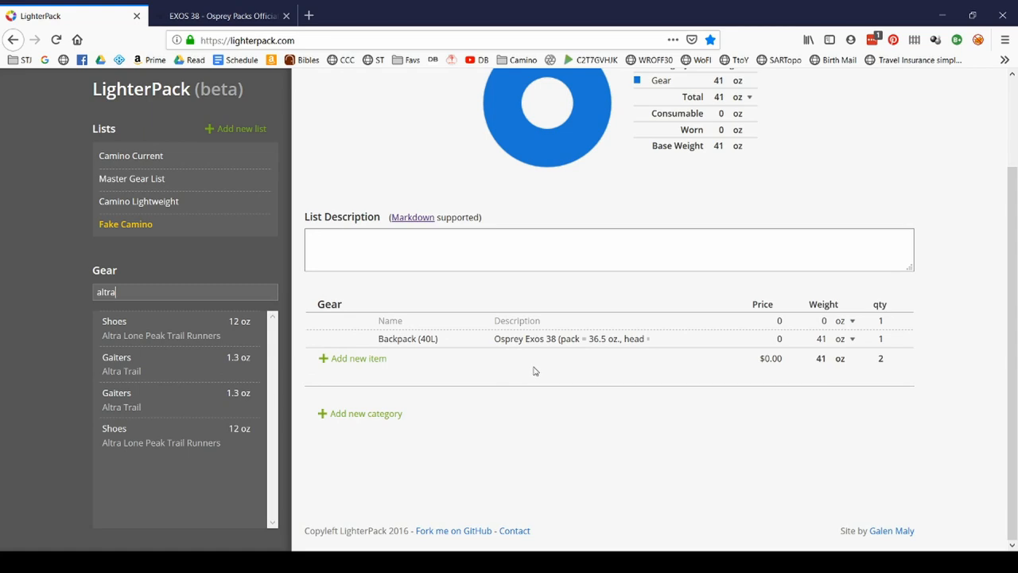
mouse_move(357, 409)
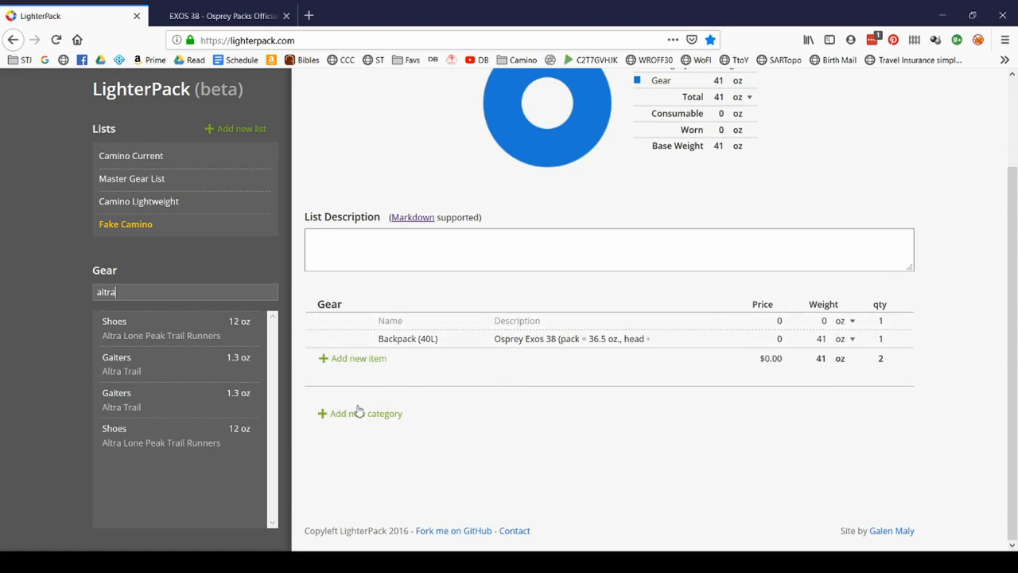
Add a Clothing category holding the Altra shoes, marked as worn.
click(360, 413)
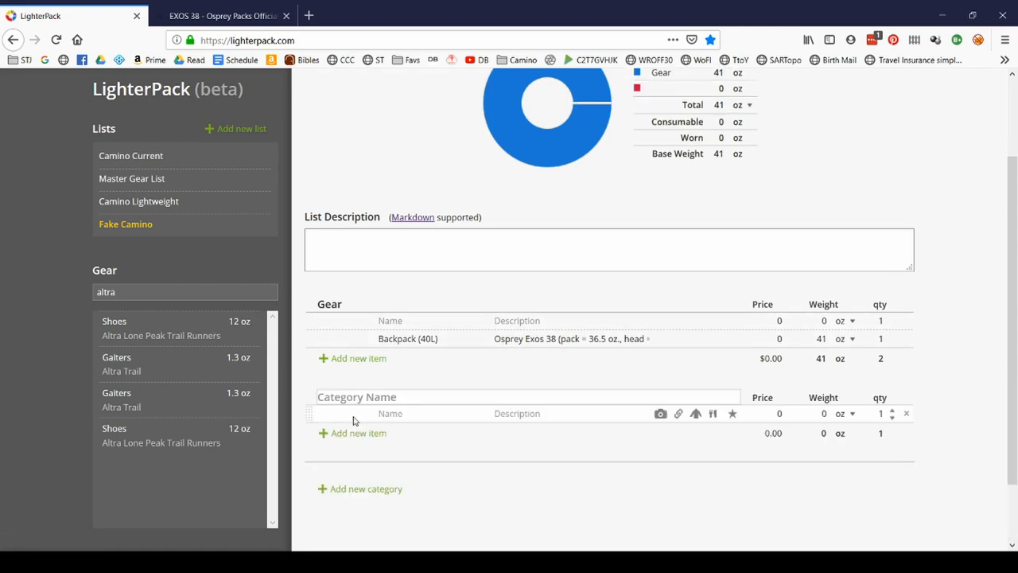
text(Clothing)
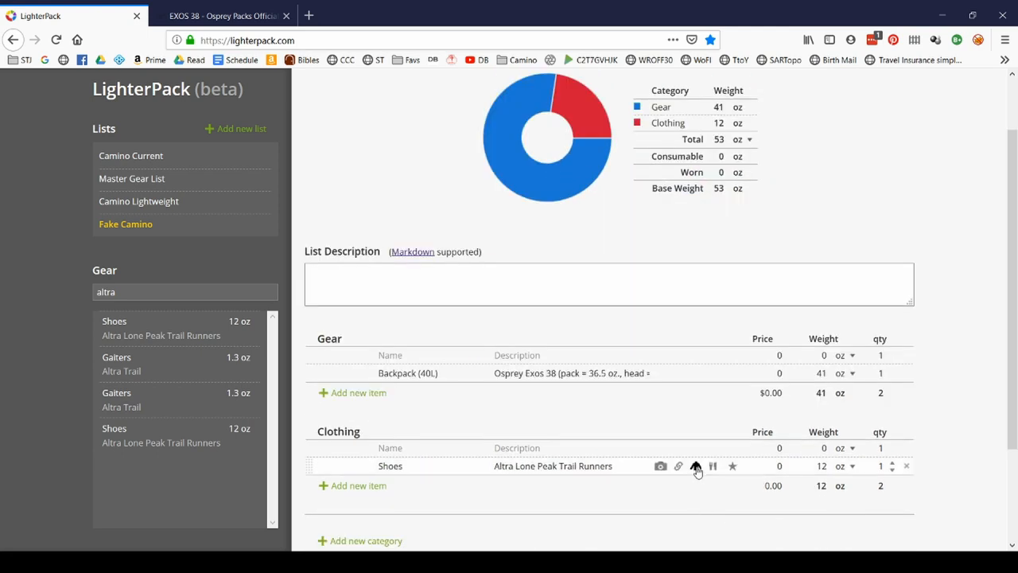
click(695, 466)
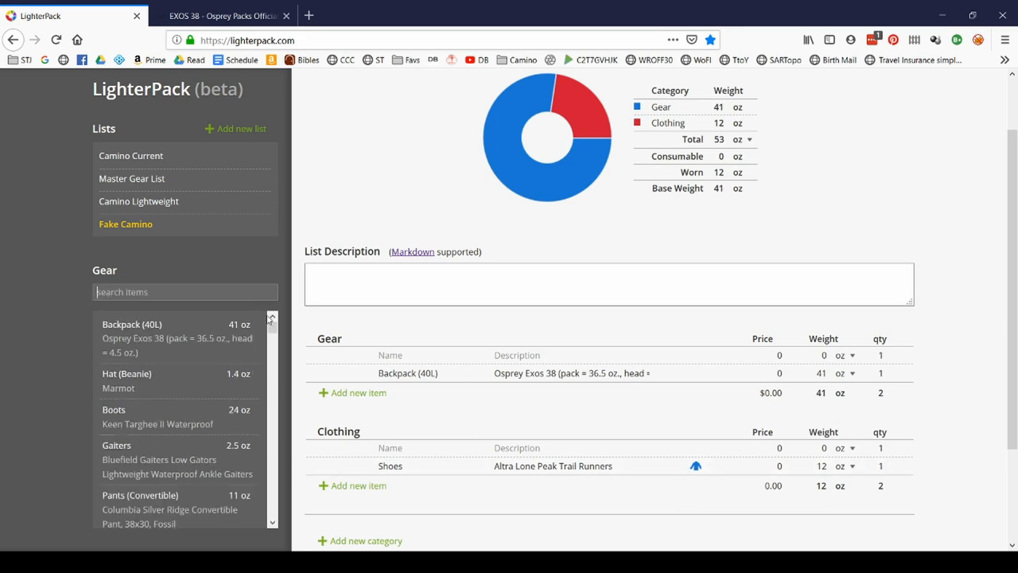
Scroll the gear sidebar and open the Camino Current list.
scroll(down, 3)
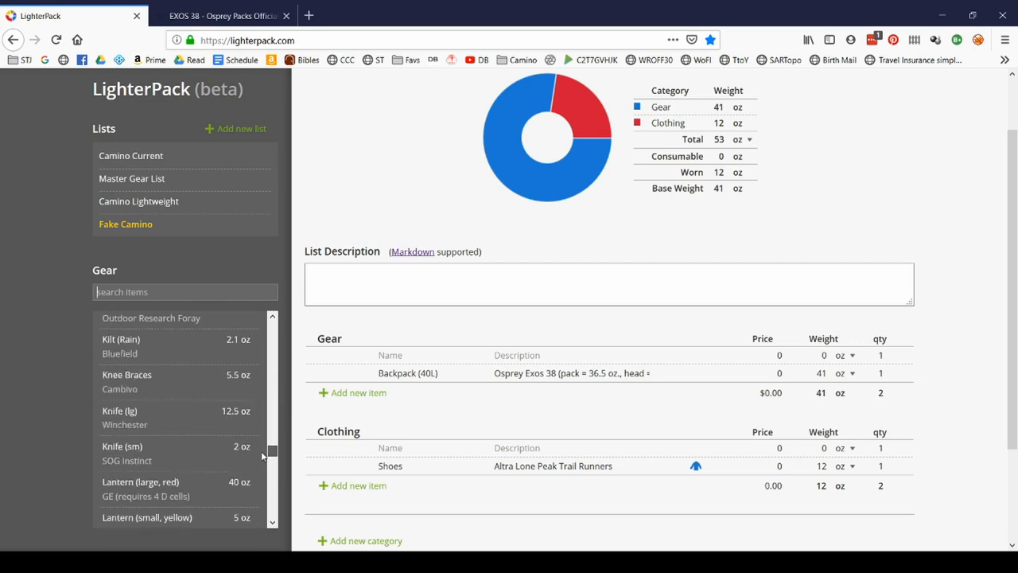
scroll(down, 3)
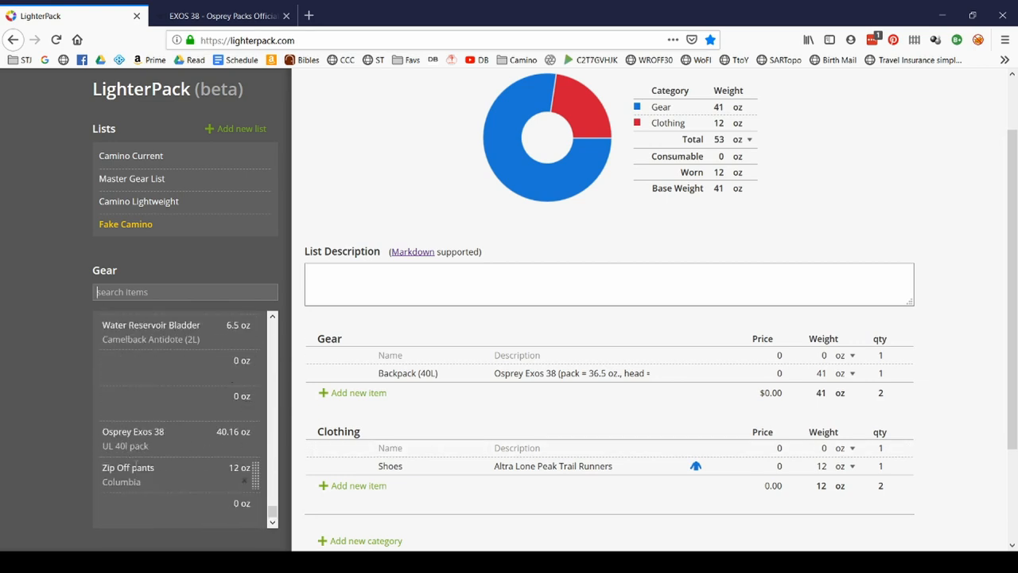
mouse_move(255, 507)
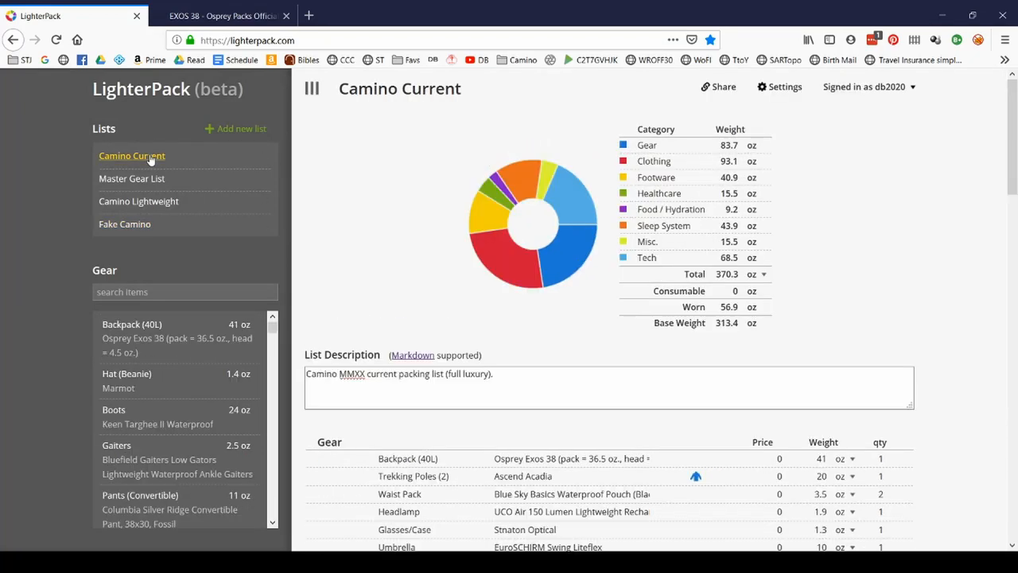
mouse_move(724, 338)
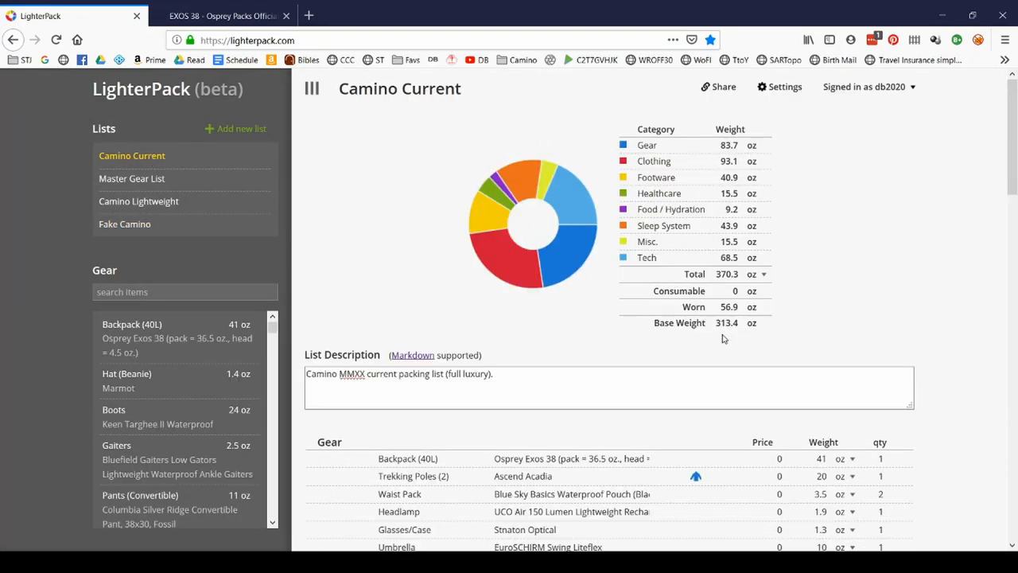
mouse_move(726, 333)
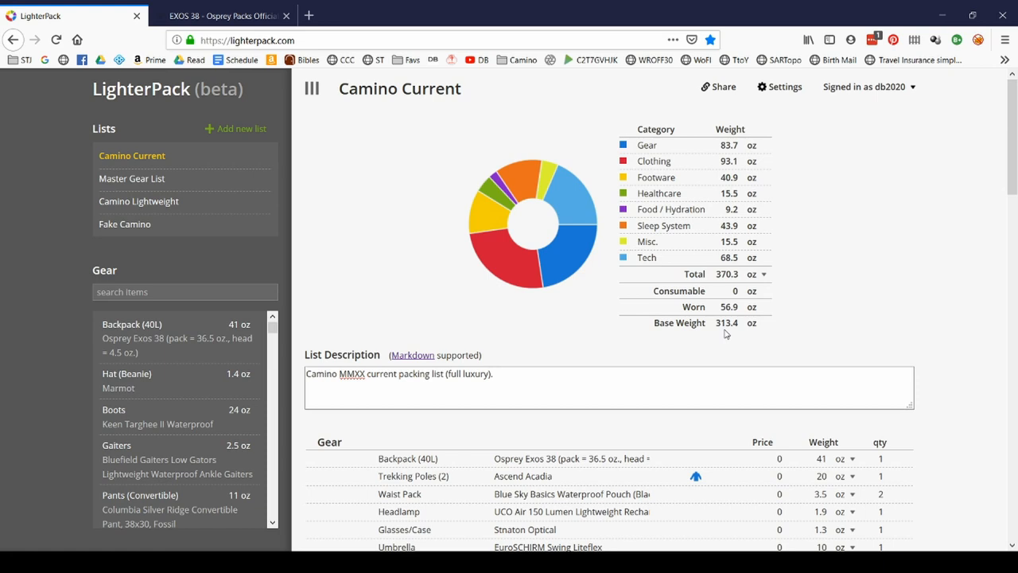
click(386, 104)
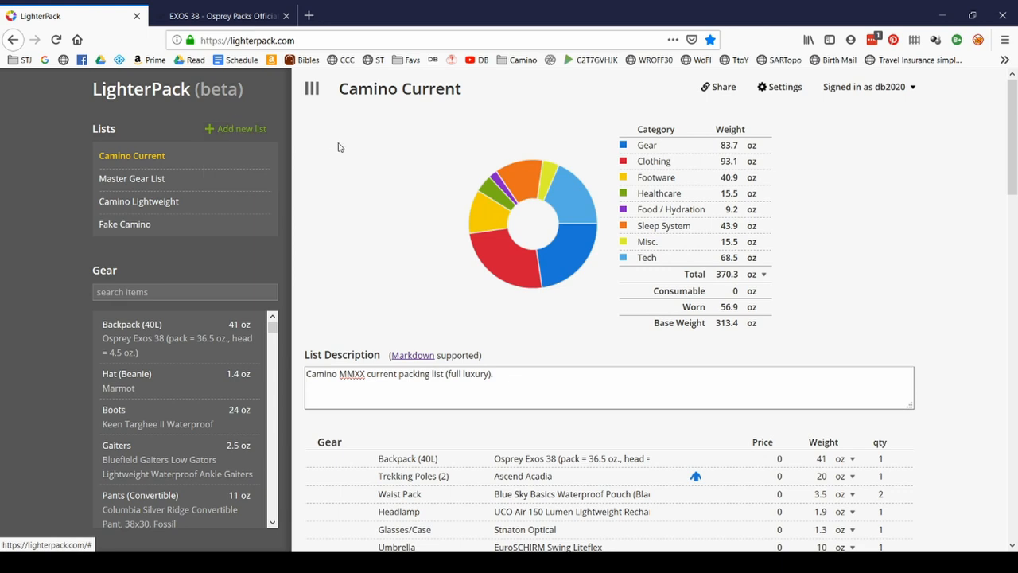
mouse_move(357, 156)
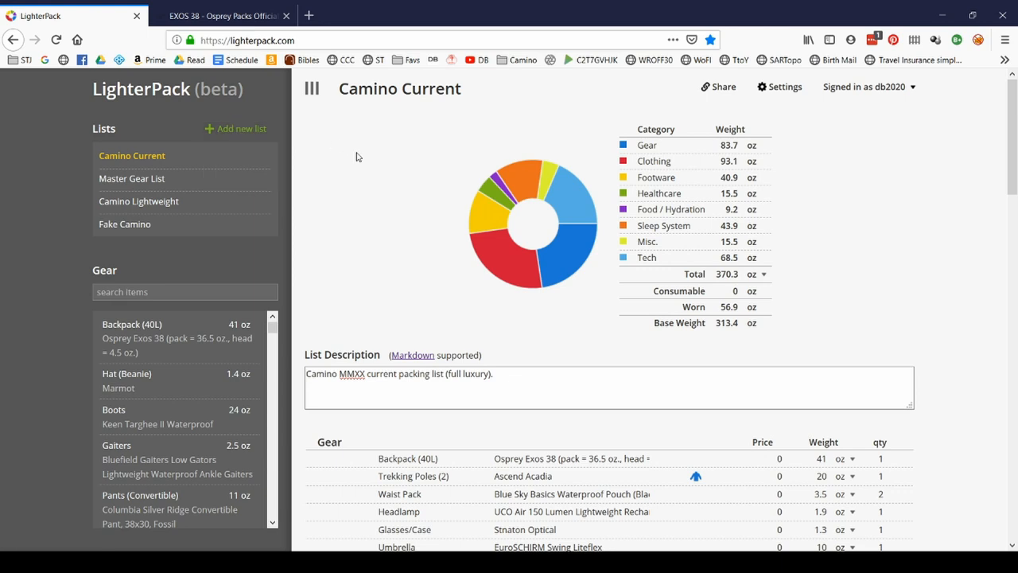
Start copying a list from Add new list, then dismiss it without copying.
click(241, 128)
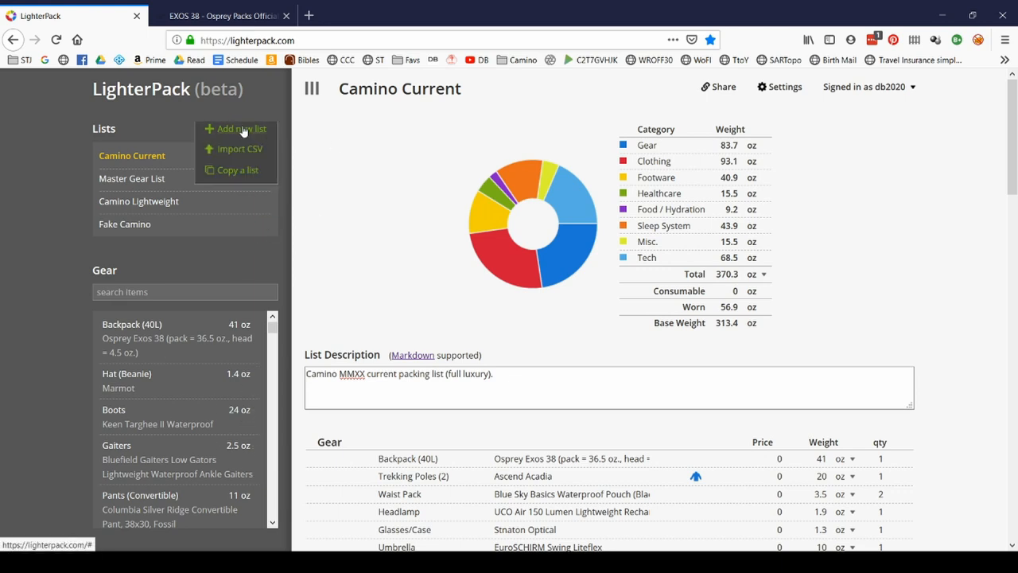
click(236, 169)
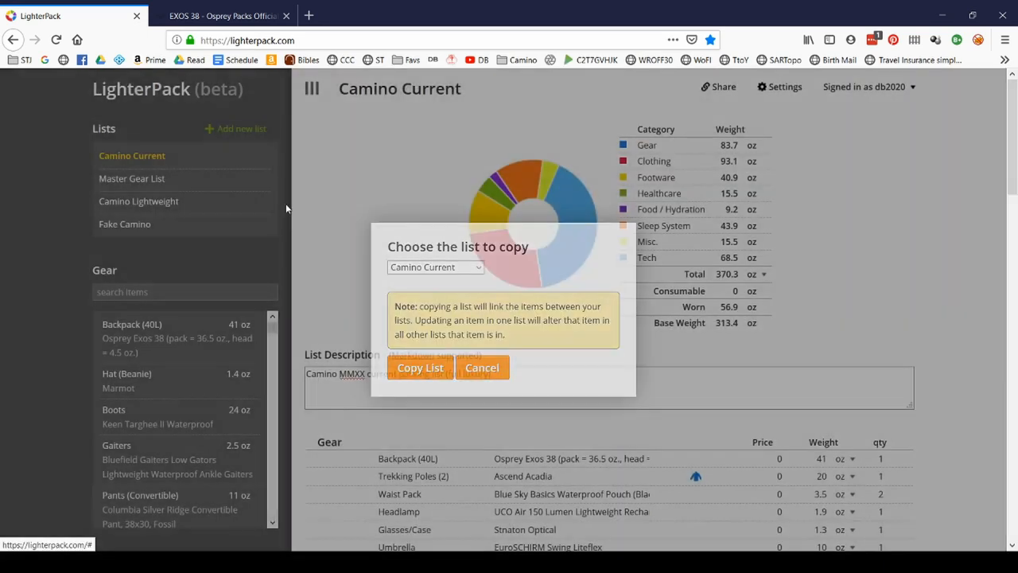
click(482, 368)
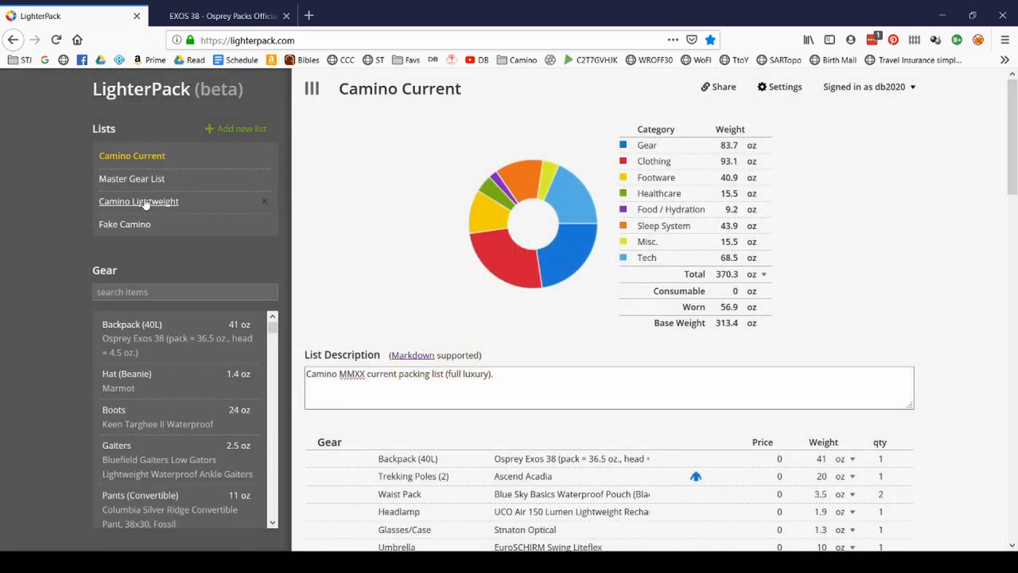
Open Camino Lightweight, show its share options and open the public view.
click(138, 201)
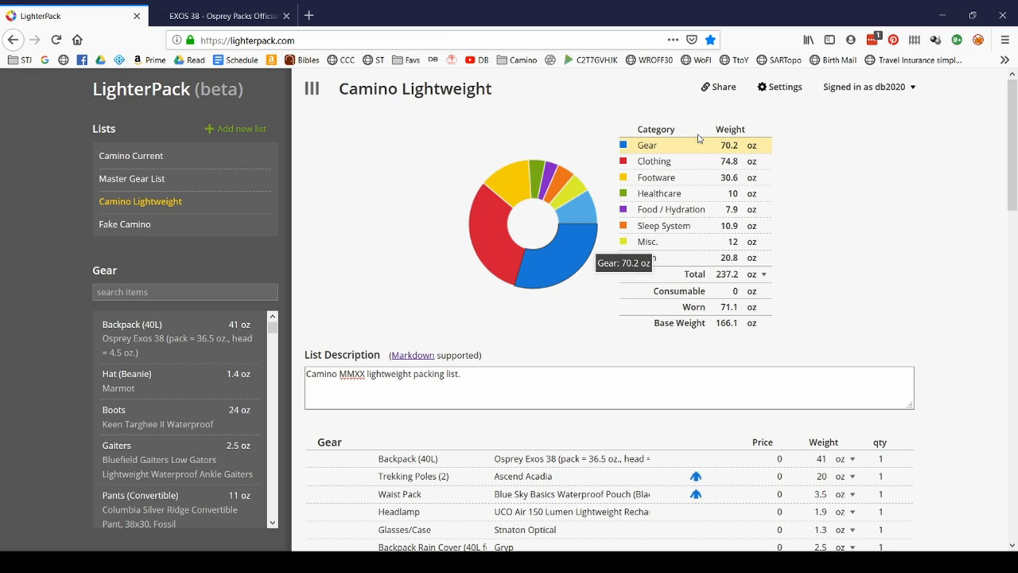
click(718, 87)
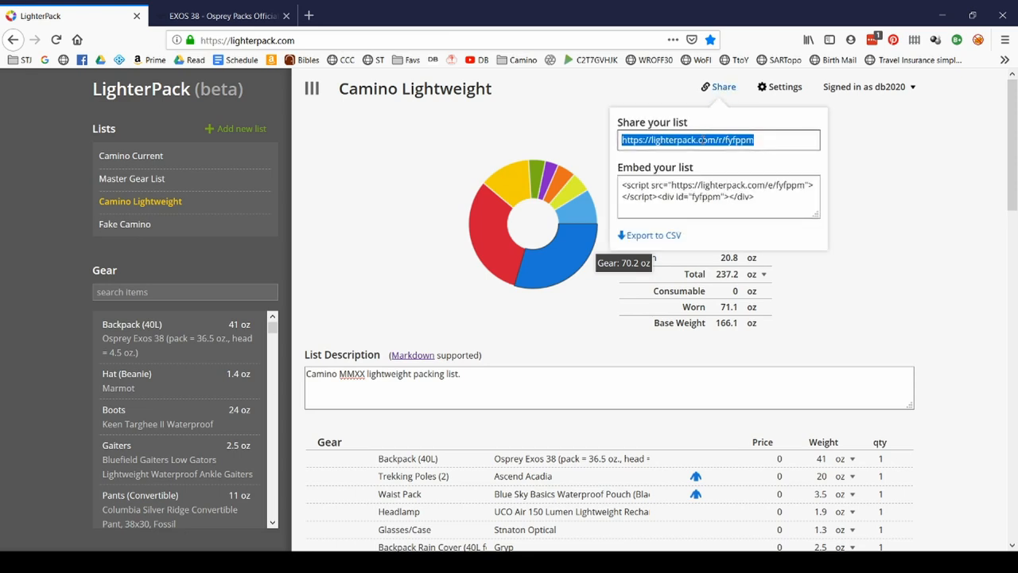
click(686, 140)
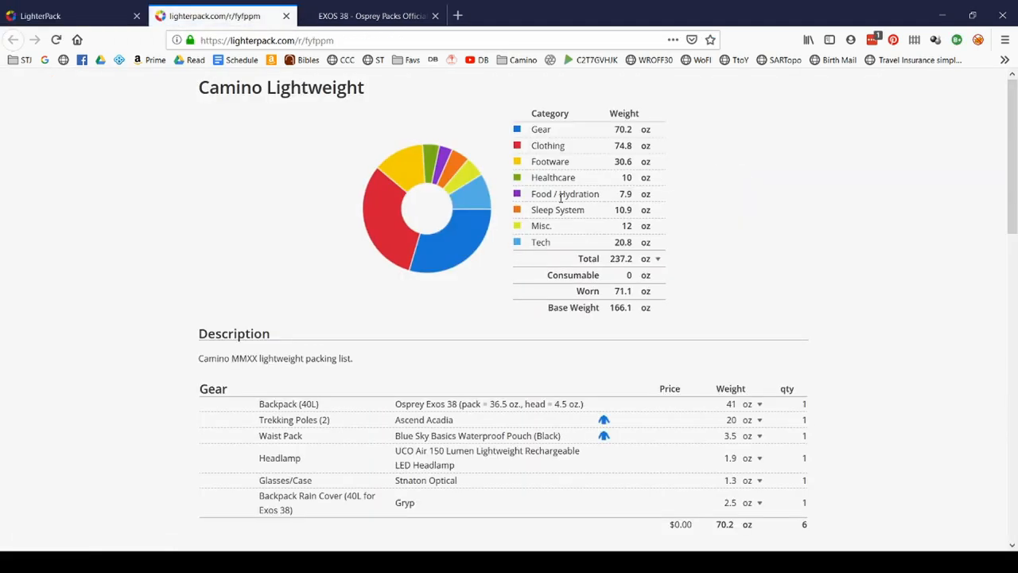
mouse_move(736, 218)
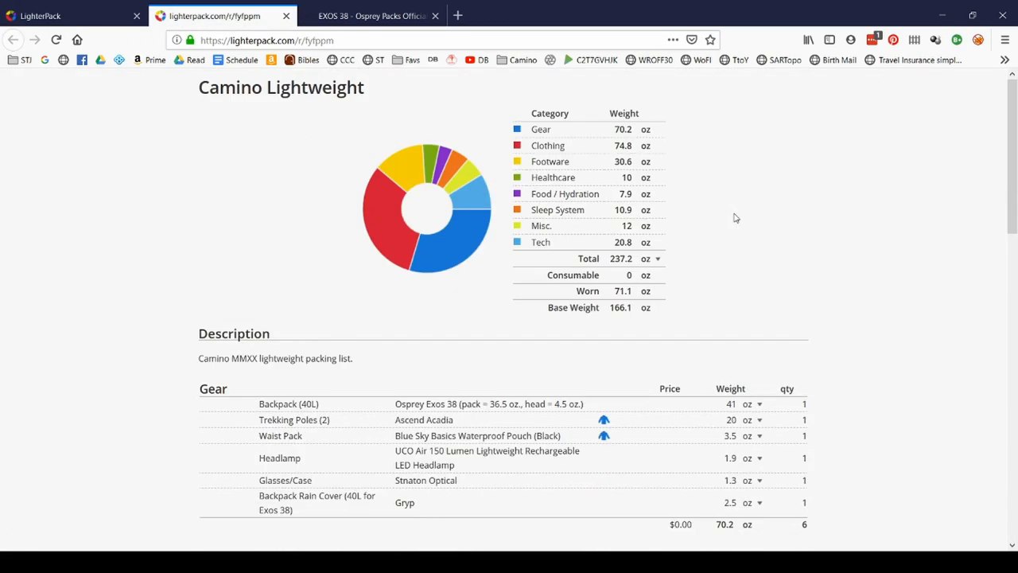
Scroll through the Camino Lightweight public page, ending on the GearGrams library.
scroll(down, 3)
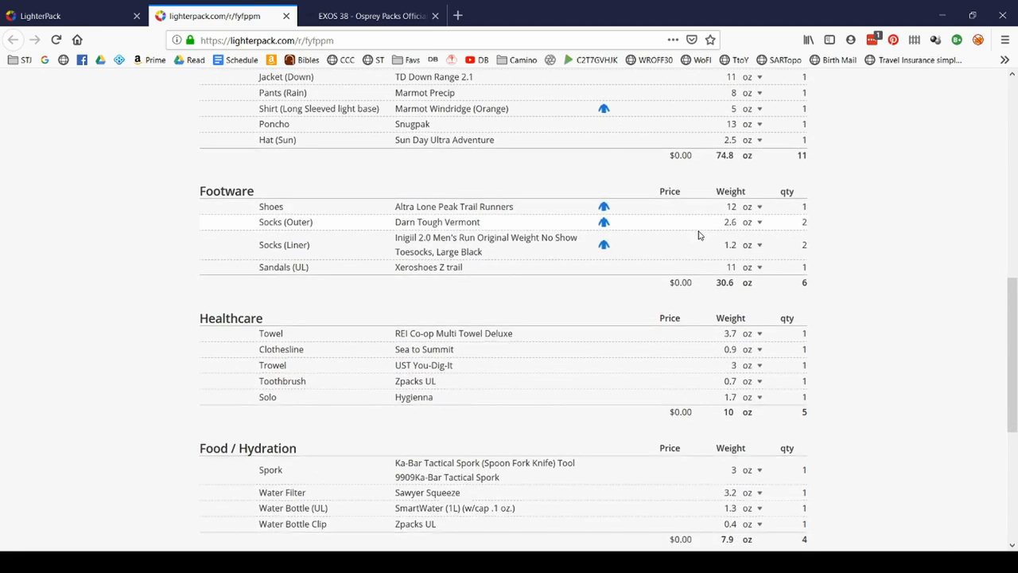
scroll(down, 3)
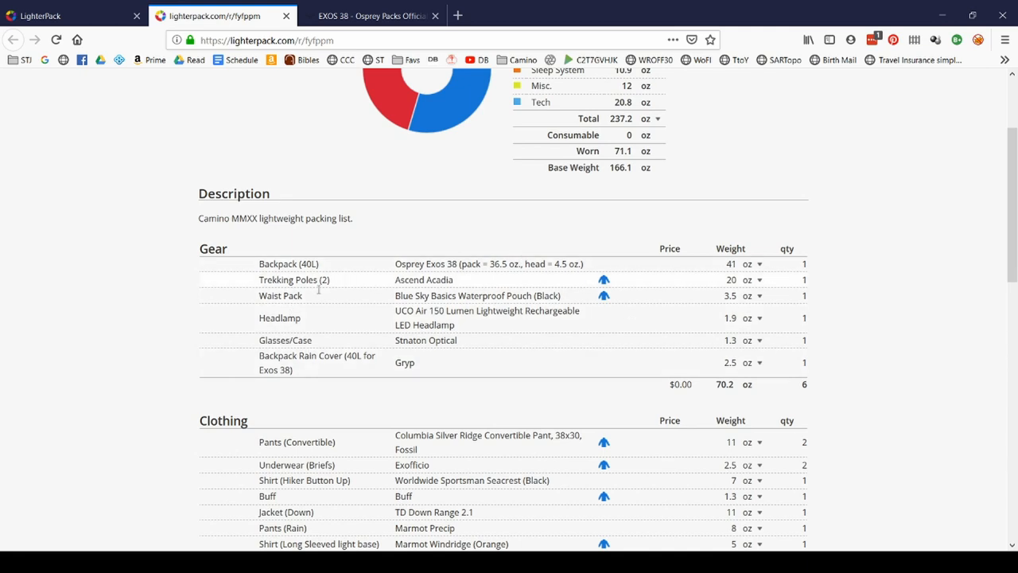
scroll(up, 3)
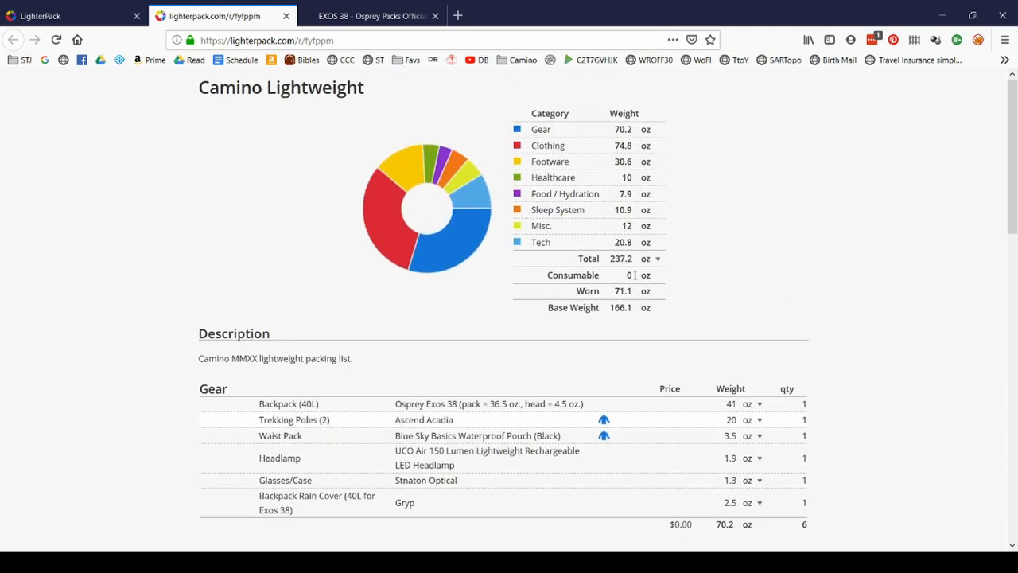
click(720, 87)
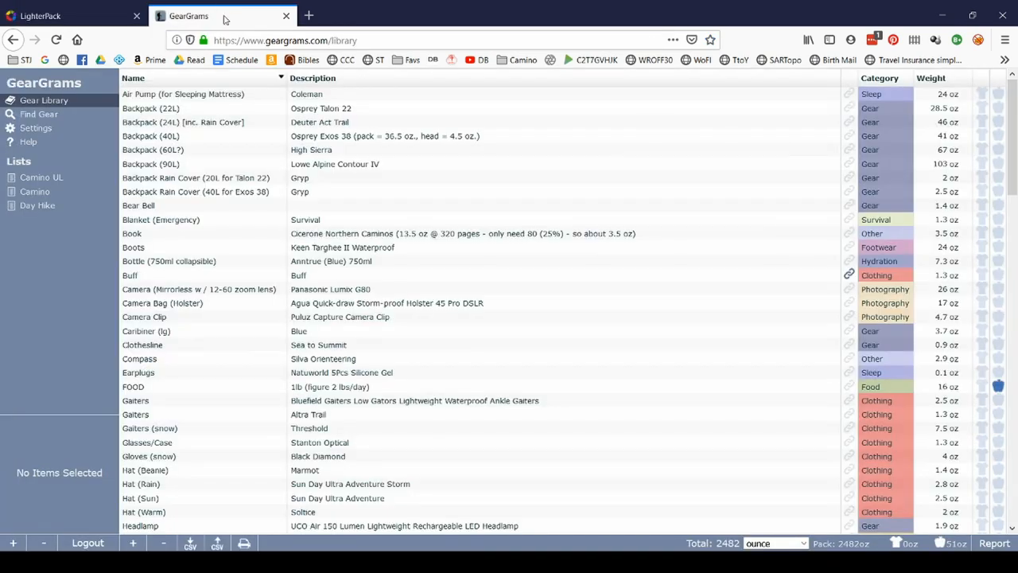
mouse_move(239, 177)
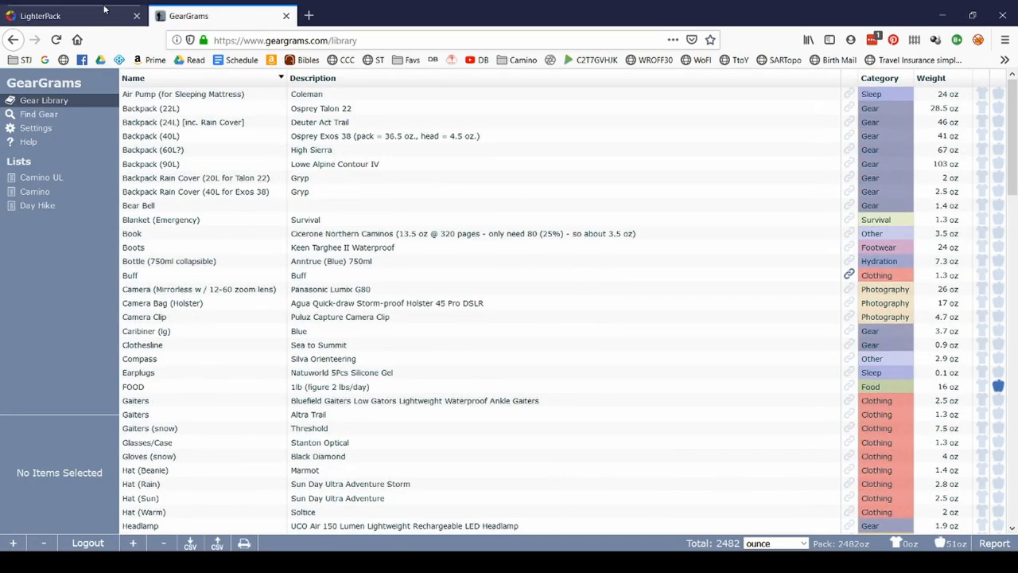
Switch to the GearGrams tab showing the Gear Library sorted by Name.
click(48, 16)
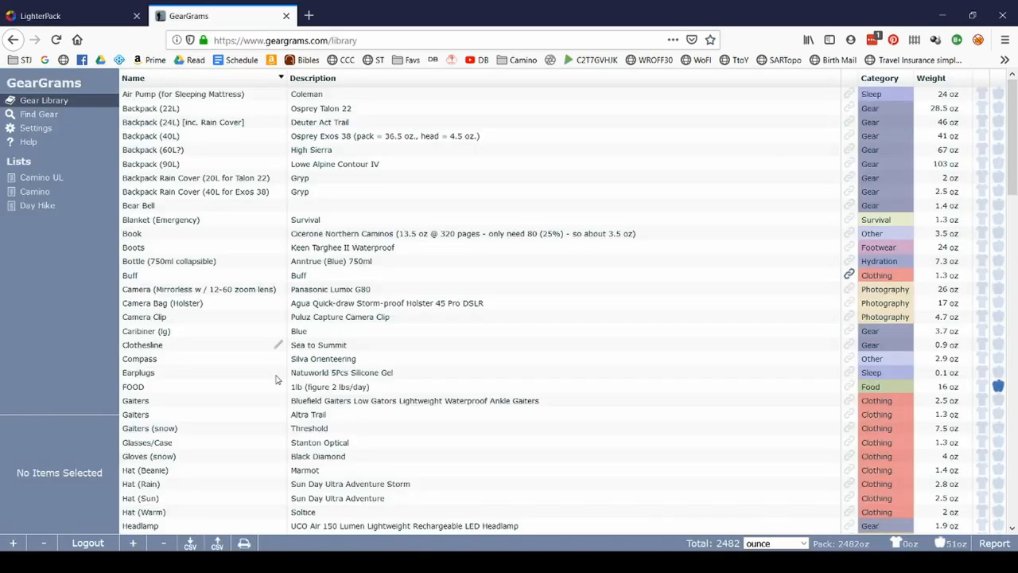
mouse_move(189, 545)
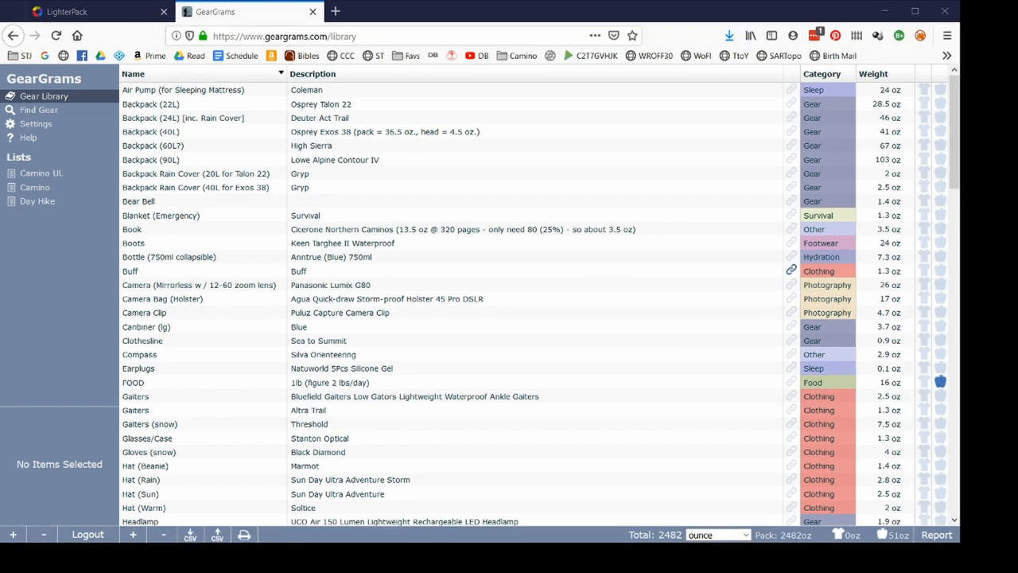
Return to the Camino Lightweight list and view the Import CSV and Copy options.
click(90, 13)
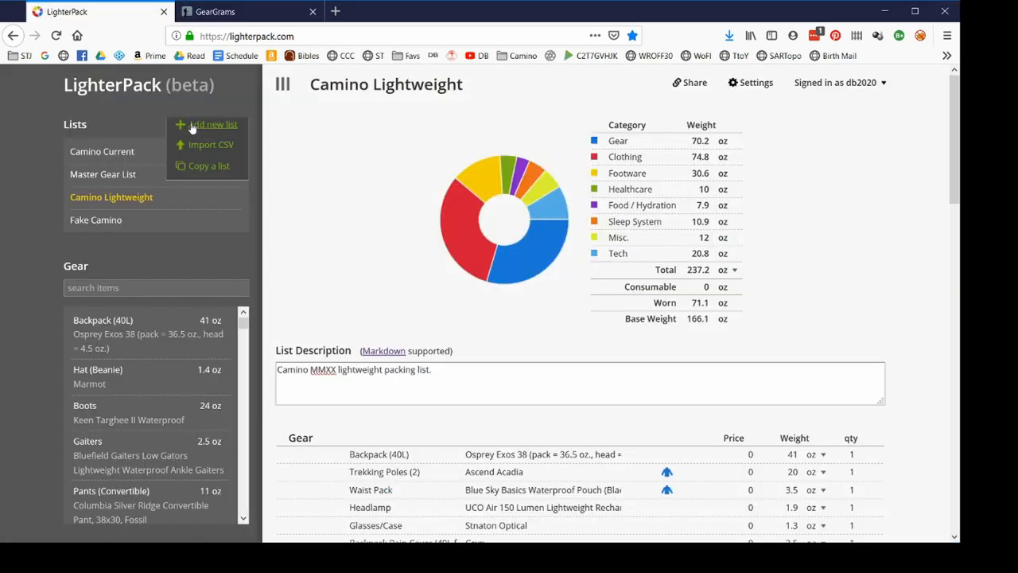
mouse_move(347, 200)
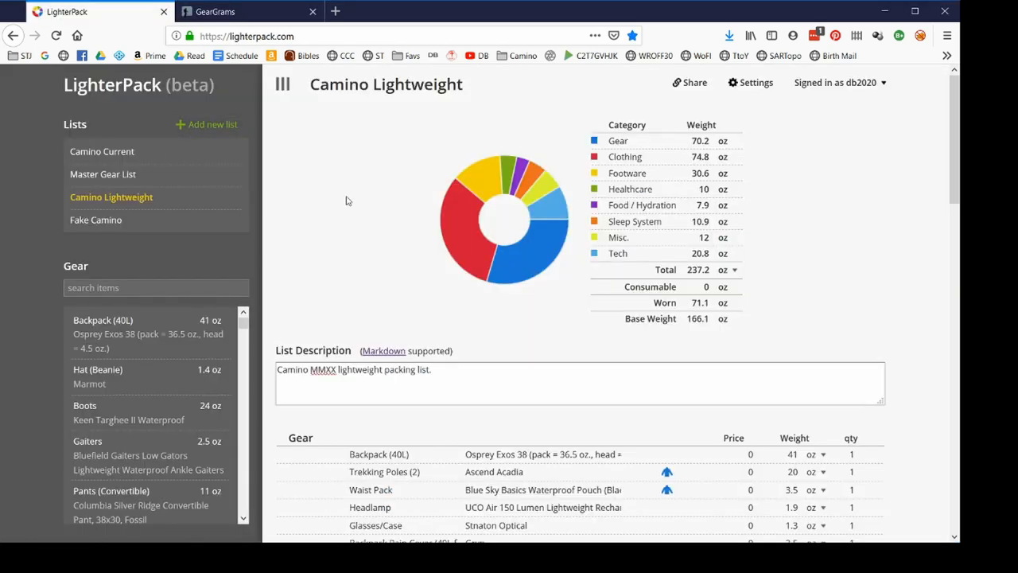
mouse_move(945, 11)
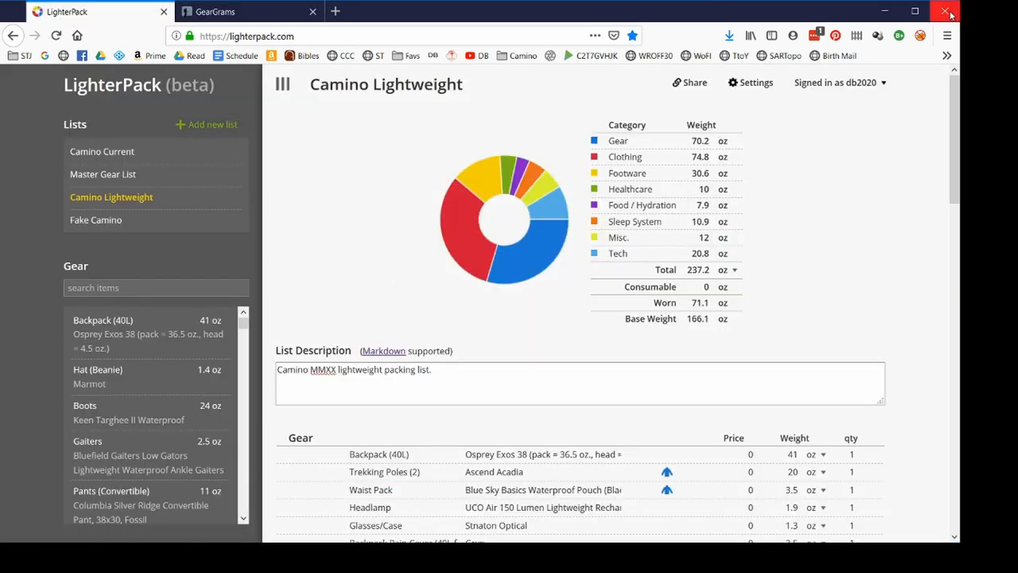
scroll(down, 3)
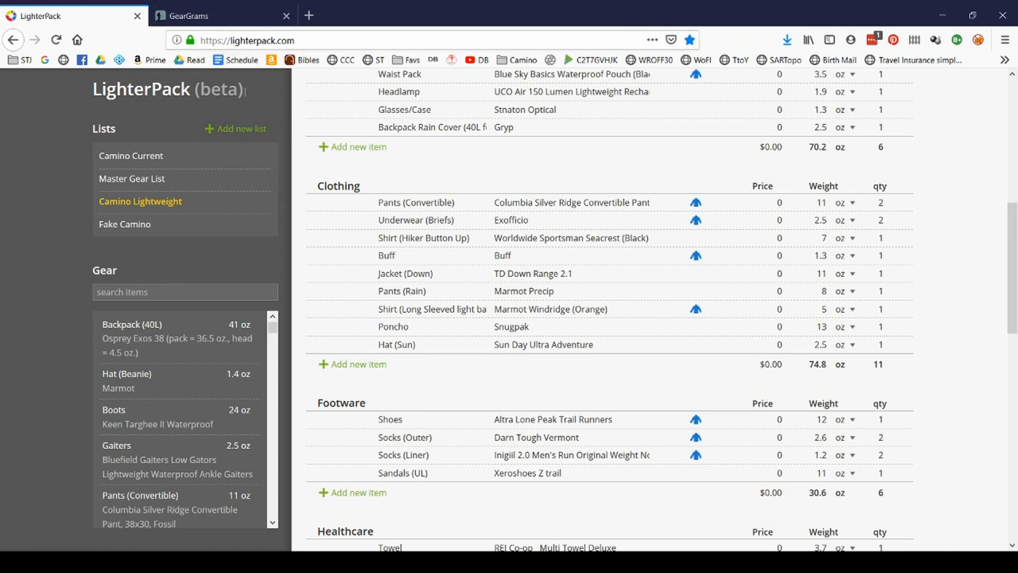
click(241, 128)
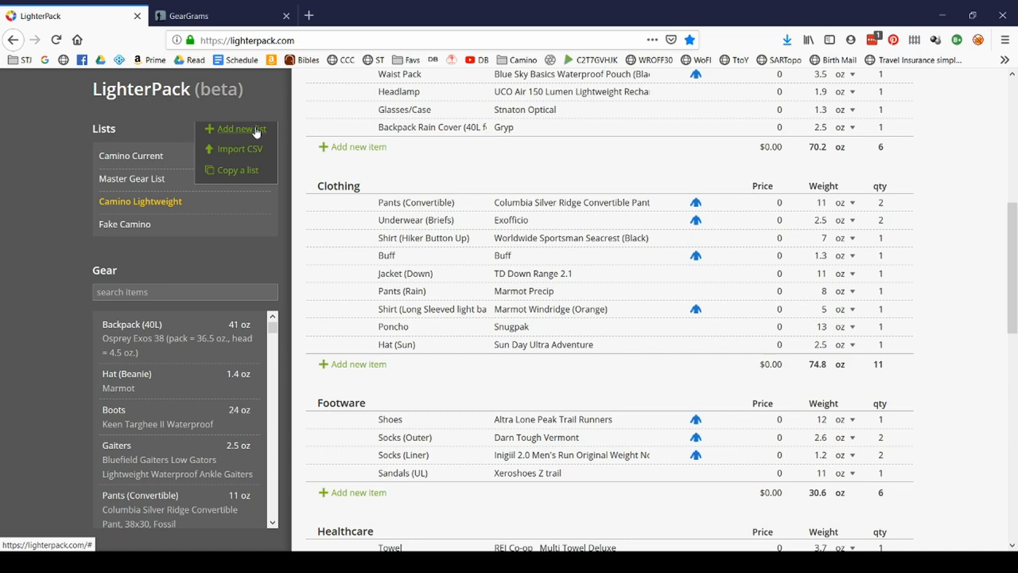
mouse_move(282, 95)
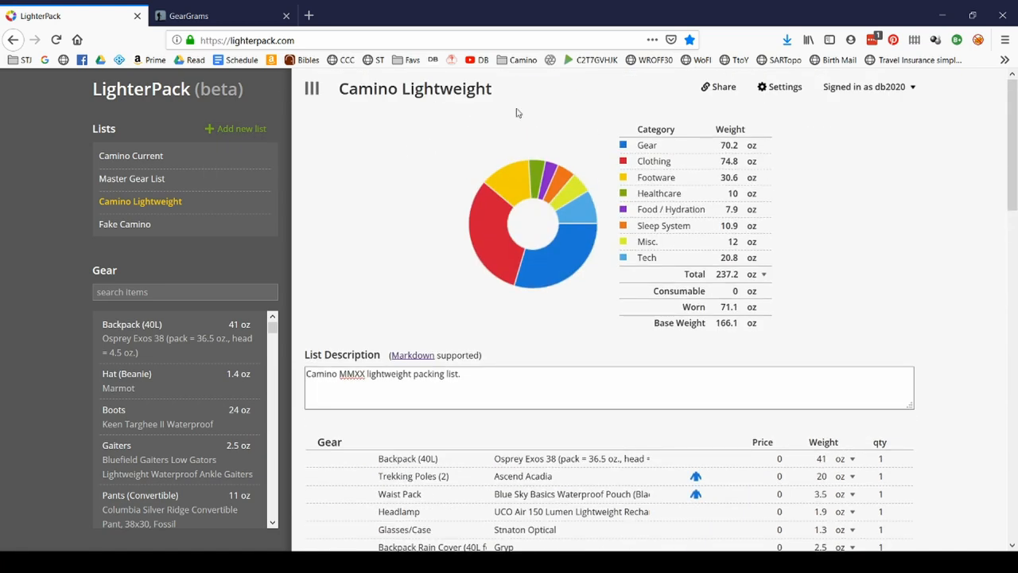
Show the Camino Lightweight share link, then open the Fake Camino list.
click(717, 87)
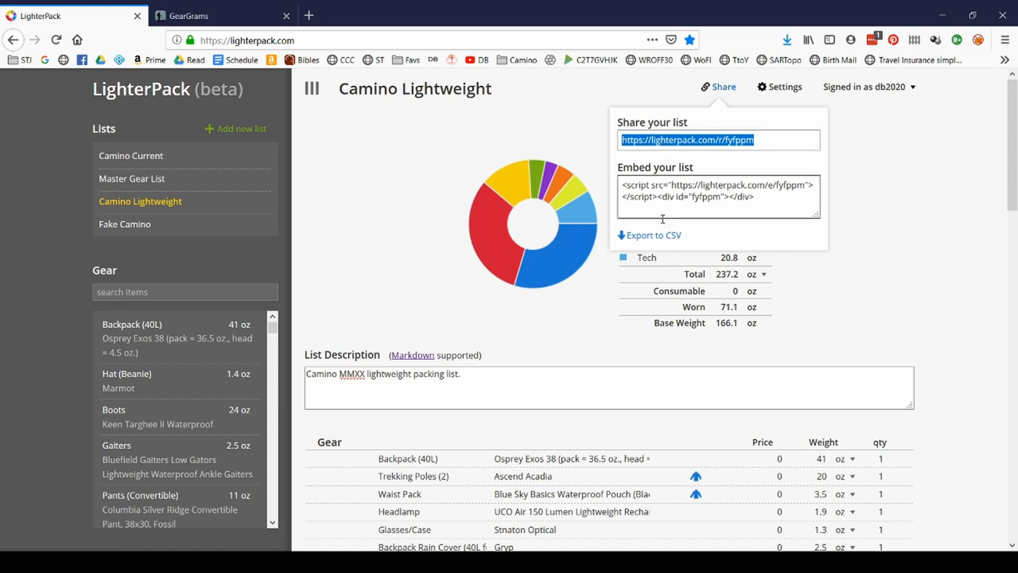
mouse_move(654, 239)
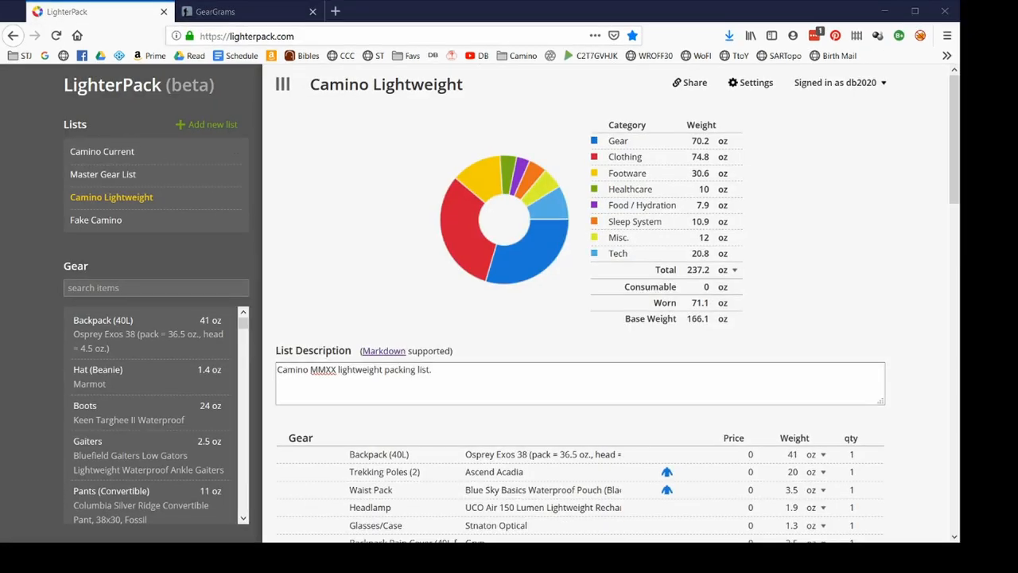
click(96, 219)
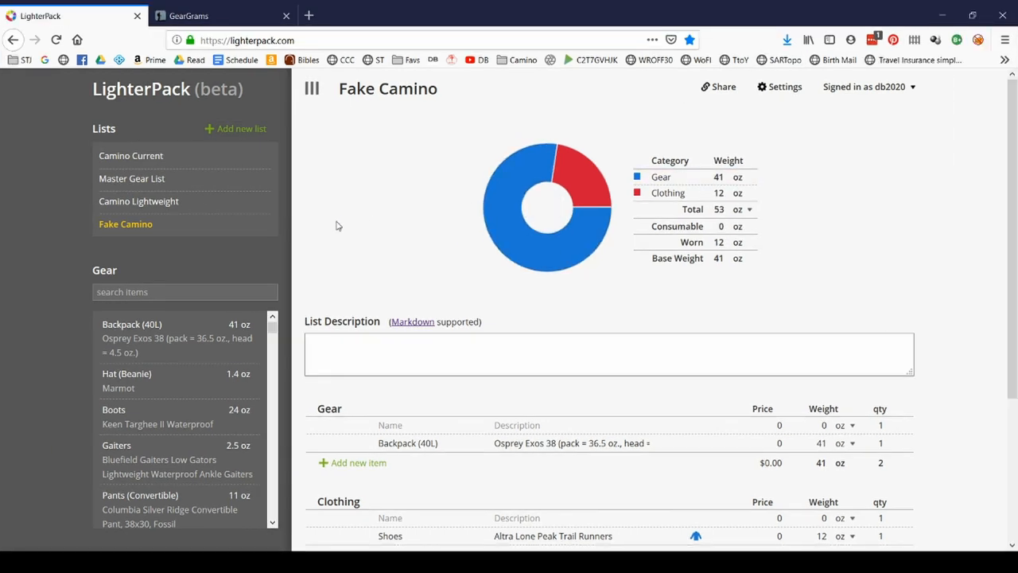
scroll(down, 3)
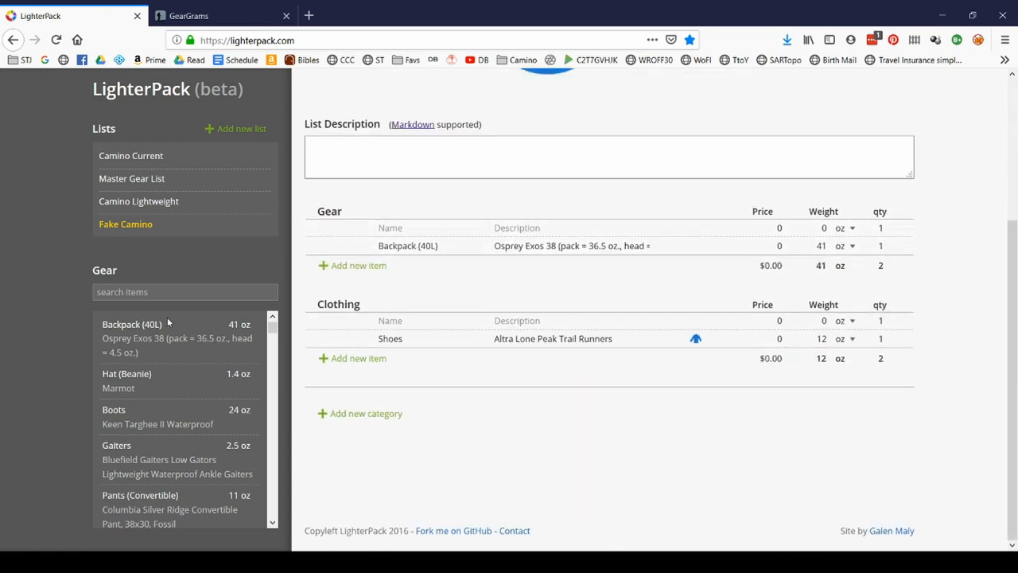
mouse_move(190, 338)
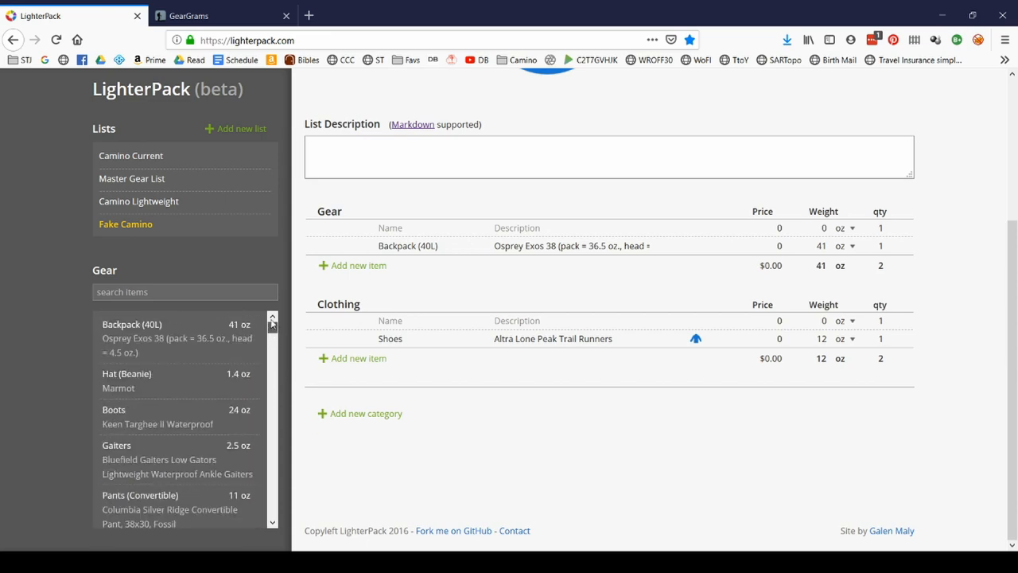
click(338, 303)
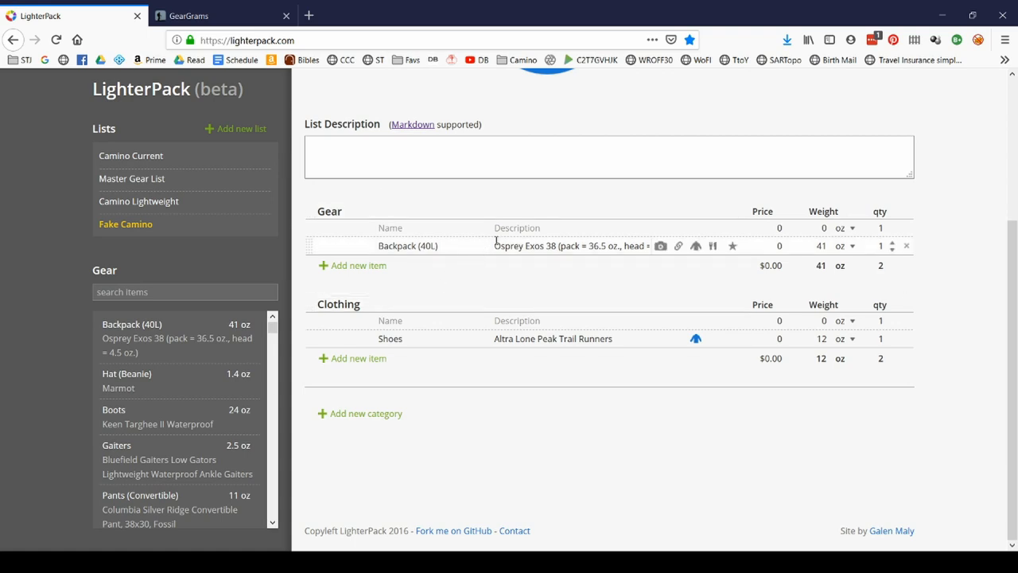
mouse_move(654, 196)
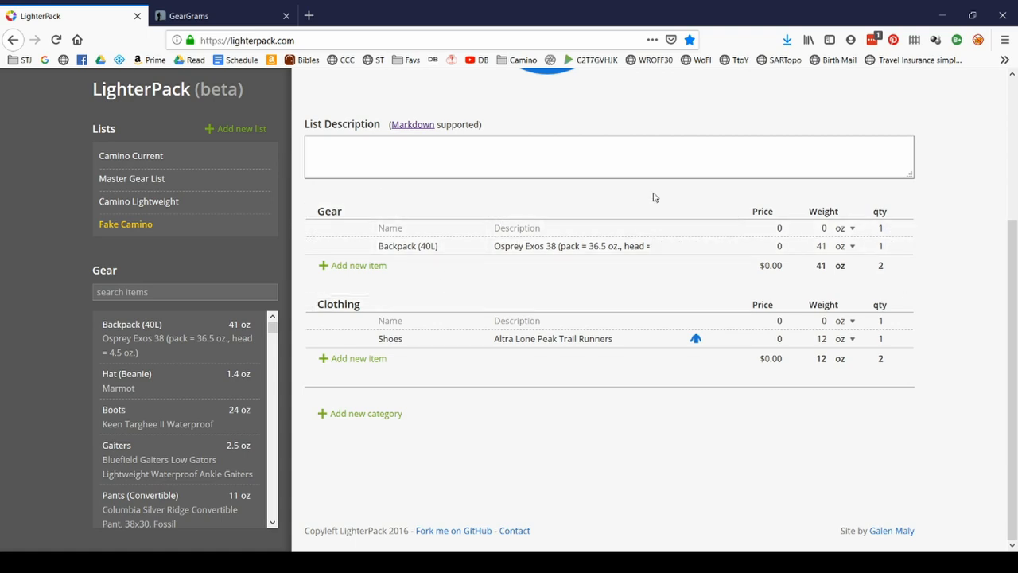
mouse_move(903, 202)
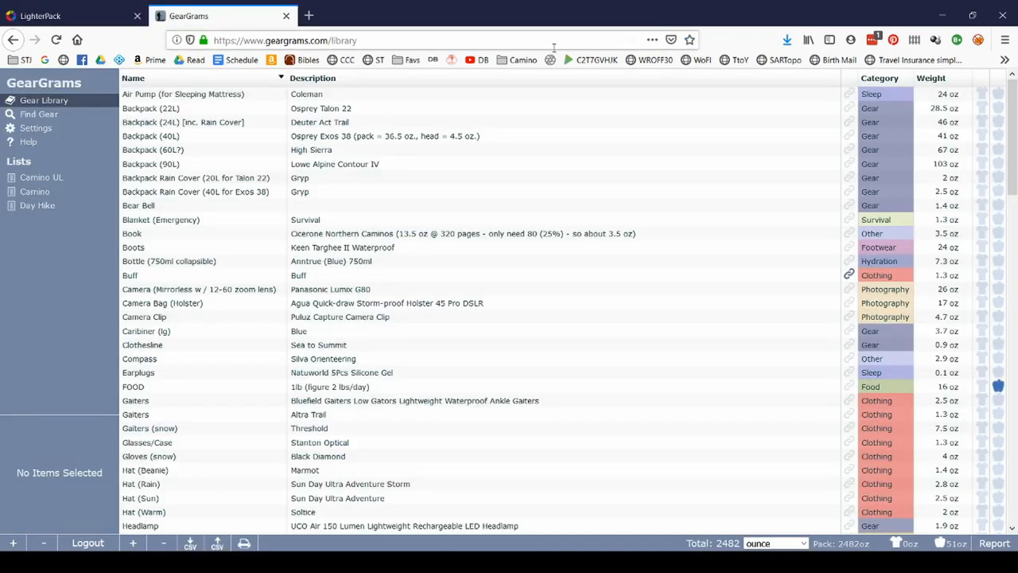
Sort the GearGrams library by Category, Weight, then Name, and return to LighterPack.
click(874, 77)
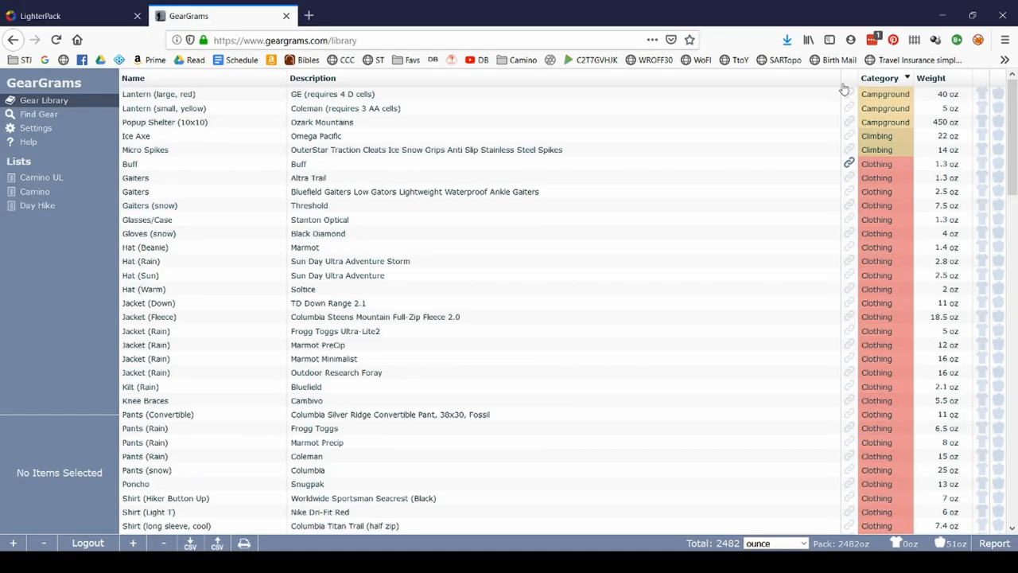
click(933, 79)
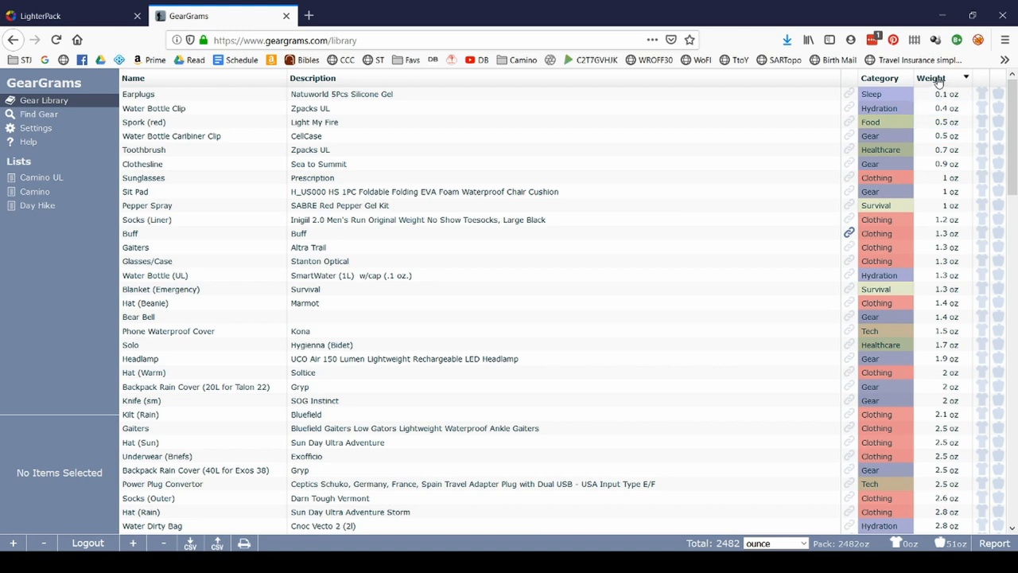
click(936, 78)
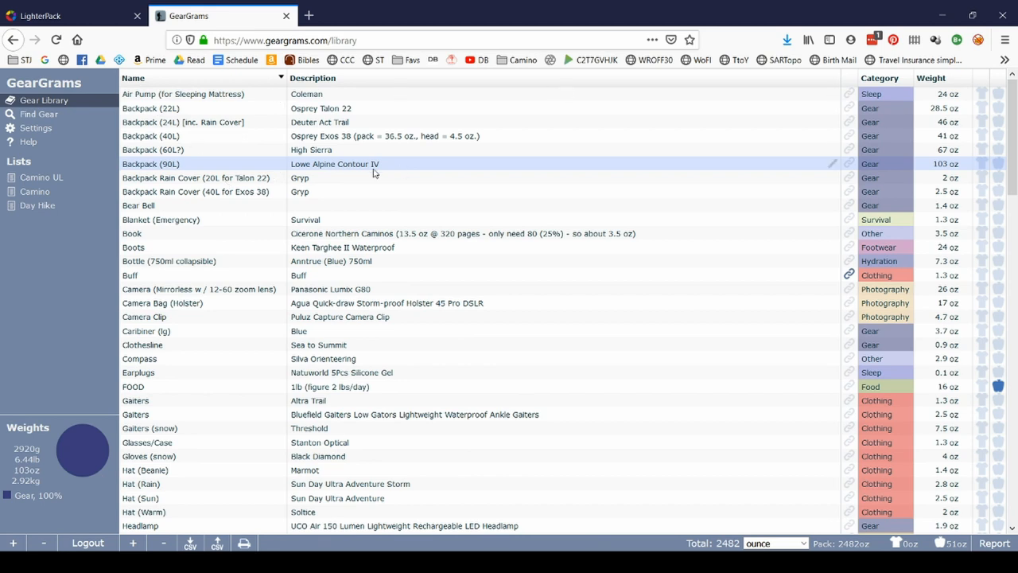
click(60, 15)
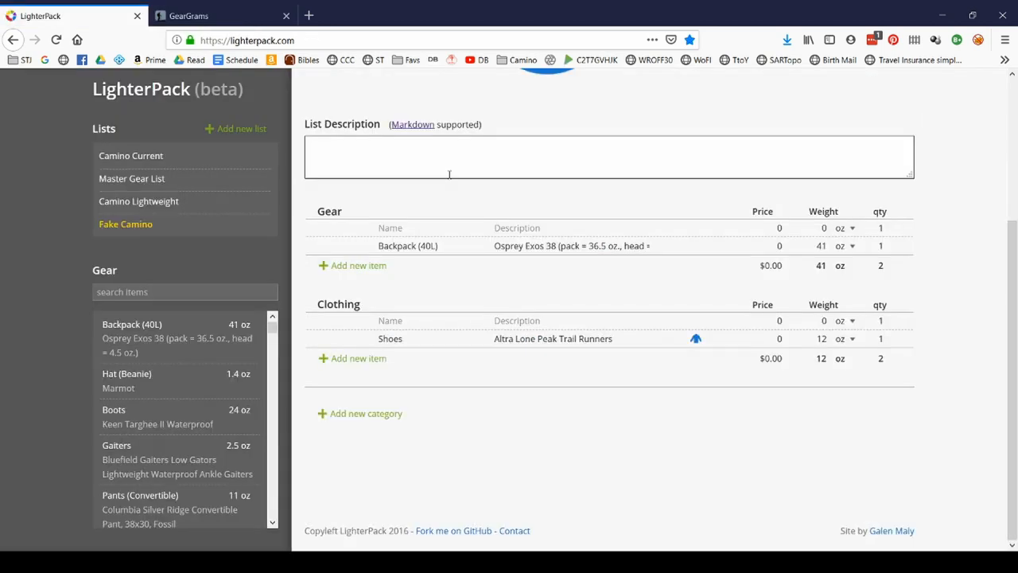